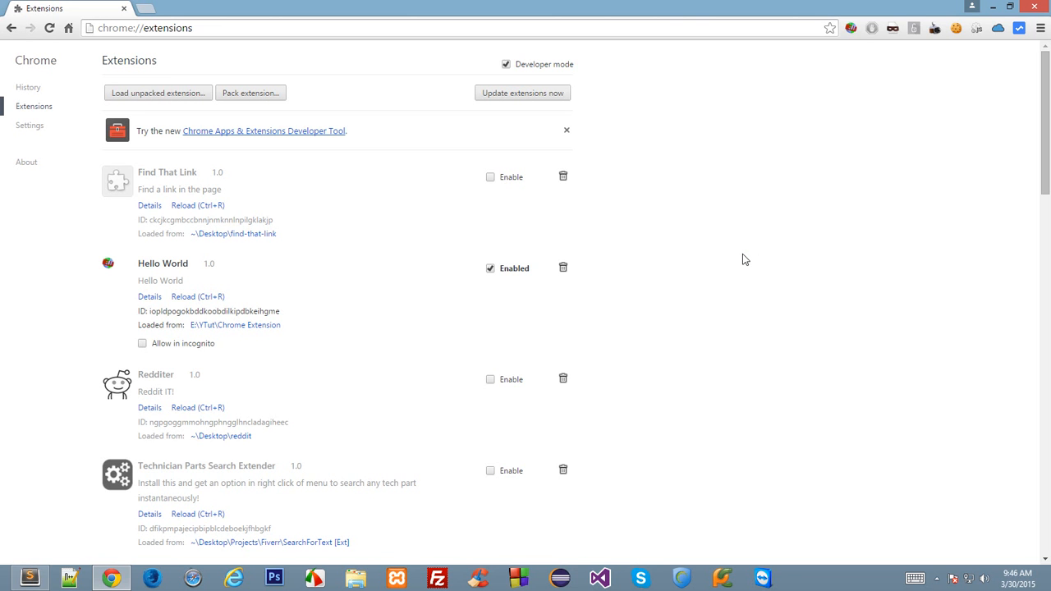
Step: Remove the chrome_url_overrides new-tab block from manifest.json and save
{"action": "left_click", "coordinate": [160, 8]}
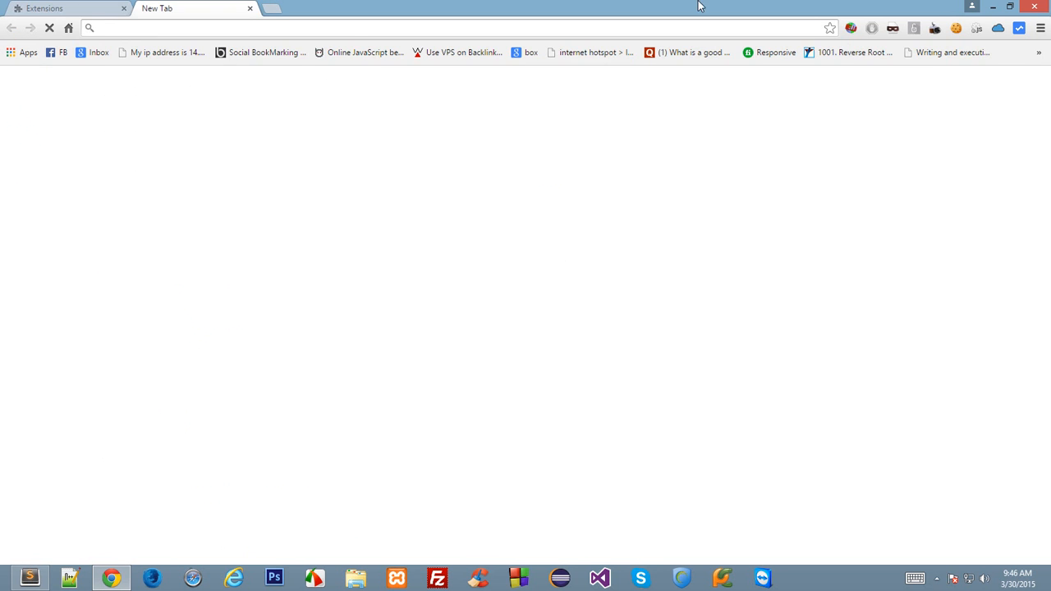
{"action": "left_click", "coordinate": [66, 9]}
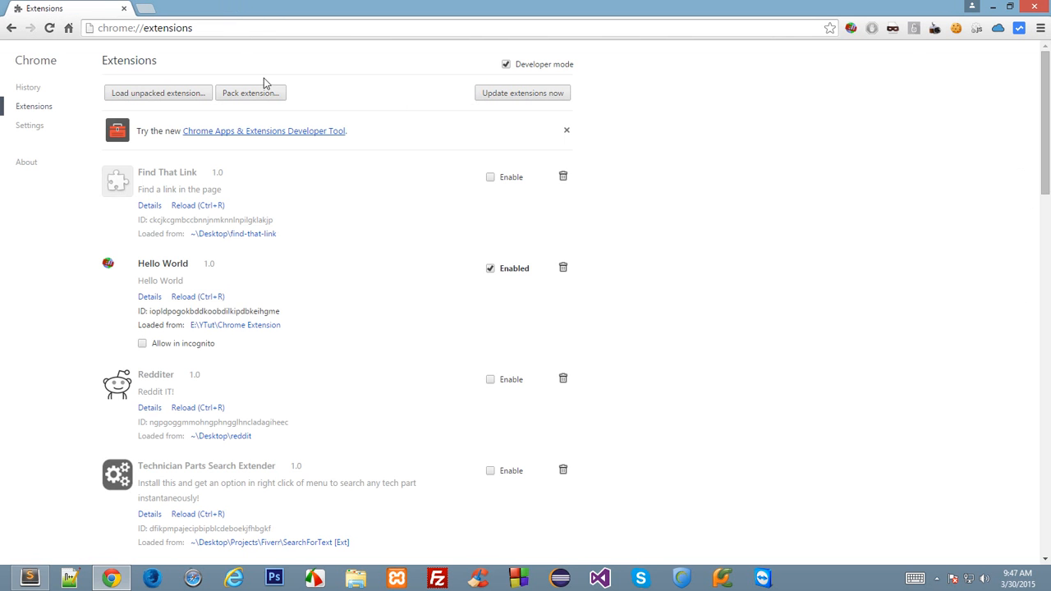
{"action": "mouse_move", "coordinate": [692, 241]}
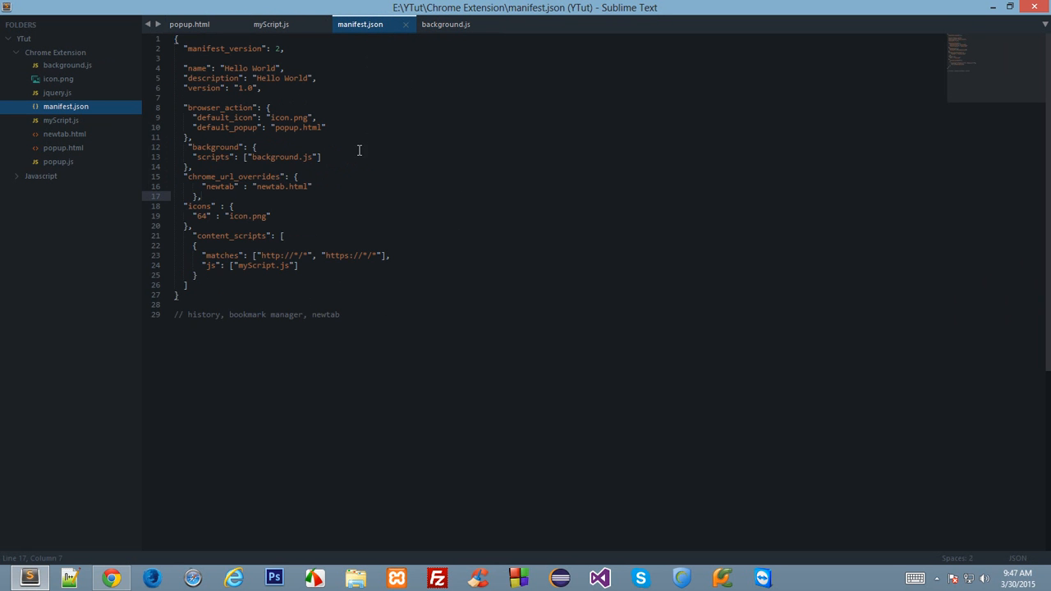
{"action": "mouse_move", "coordinate": [384, 194]}
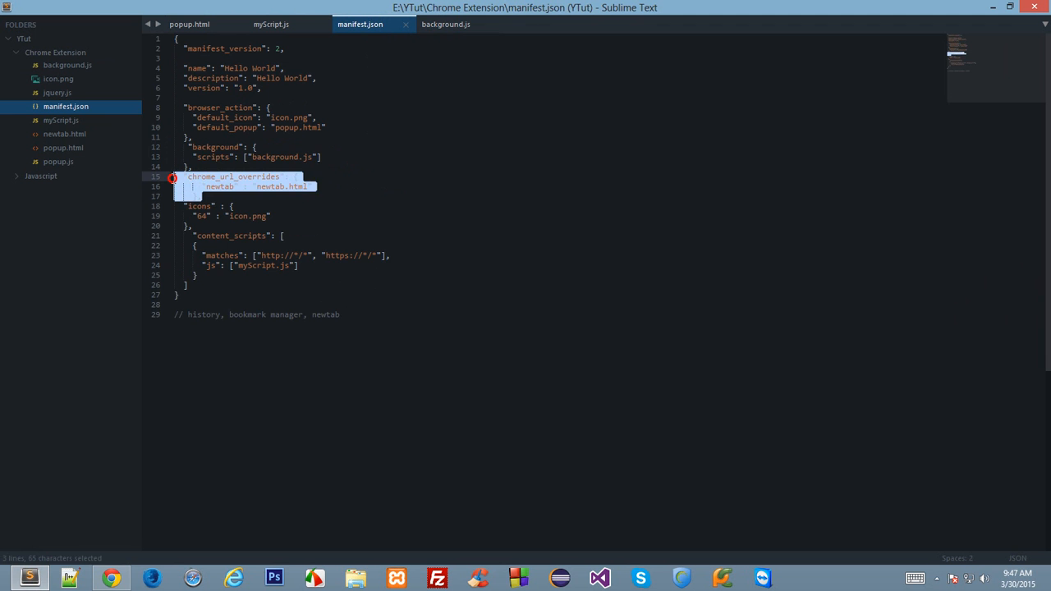
{"action": "key", "text": "Delete"}
{"action": "type", "text": "\"jquery.js\", "}
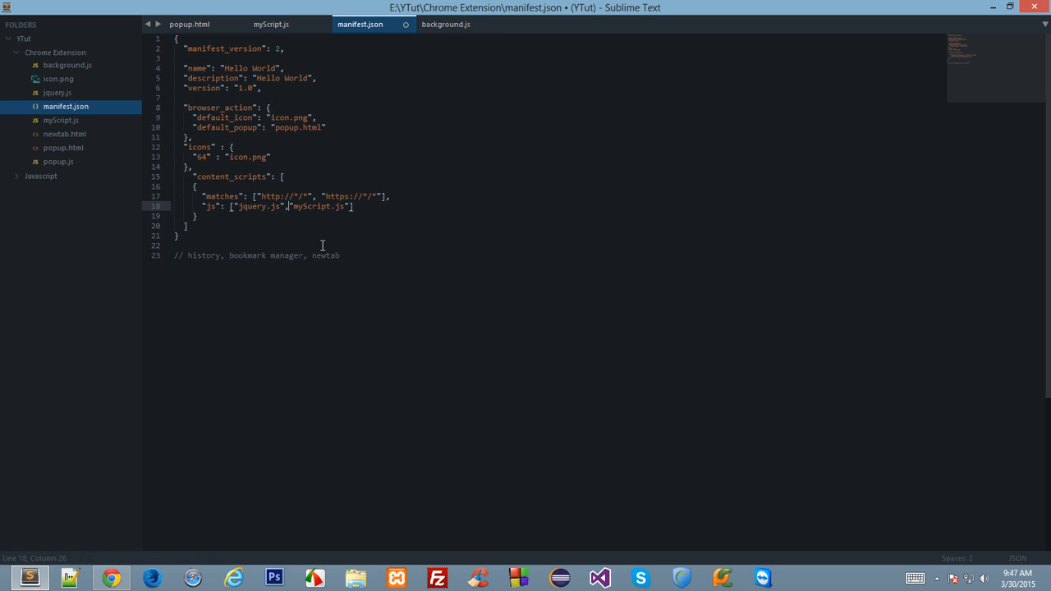
{"action": "key", "text": "ctrl+s"}
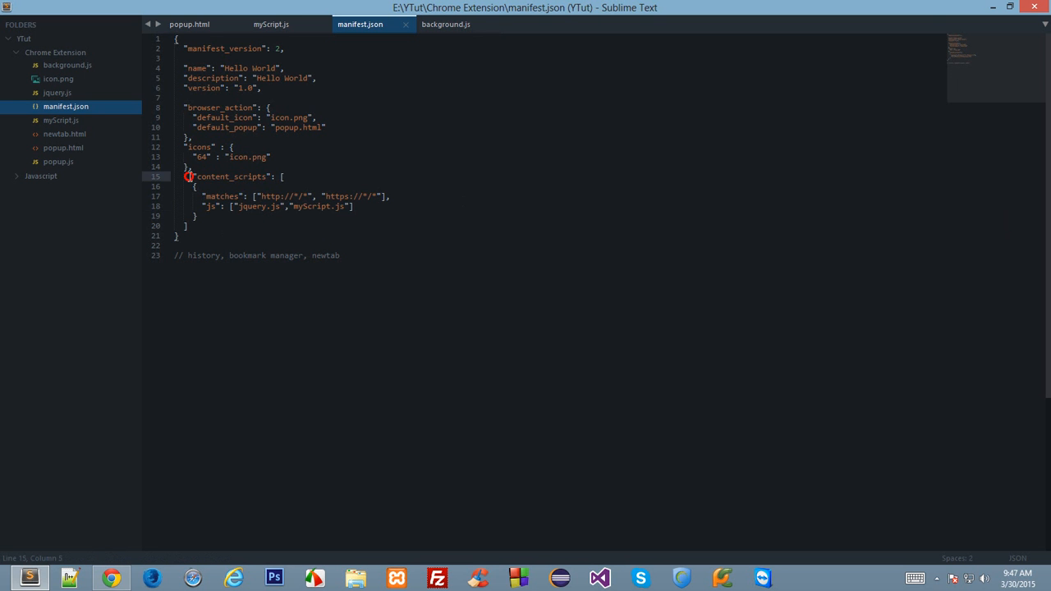
Step: Add a "web_accessible_resources": [ ] entry after content_scripts and begin the toolbar value
{"action": "key", "text": "ctrl+s"}
{"action": "type", "text": ","}
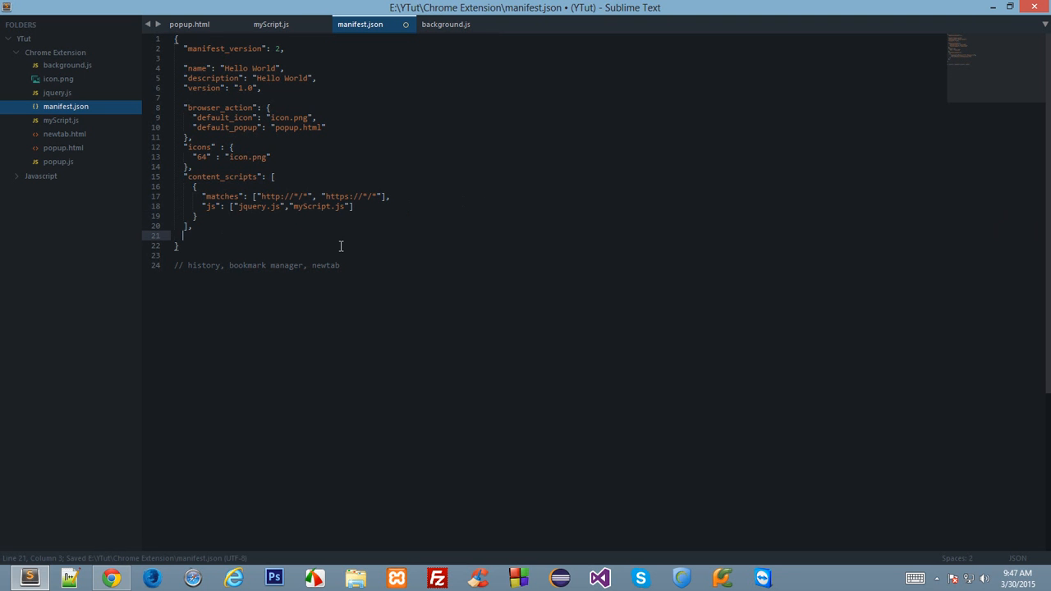
{"action": "type", "text": "web_a\""}
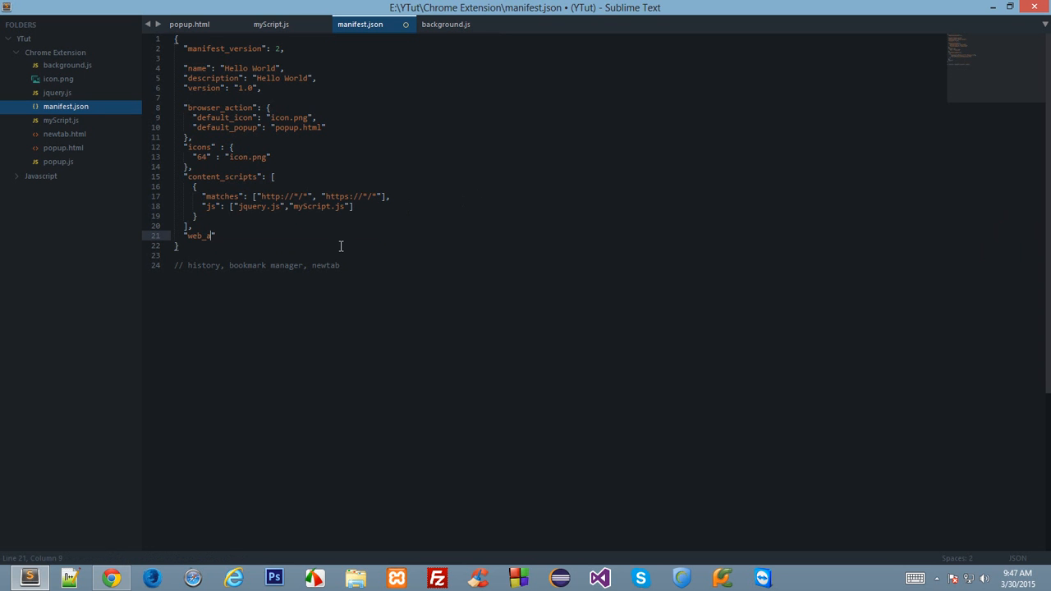
{"action": "type", "text": "ccessible_reso"}
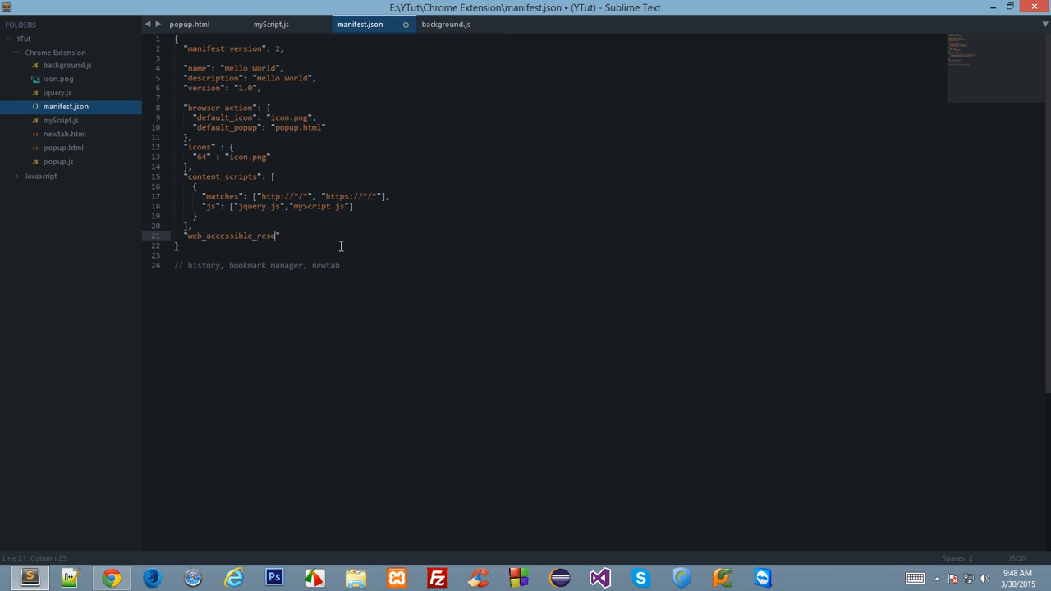
{"action": "type", "text": "urces\":"}
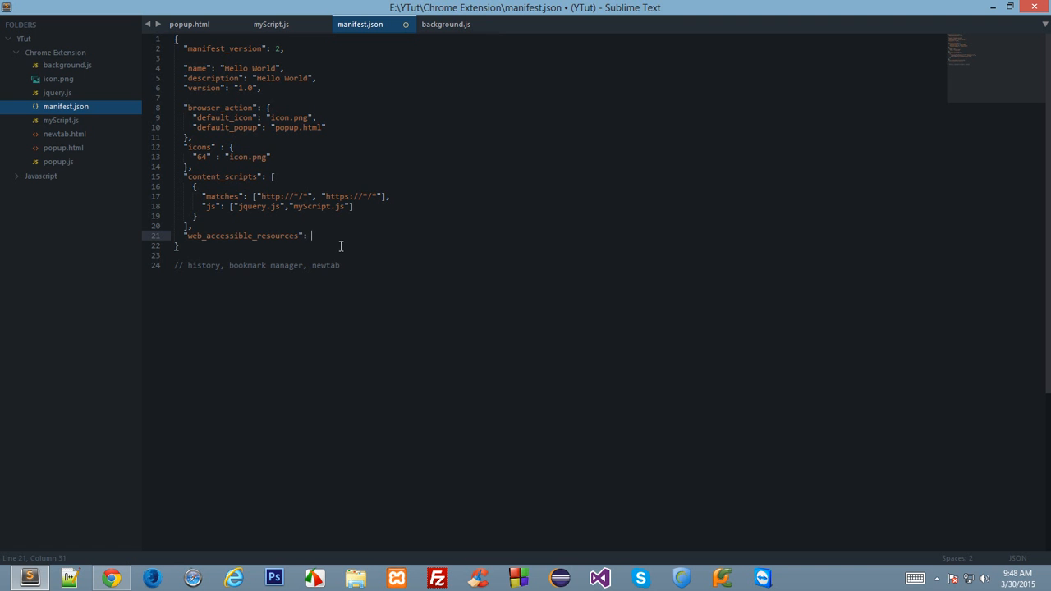
{"action": "type", "text": "["}
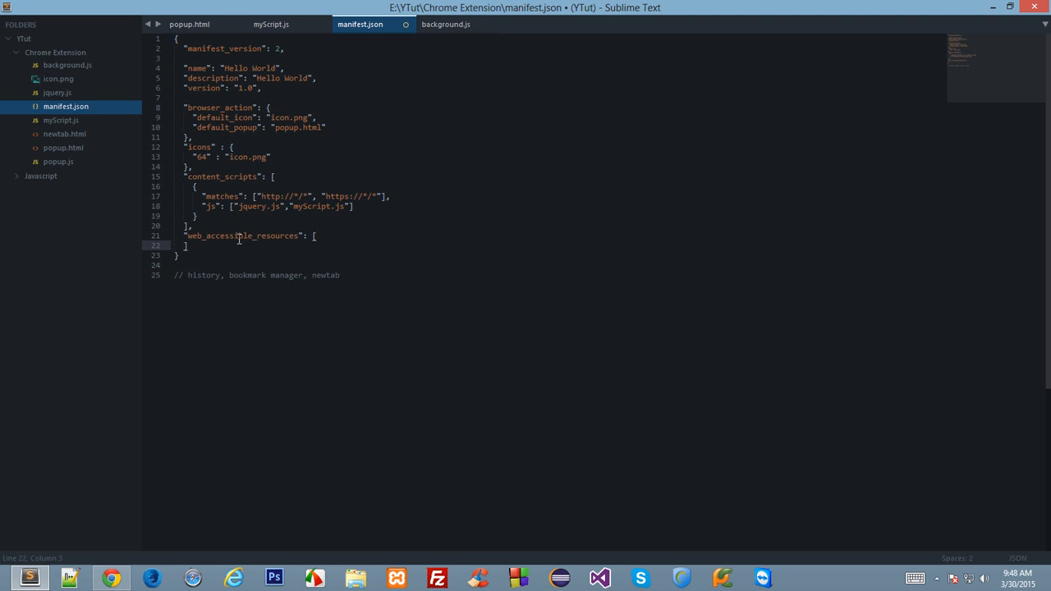
{"action": "left_click", "coordinate": [216, 235]}
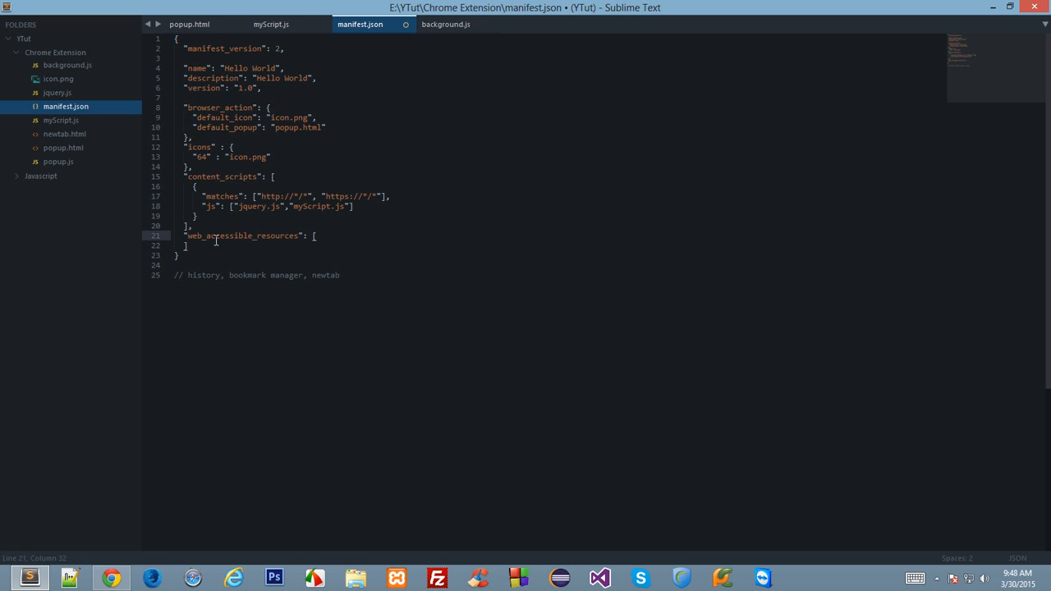
{"action": "mouse_move", "coordinate": [281, 307]}
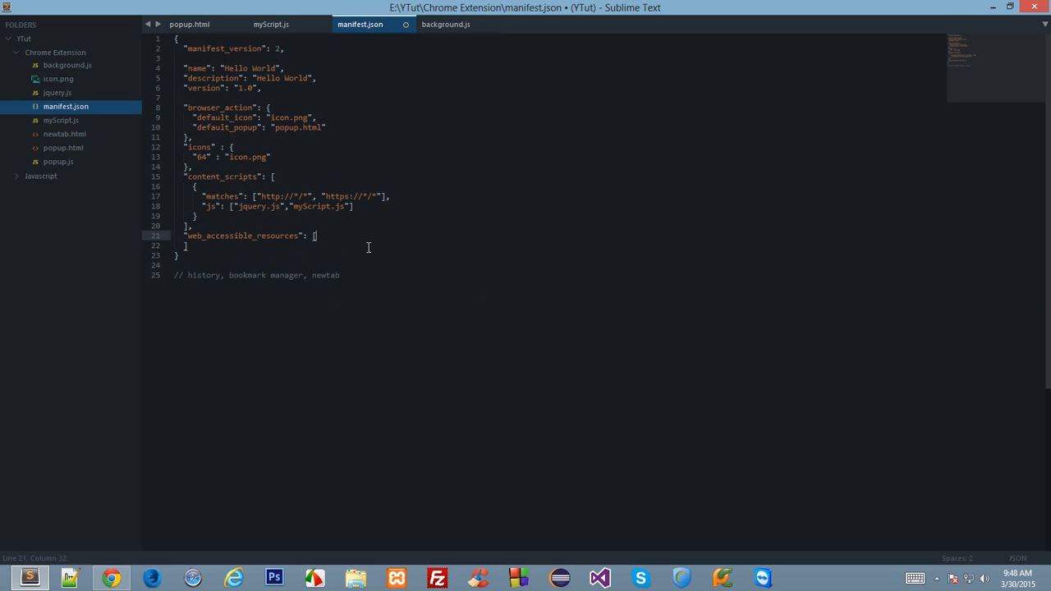
{"action": "type", "text": "\"too\""}
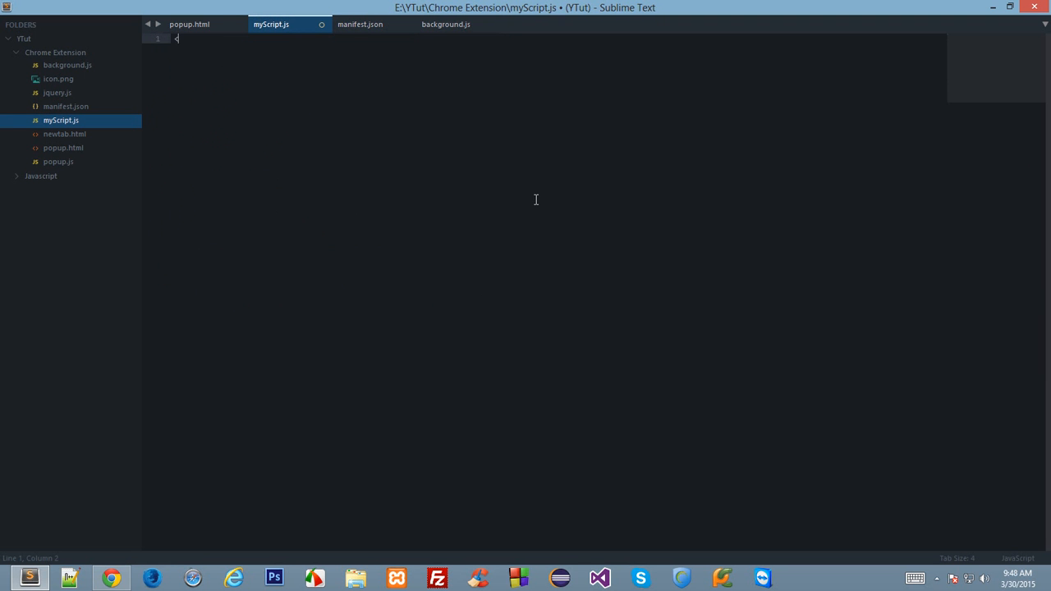
Step: Write an <iframe src="toolbar.html"> line in myScript.js
{"action": "type", "text": "iframe src=\"toolbar."}
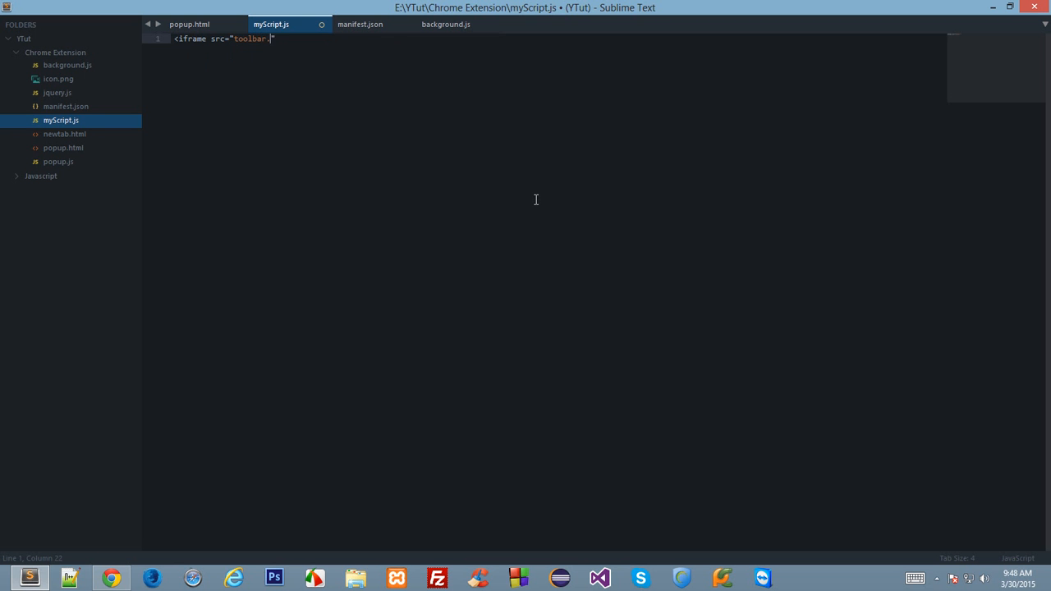
{"action": "type", "text": "html\">"}
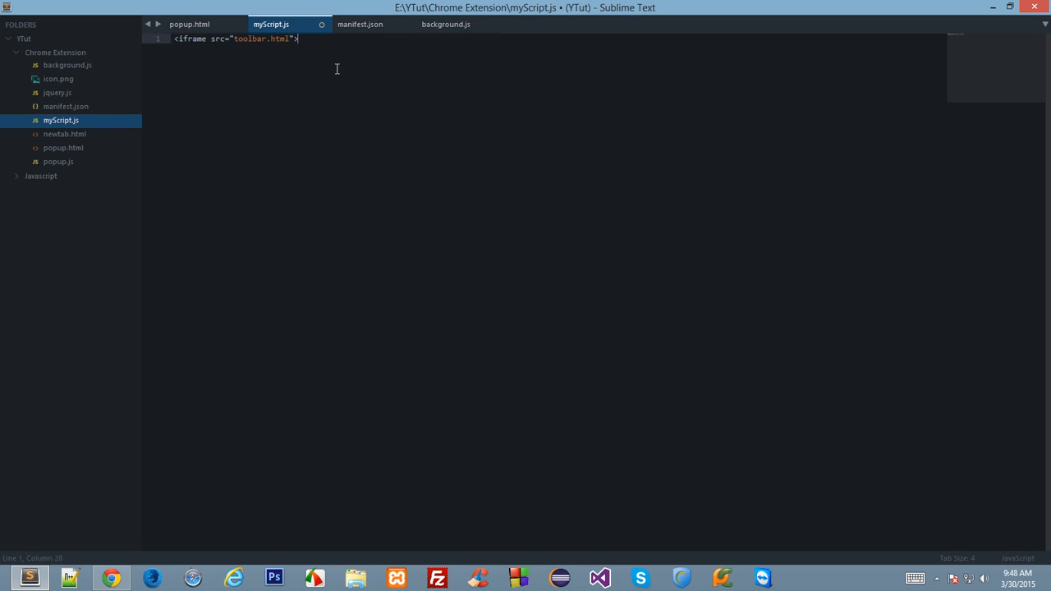
{"action": "key", "text": "ctrl+a"}
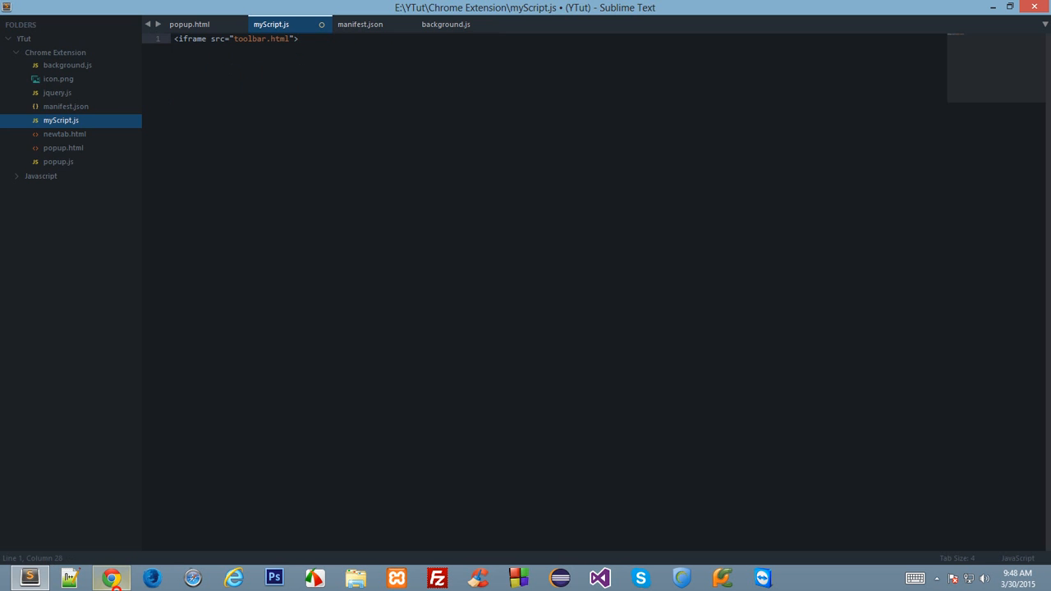
{"action": "left_click", "coordinate": [111, 578]}
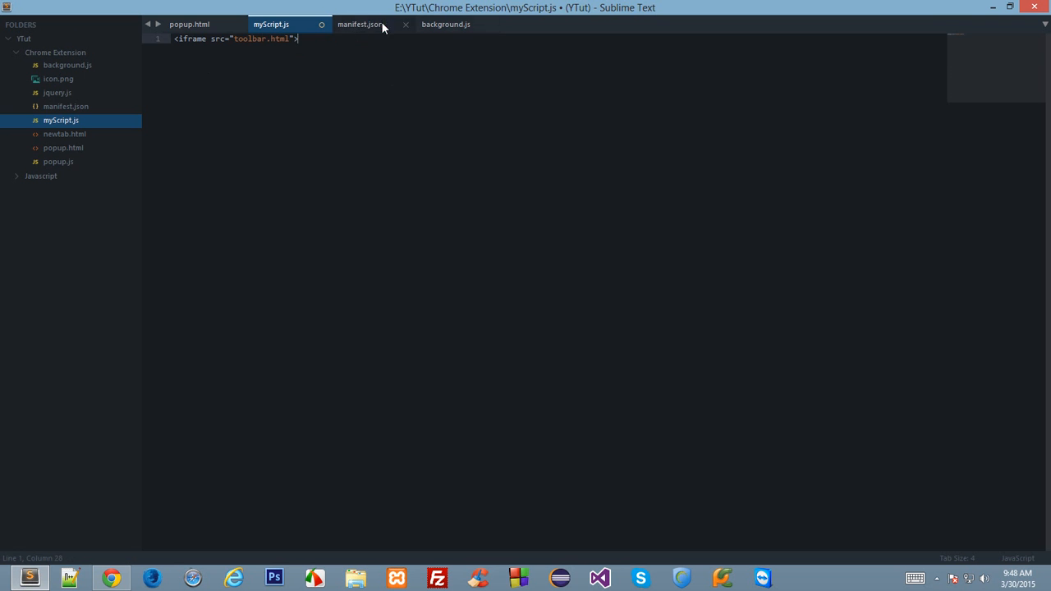
Step: Note the chrome-extension://.../toolbar.html URL comment and check manifest's "toolbar.html" entry
{"action": "left_click", "coordinate": [360, 24]}
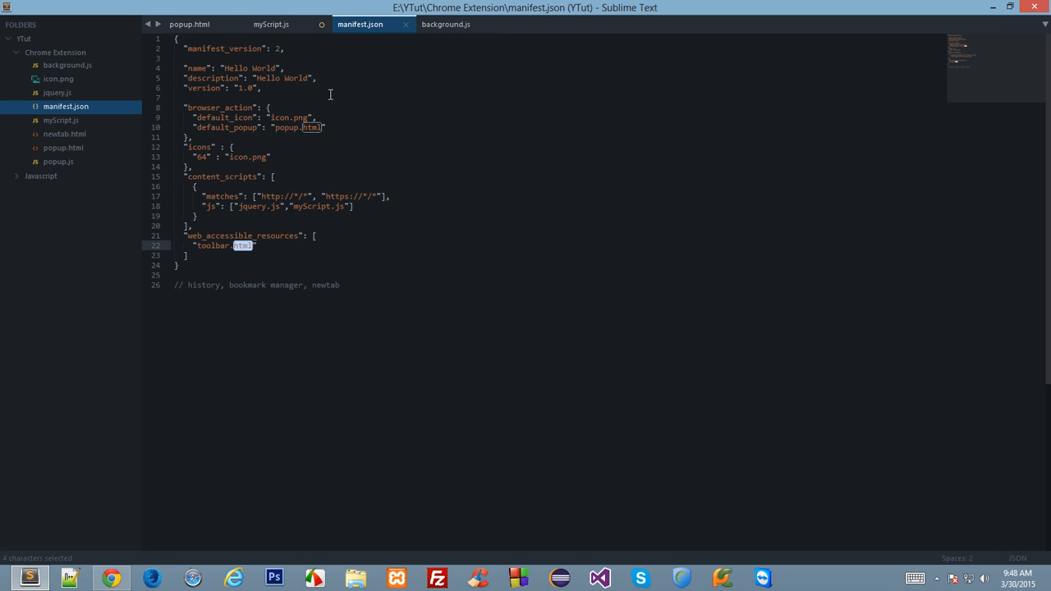
{"action": "left_click", "coordinate": [271, 24]}
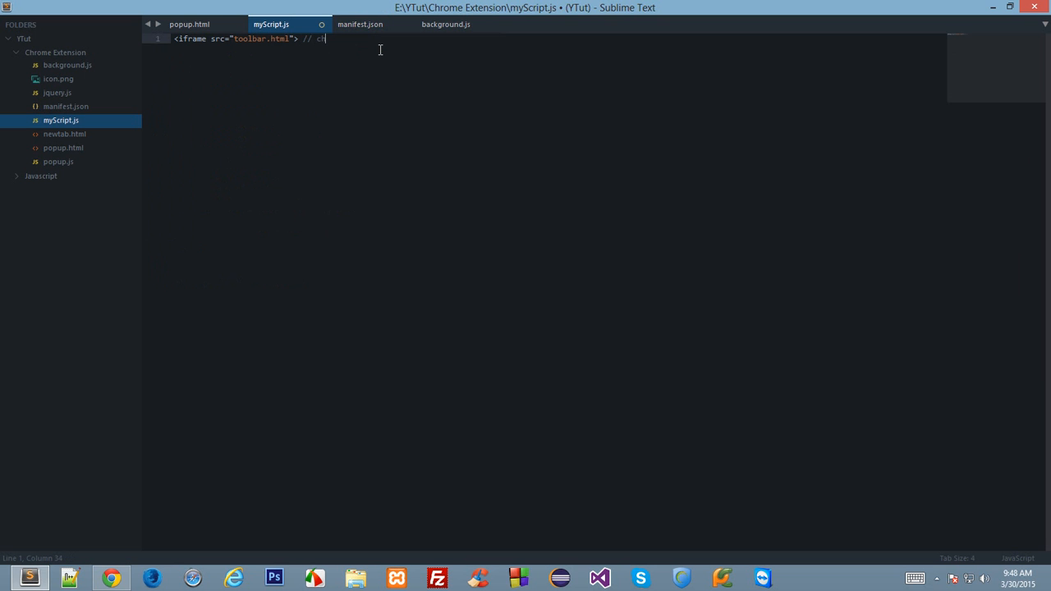
{"action": "type", "text": "hrome-extension://...."}
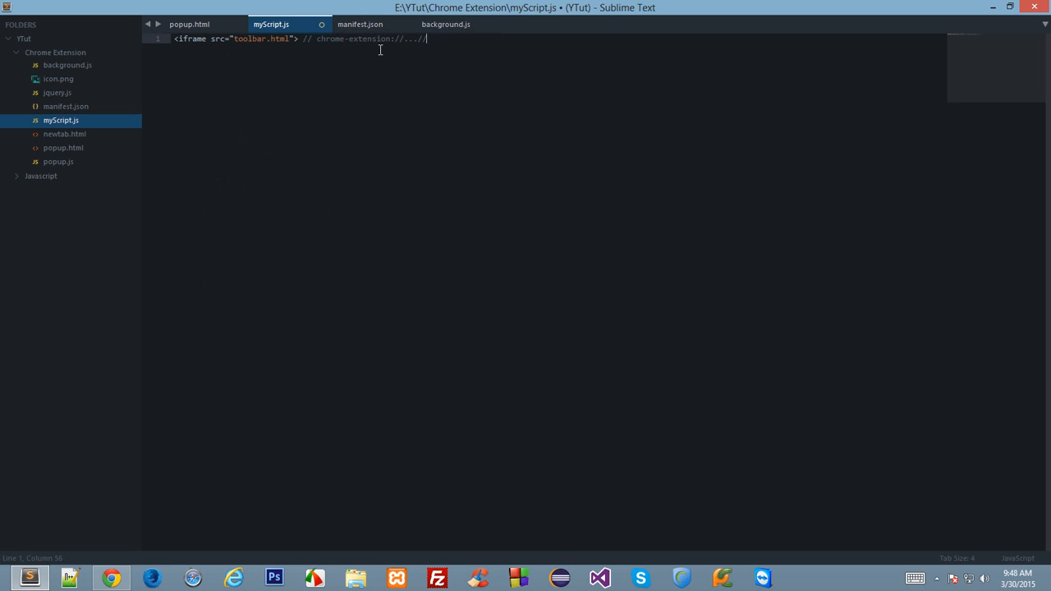
{"action": "type", "text": "/...toolbar."}
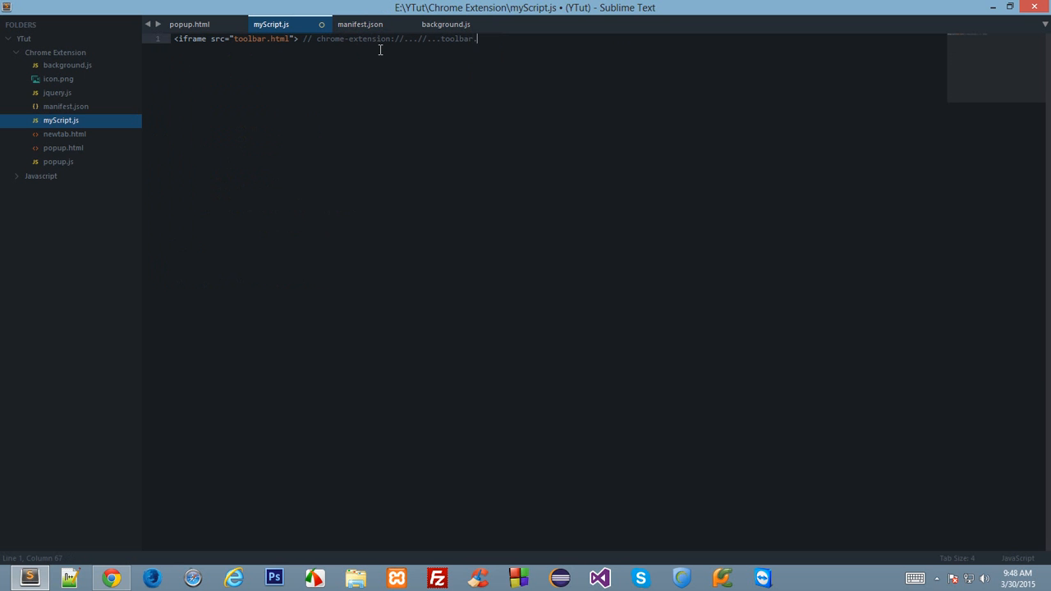
{"action": "left_click", "coordinate": [359, 24]}
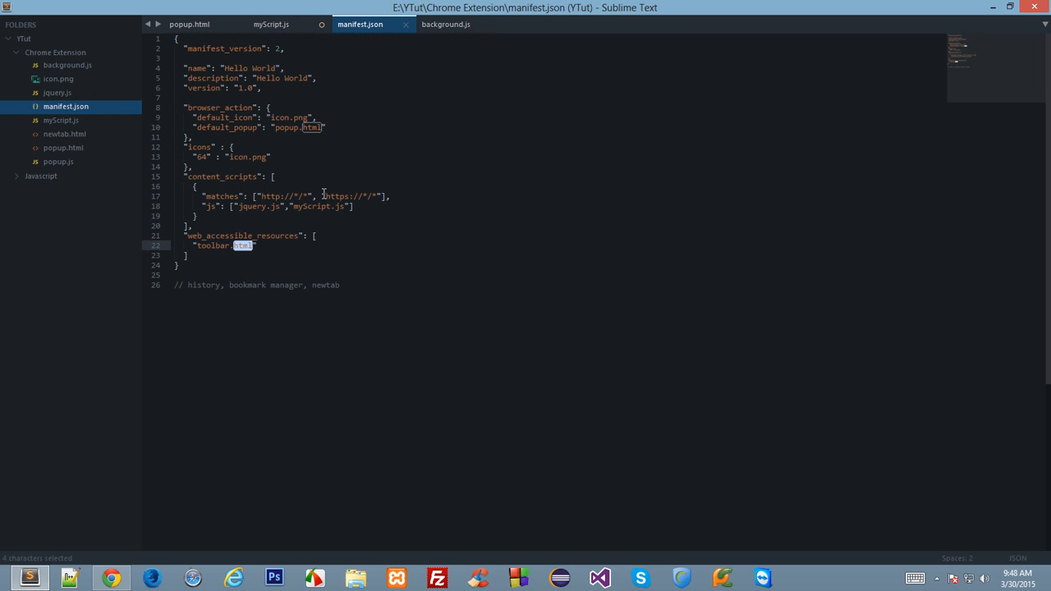
{"action": "double_click", "coordinate": [211, 246]}
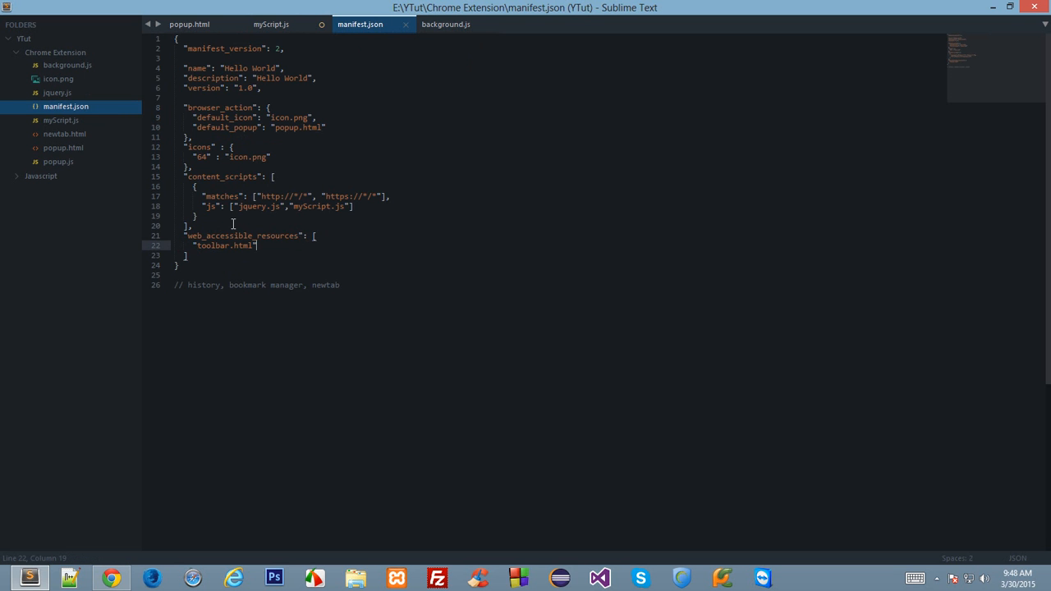
{"action": "mouse_move", "coordinate": [418, 244]}
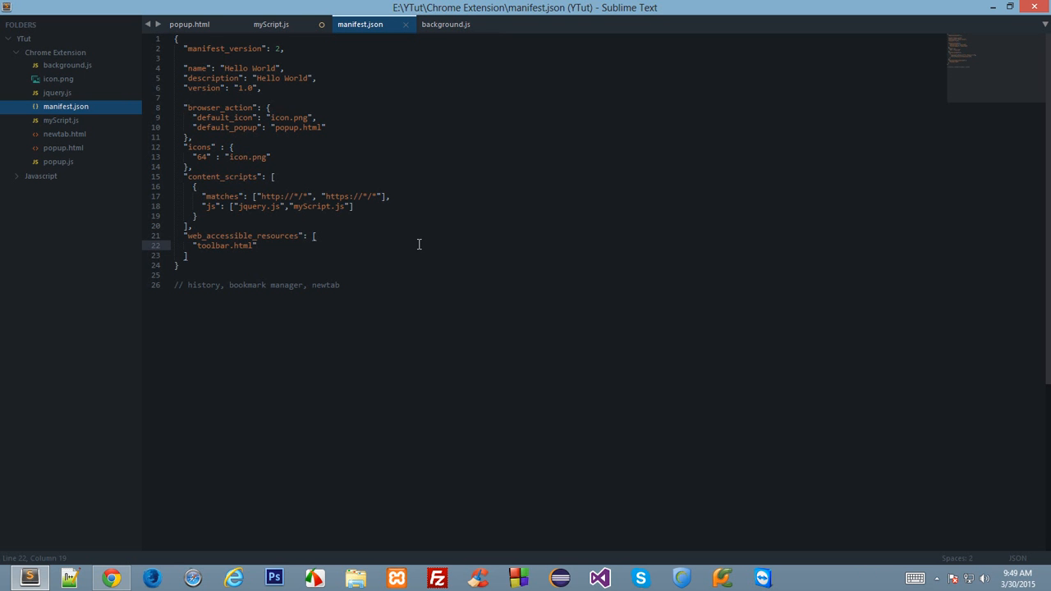
Step: Add style.css as a content-script stylesheet and web-accessible resource in manifest.json, then save
{"action": "type", "text": "\"style.css\"],"}
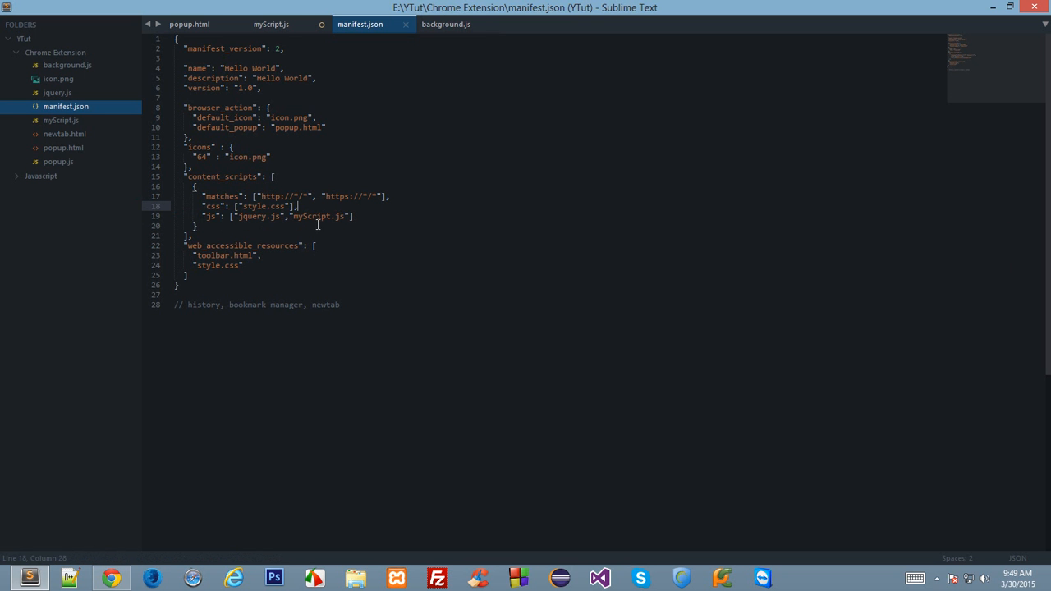
{"action": "triple_click", "coordinate": [262, 216]}
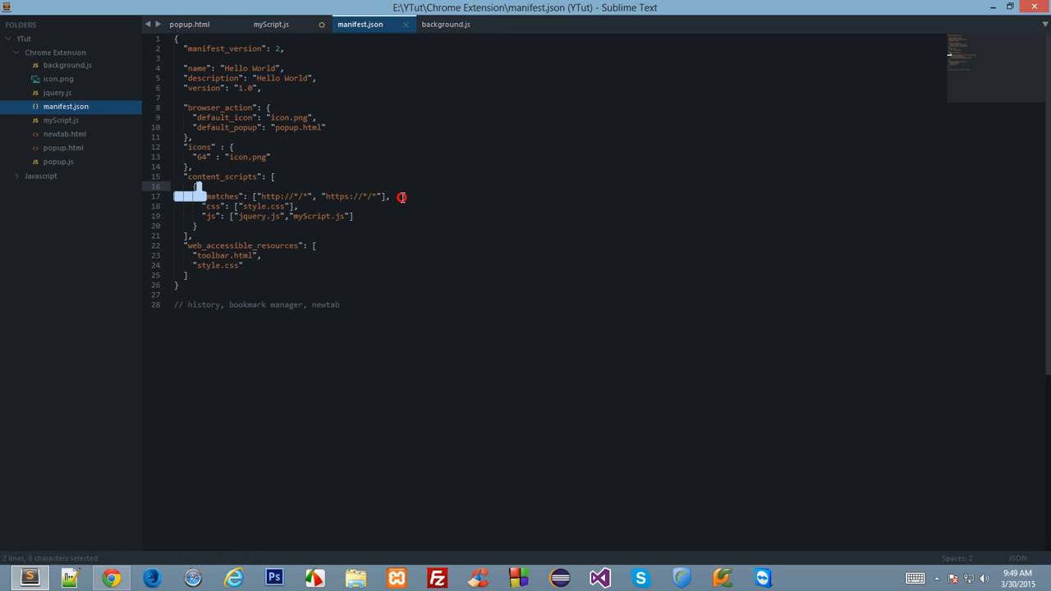
{"action": "left_click_drag", "start_coordinate": [197, 196], "coordinate": [393, 196]}
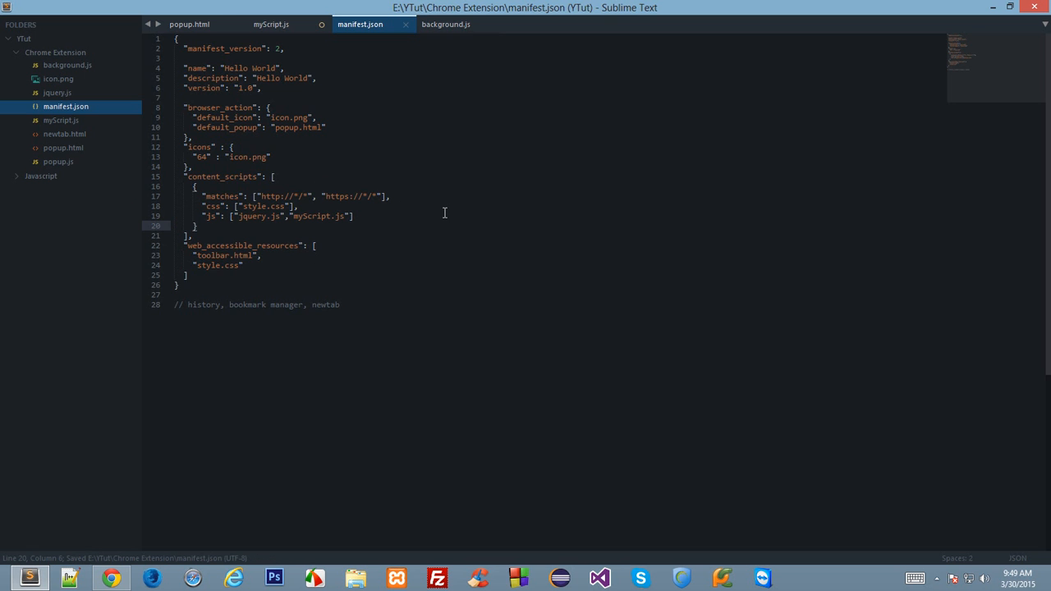
{"action": "left_click", "coordinate": [271, 24]}
{"action": "type", "text": "style.css"}
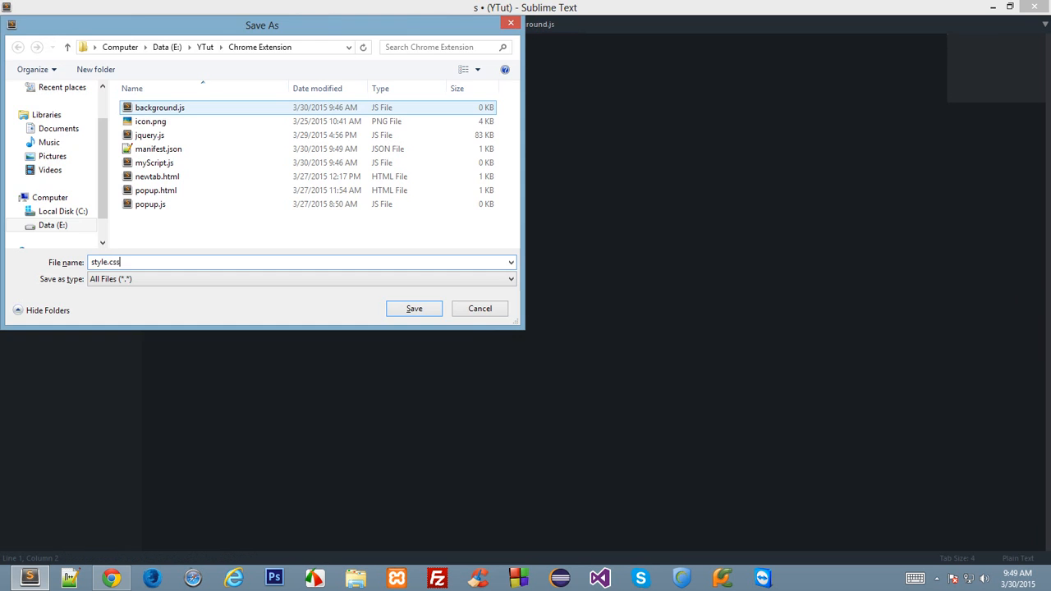
Step: Save two new empty files as style.css and toolbar.html in the Chrome Extension folder
{"action": "left_click", "coordinate": [413, 308]}
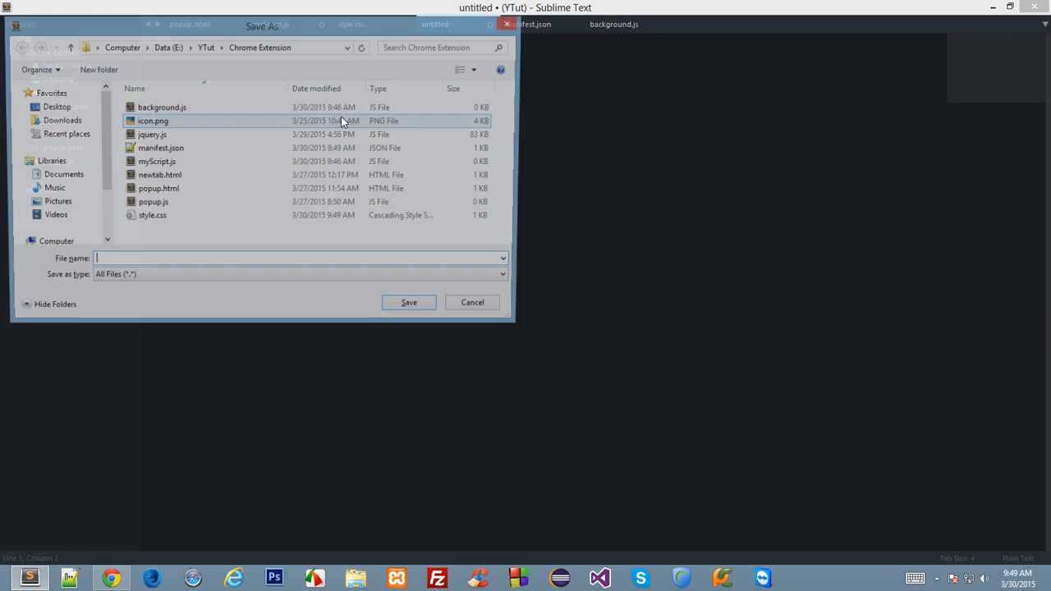
{"action": "type", "text": "toolbar.html"}
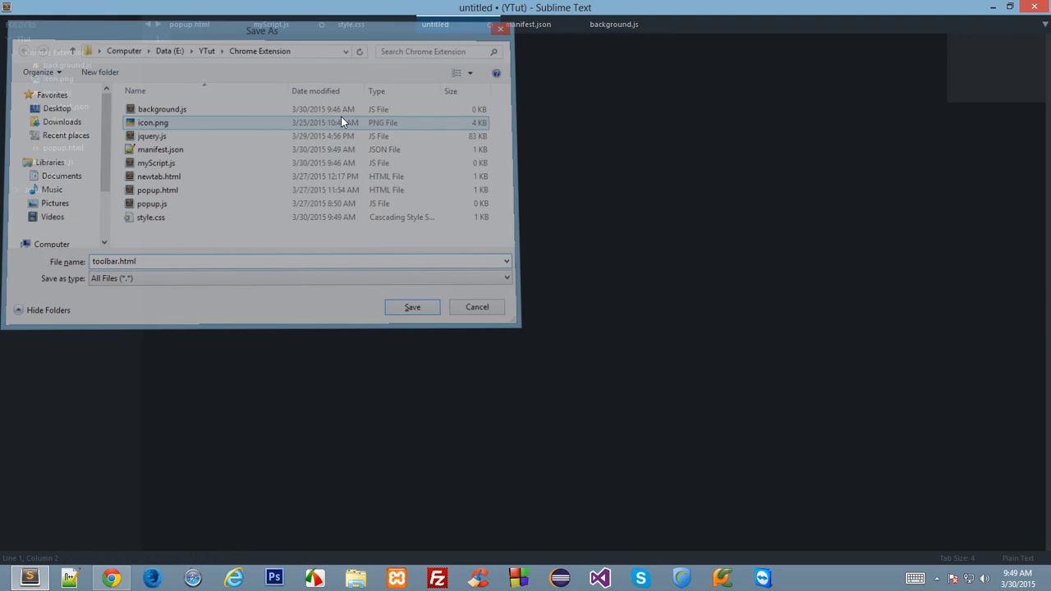
{"action": "left_click", "coordinate": [412, 306]}
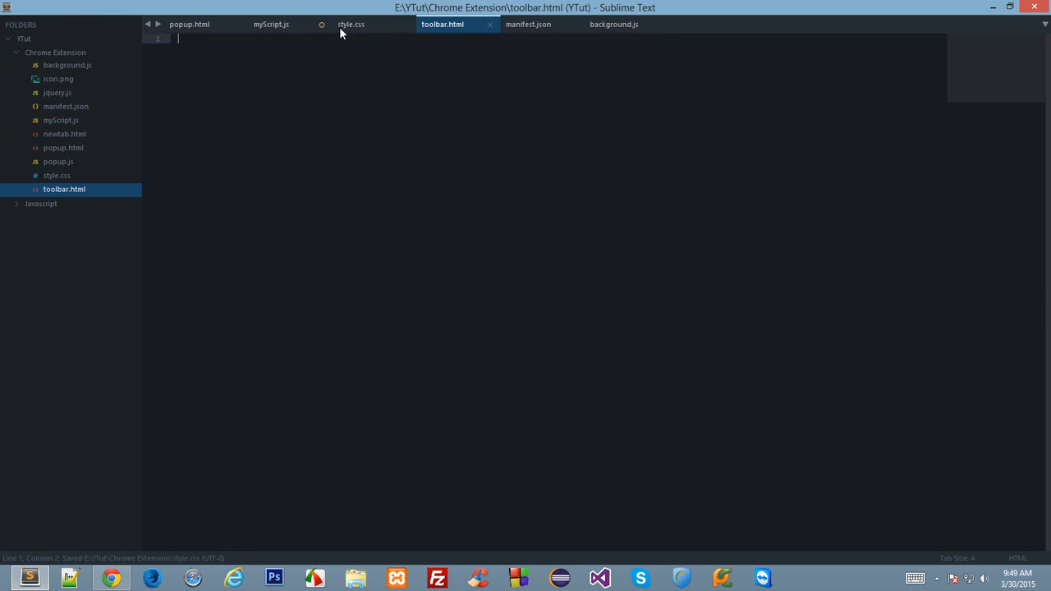
Step: Return to the emptied myScript.js and save it
{"action": "left_click", "coordinate": [351, 24]}
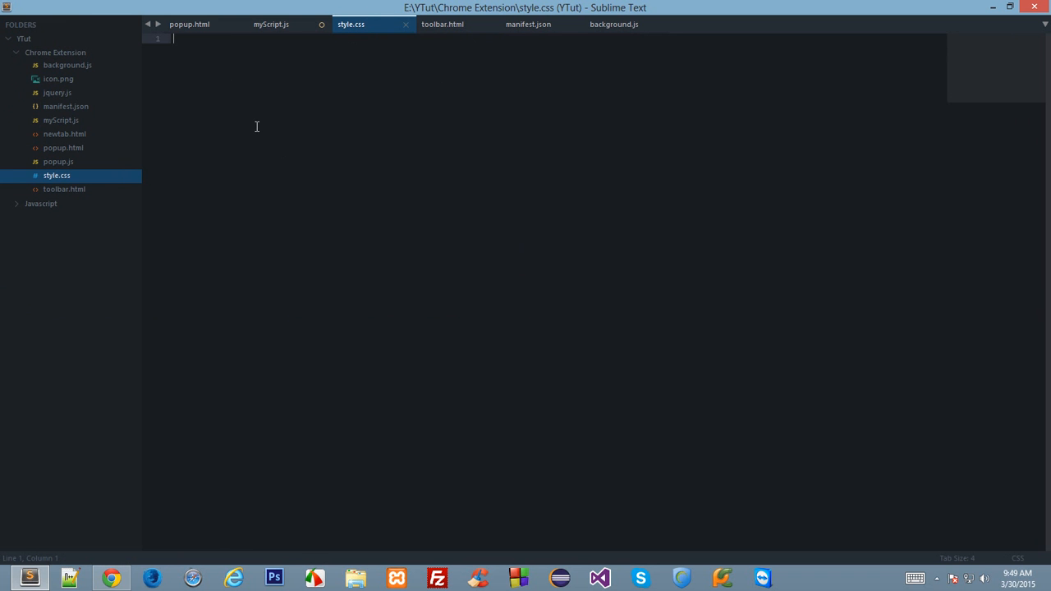
{"action": "mouse_move", "coordinate": [270, 24]}
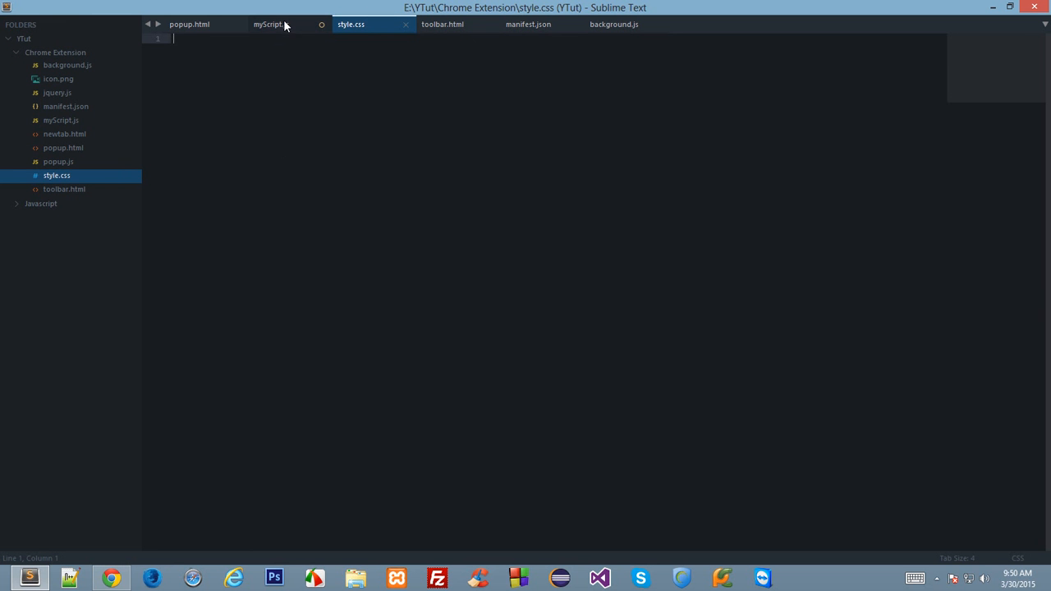
{"action": "left_click", "coordinate": [271, 23]}
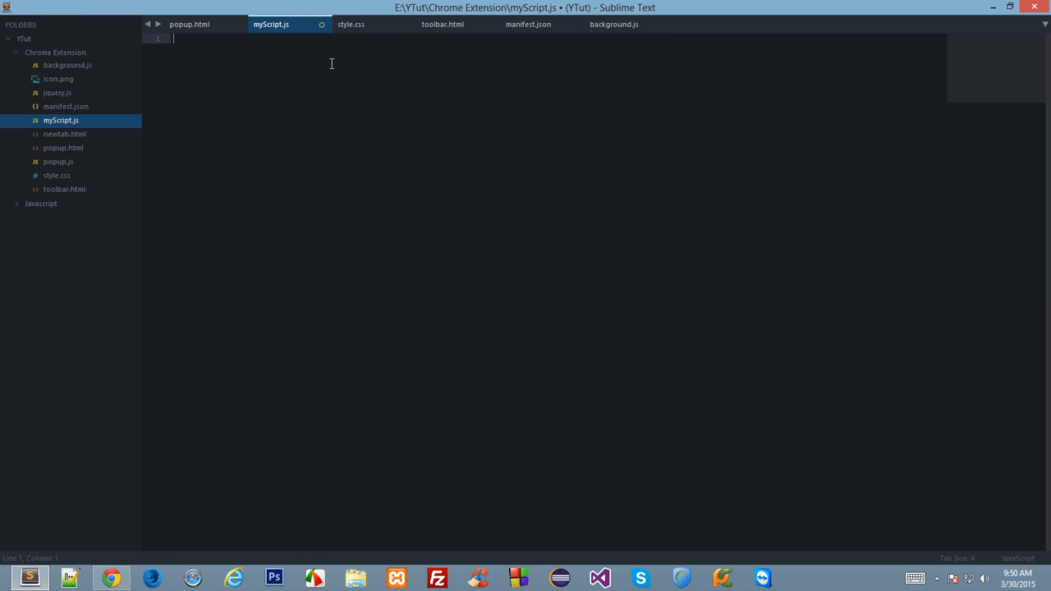
{"action": "key", "text": "ctrl+s"}
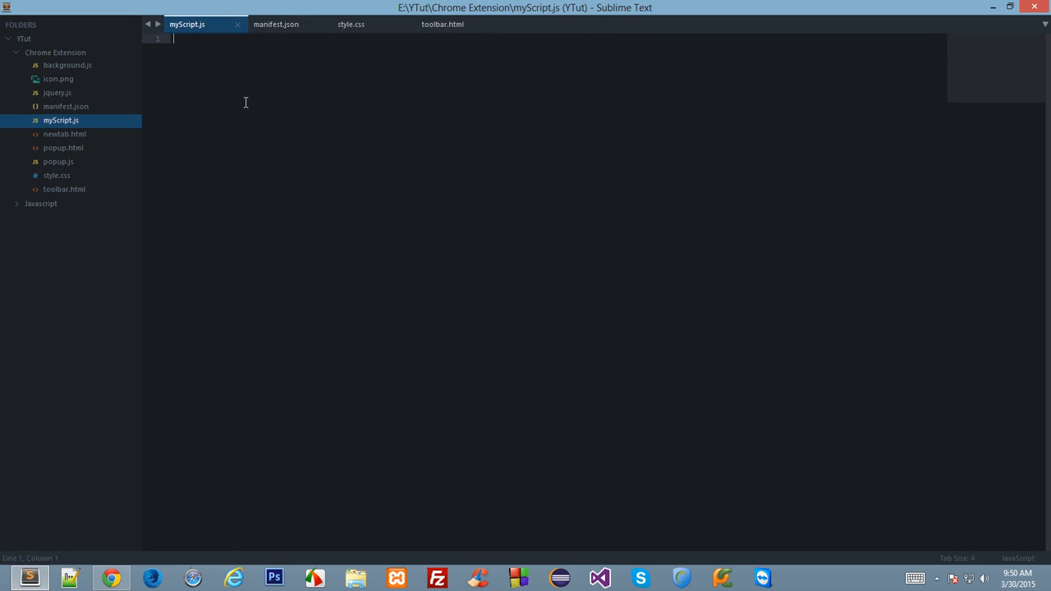
Step: Declare var iframe = "<iframe src=..." and var url = chrome.extension.getURL('toolbar.html')
{"action": "type", "text": "var i"}
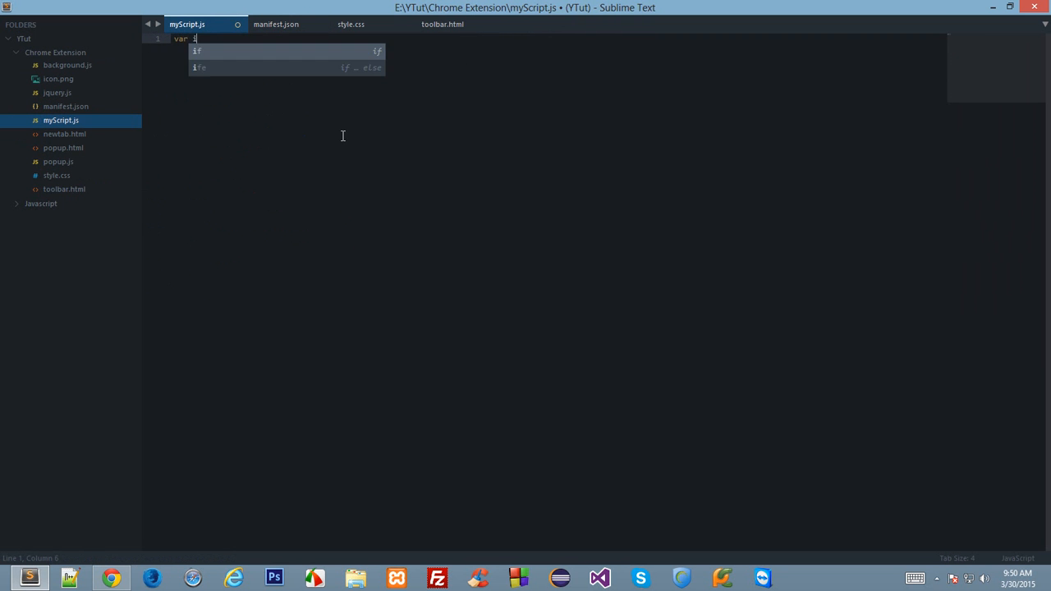
{"action": "type", "text": "frame"}
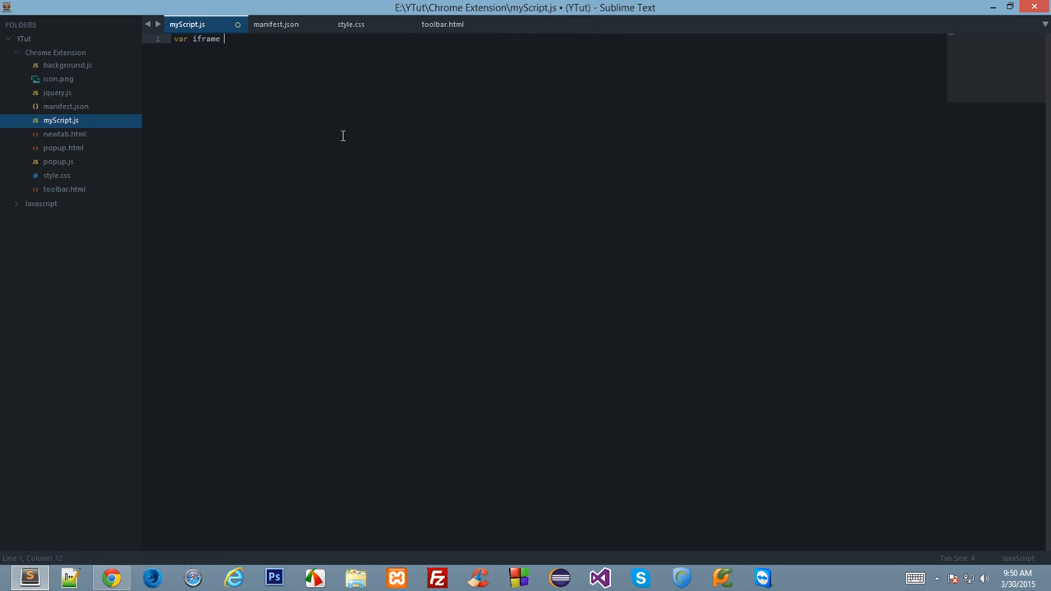
{"action": "type", "text": "= \"<iframe"}
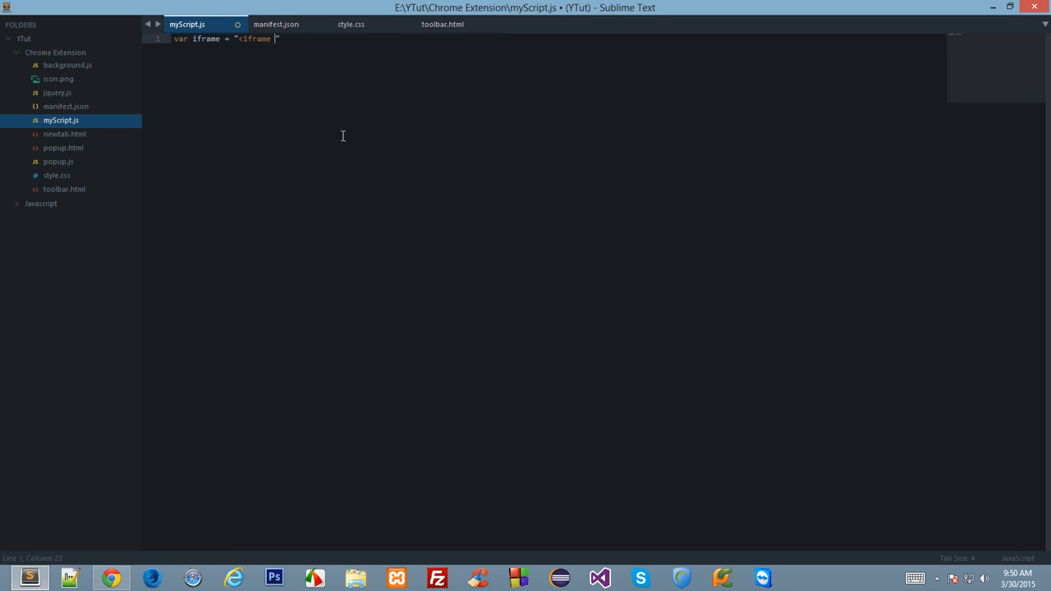
{"action": "type", "text": "src="}
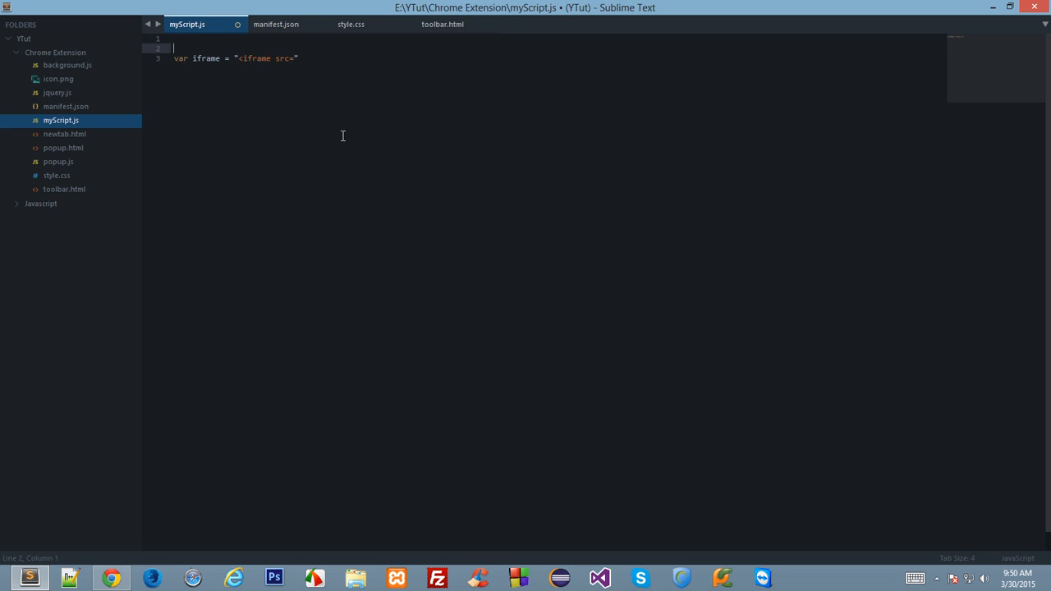
{"action": "type", "text": "var url = c"}
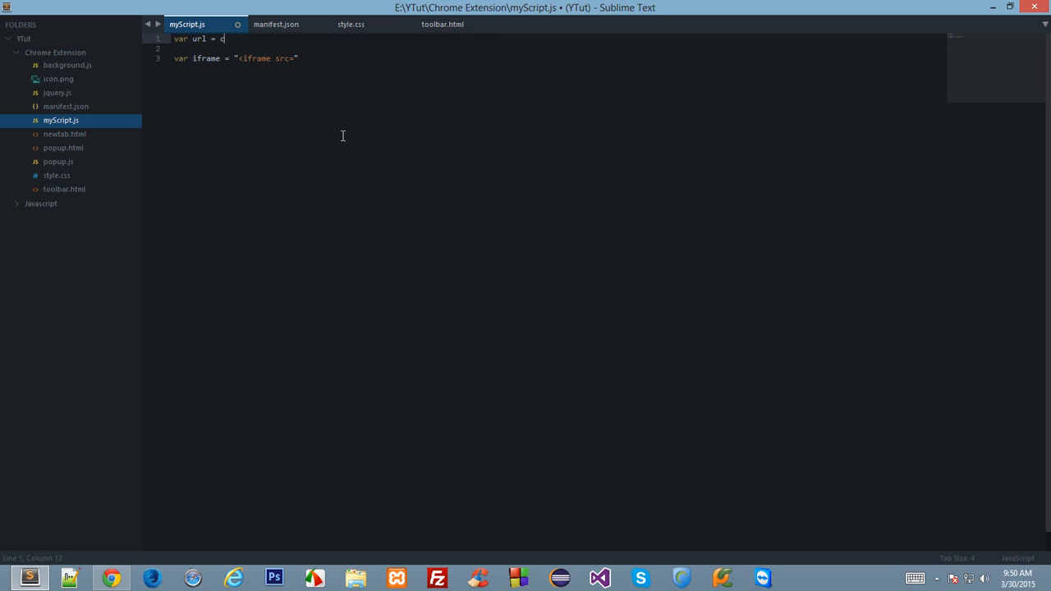
{"action": "type", "text": "hrome"}
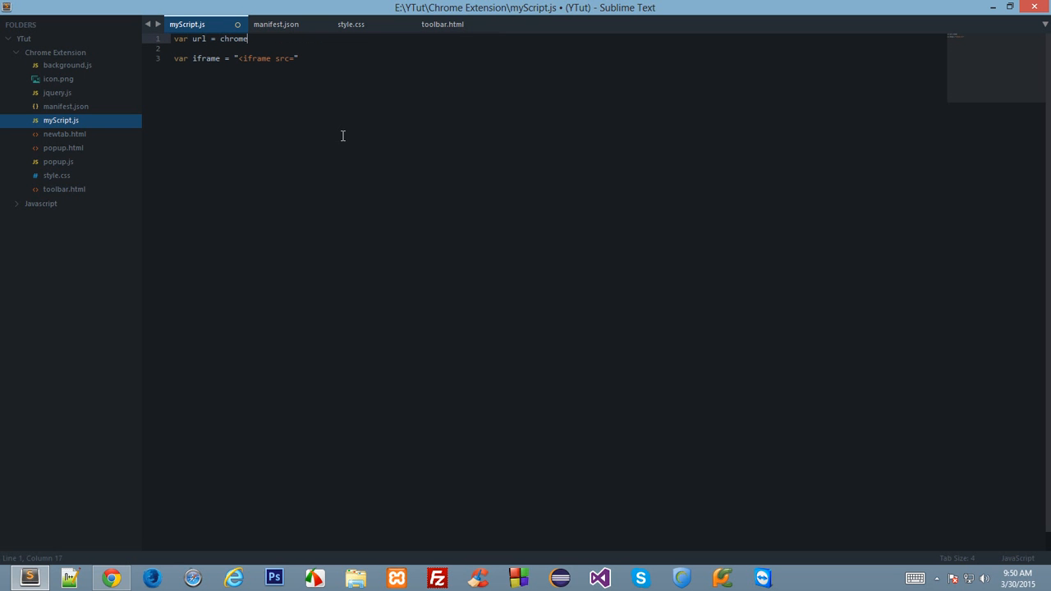
{"action": "type", "text": "."}
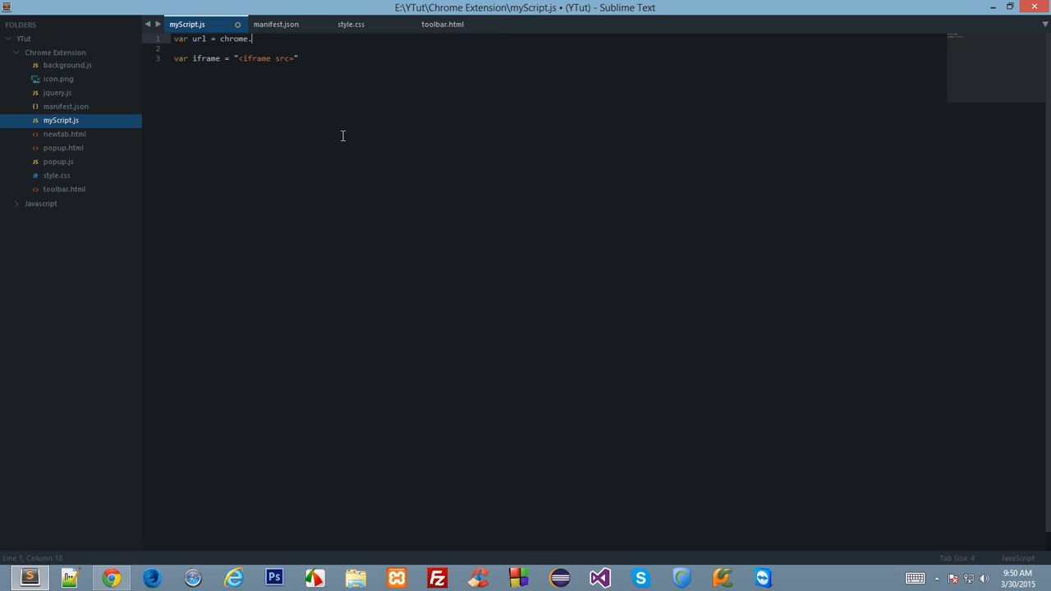
{"action": "type", "text": "extension."}
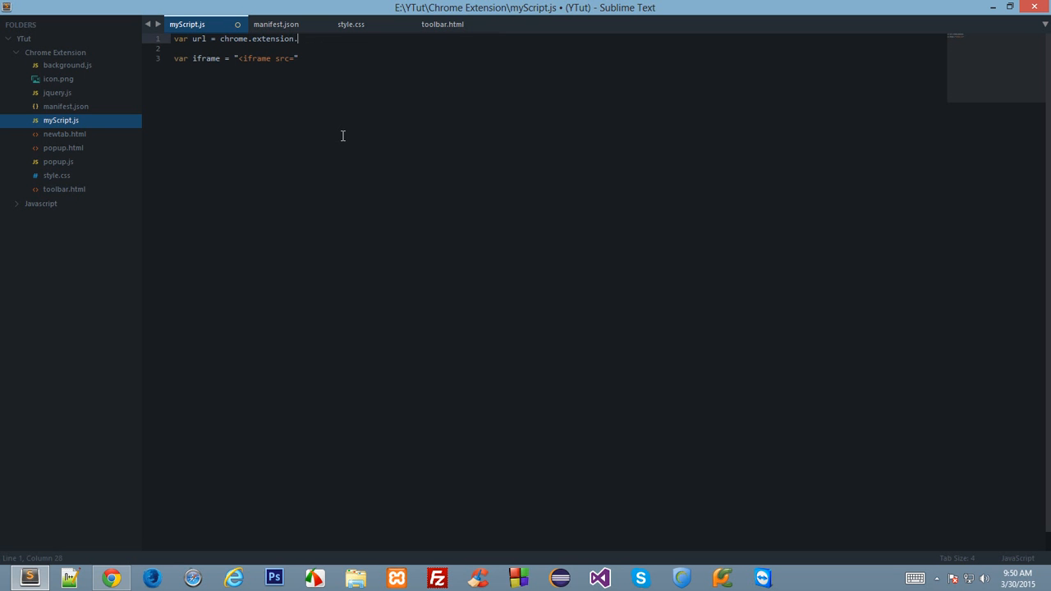
{"action": "type", "text": "getURL()"}
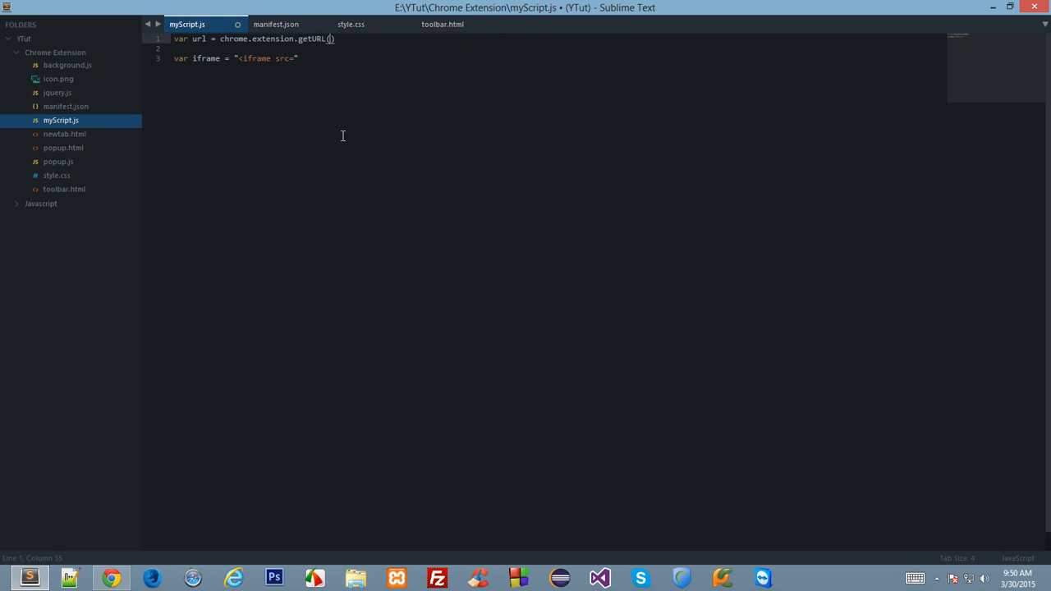
{"action": "type", "text": "'"}
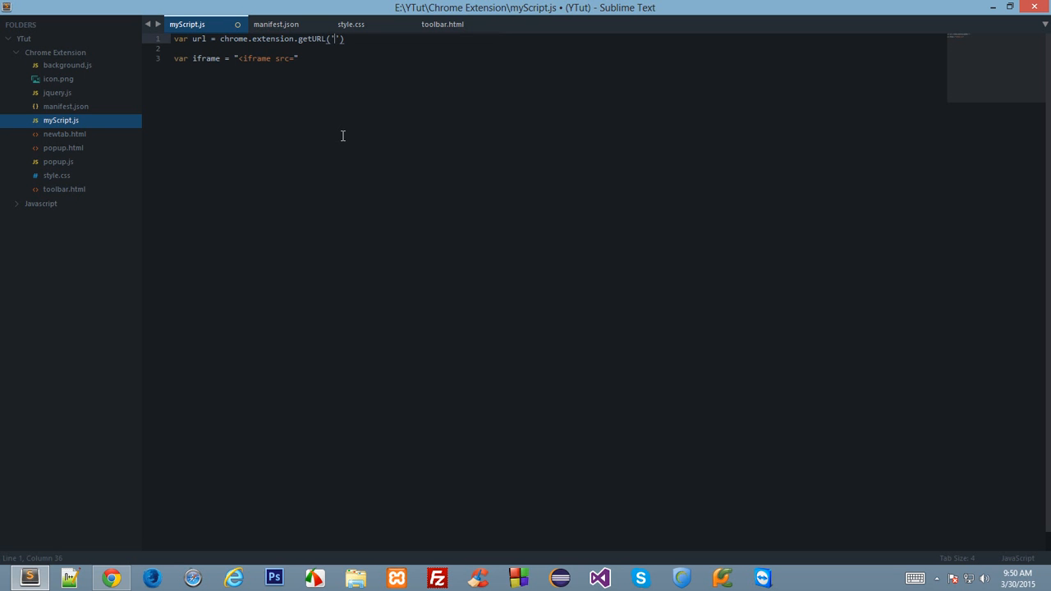
{"action": "type", "text": "toolbar.html"}
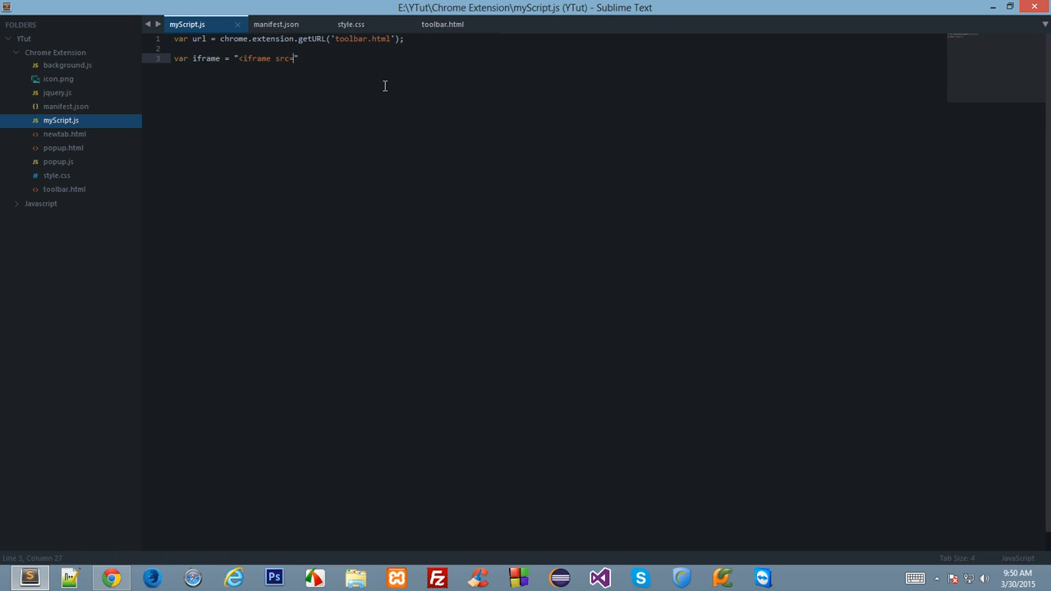
Step: Build the iframe src from url and give it id myOwnCustomFirstToolbar12345, then save
{"action": "type", "text": "''"}
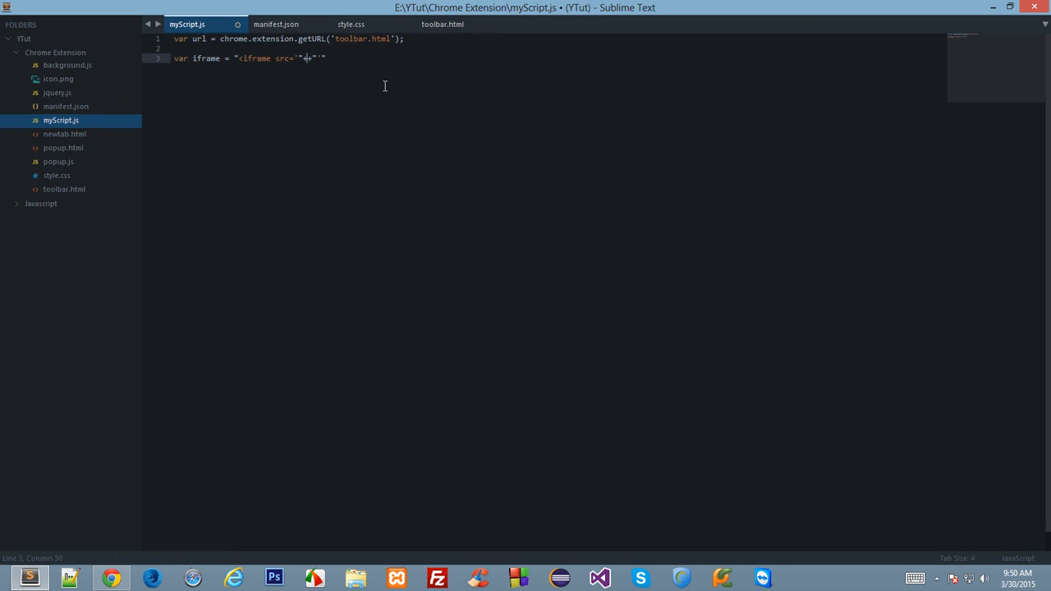
{"action": "type", "text": "url+"}
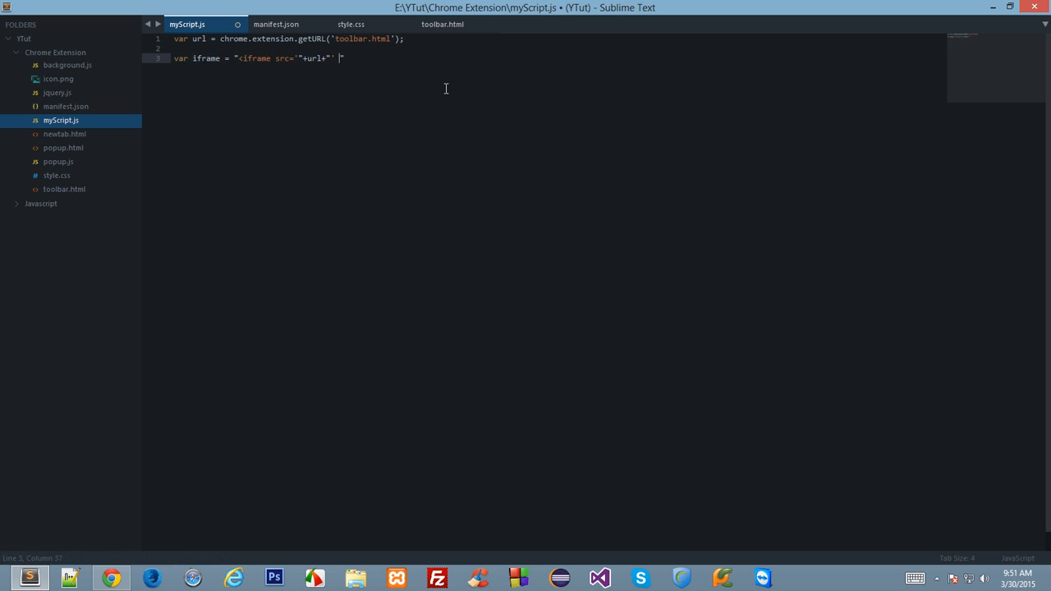
{"action": "type", "text": "id=\""}
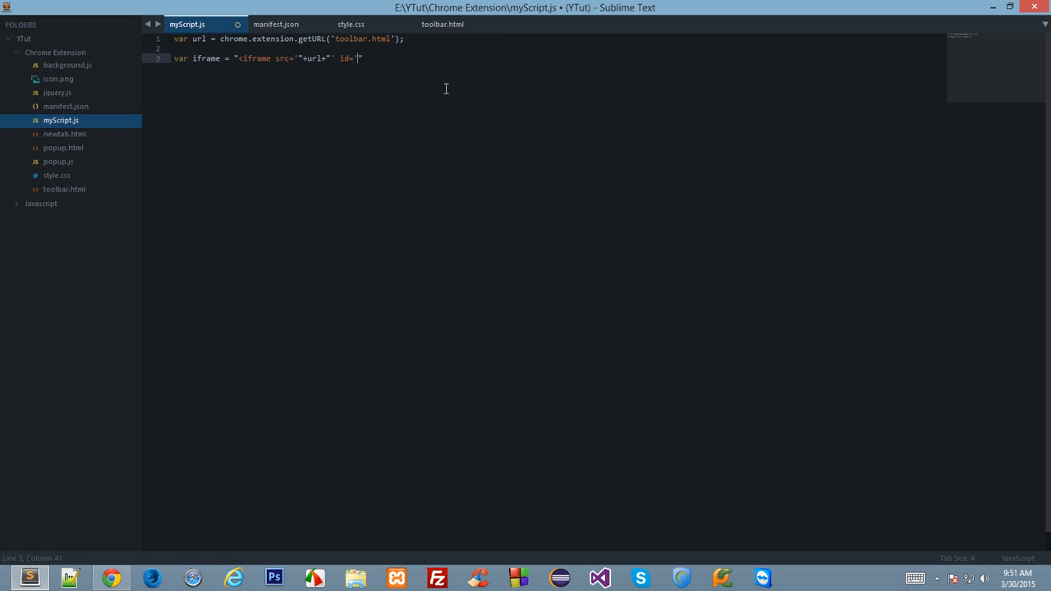
{"action": "type", "text": "my'"}
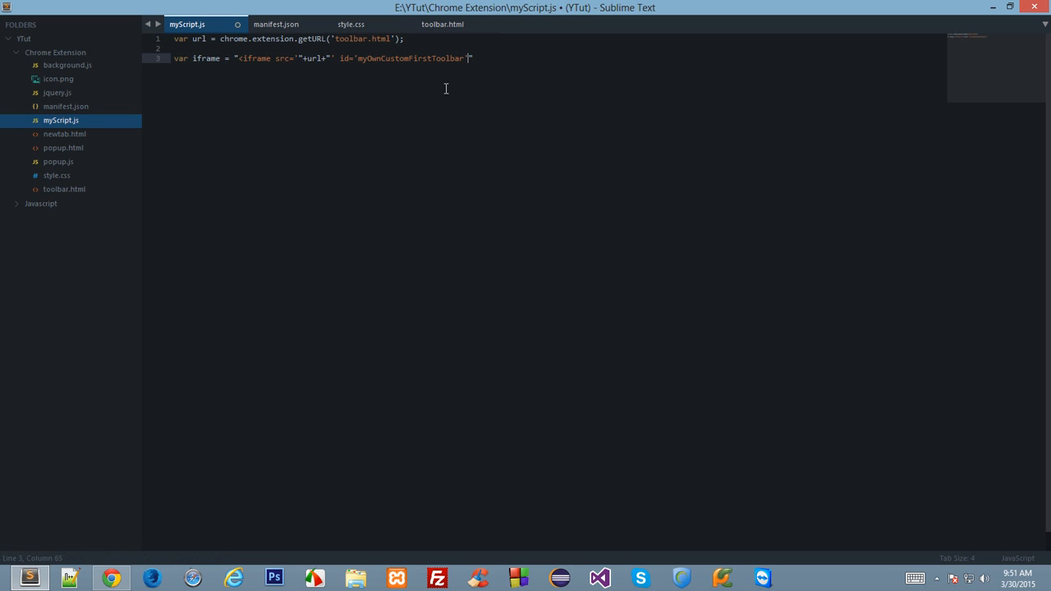
{"action": "type", "text": "12345"}
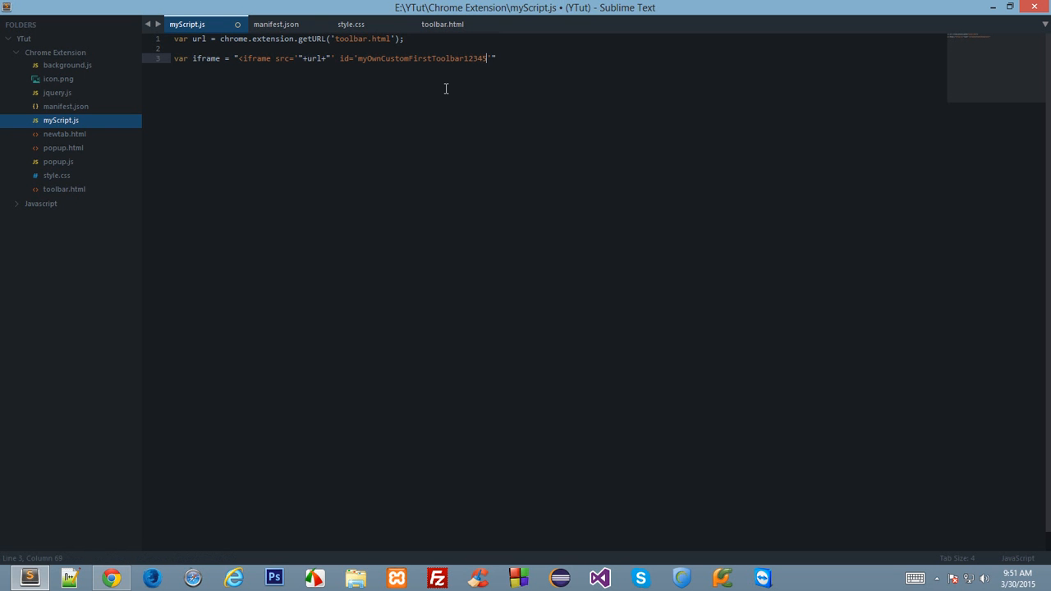
{"action": "key", "text": "ctrl+s"}
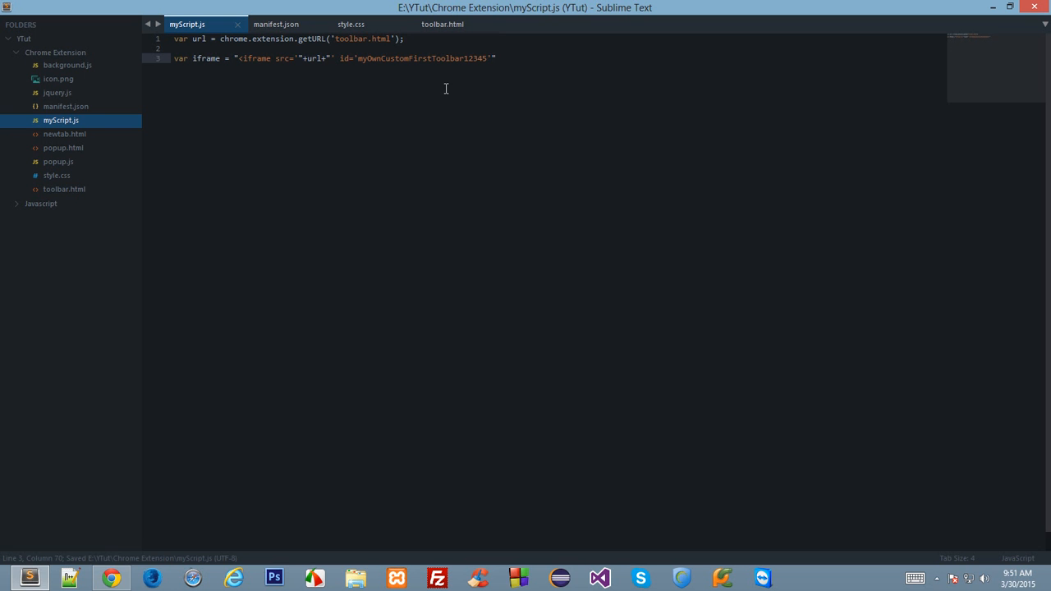
Step: Close the string with '></iframe> and a semicolon
{"action": "left_click", "coordinate": [378, 59]}
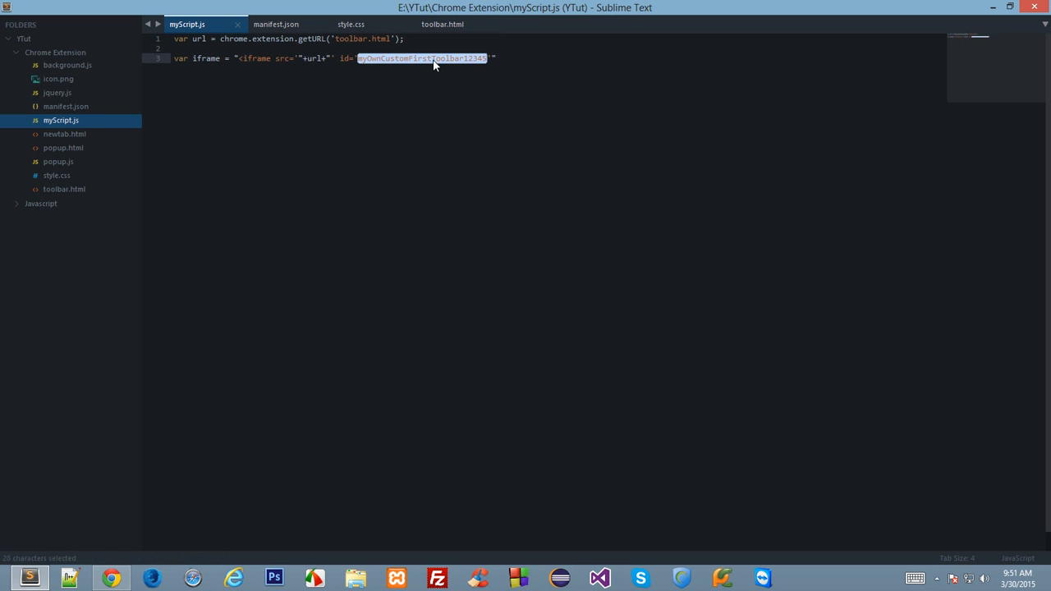
{"action": "left_click", "coordinate": [608, 92]}
{"action": "type", "text": ">"}
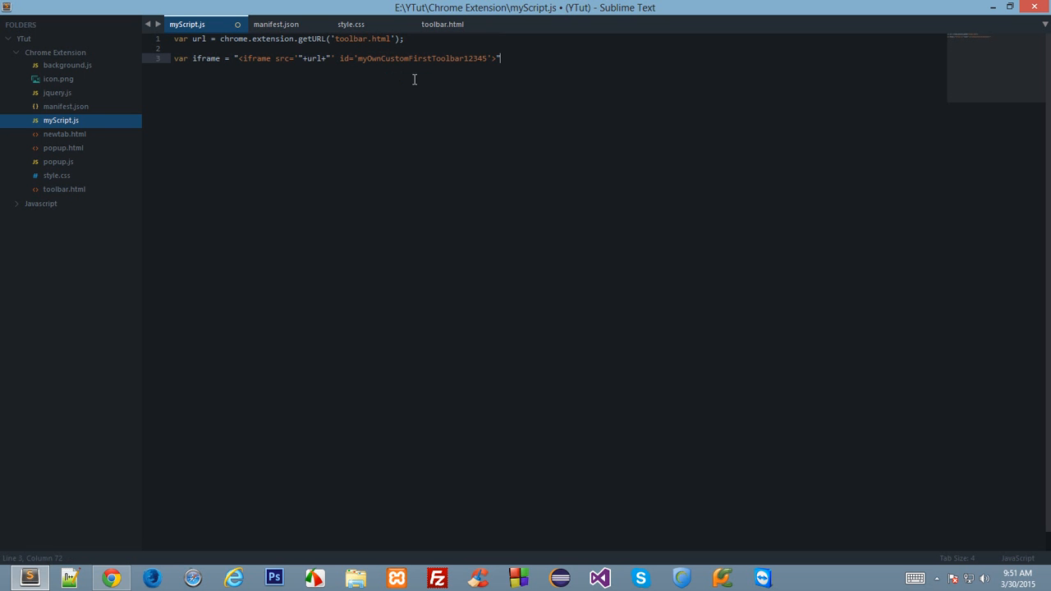
{"action": "double_click", "coordinate": [419, 58]}
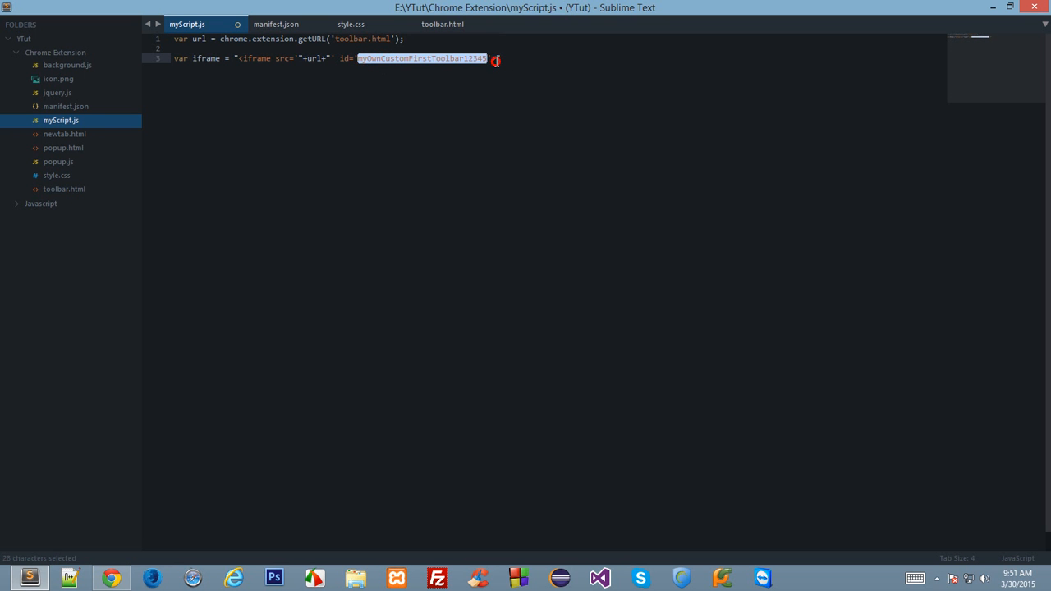
{"action": "type", "text": "'></iframe>"}
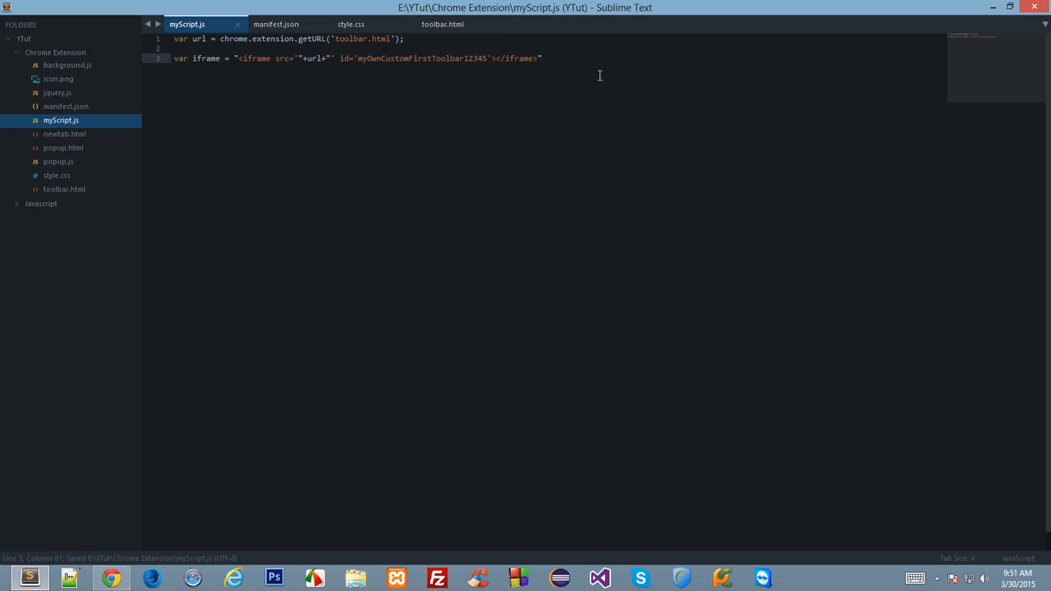
{"action": "type", "text": ";"}
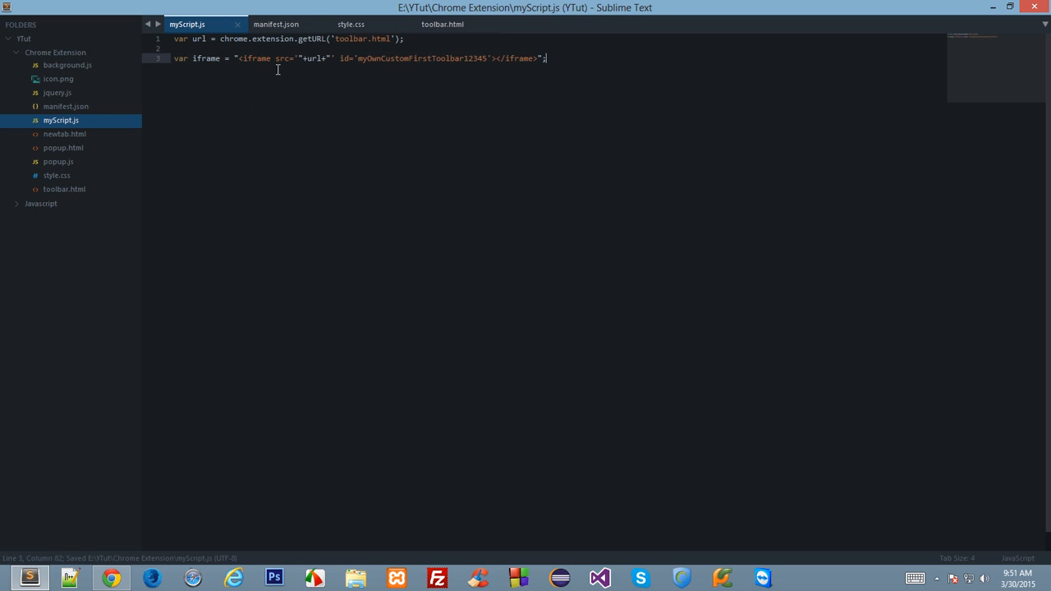
Step: Add a style='height:"+height+"' attribute to the iframe string
{"action": "type", "text": "wir"}
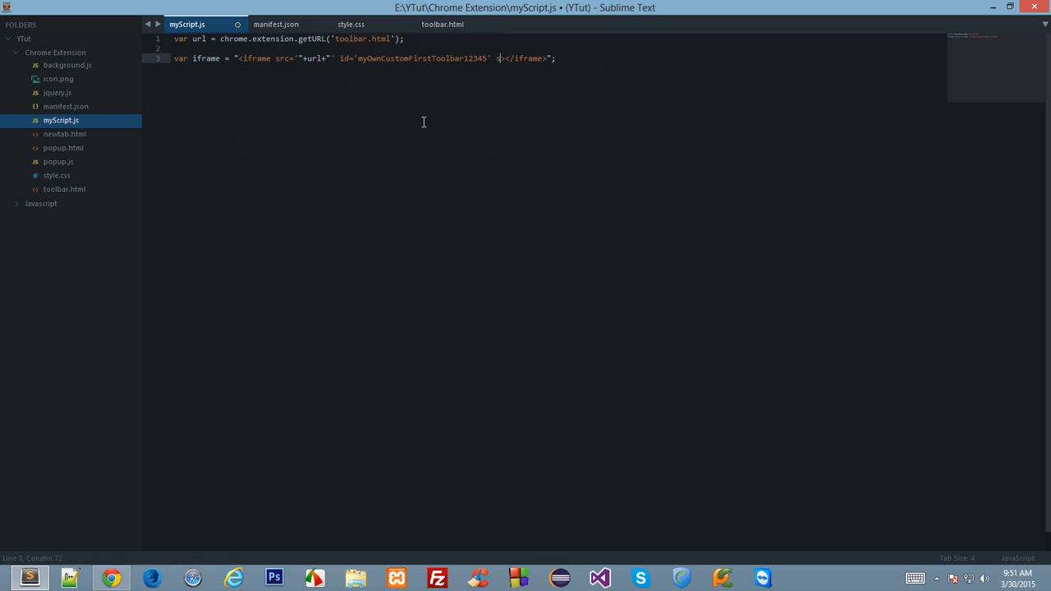
{"action": "type", "text": "style="}
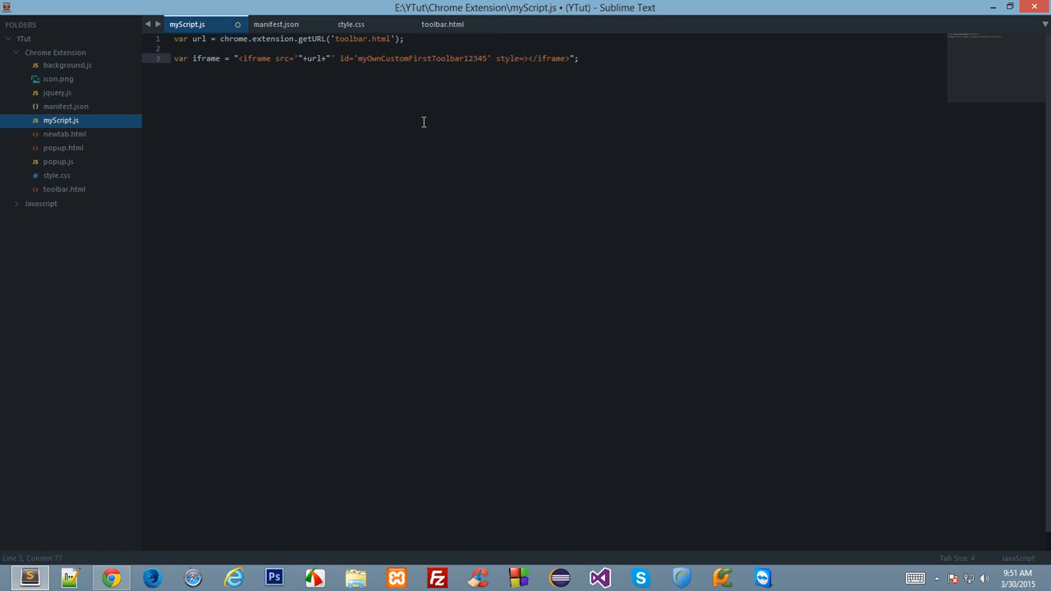
{"action": "type", "text": "\"\""}
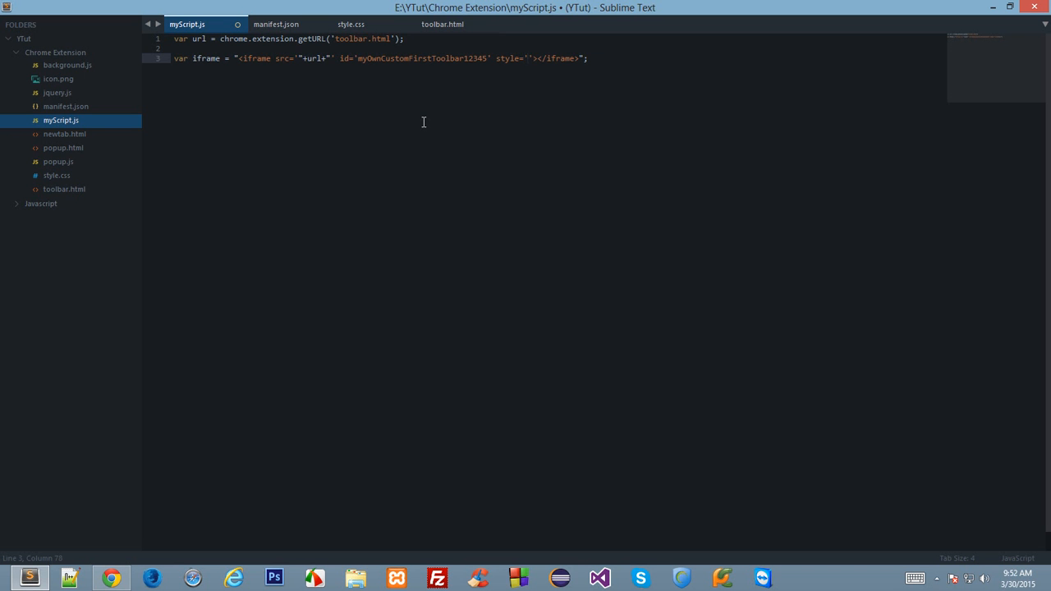
{"action": "type", "text": "height:\"+height+"}
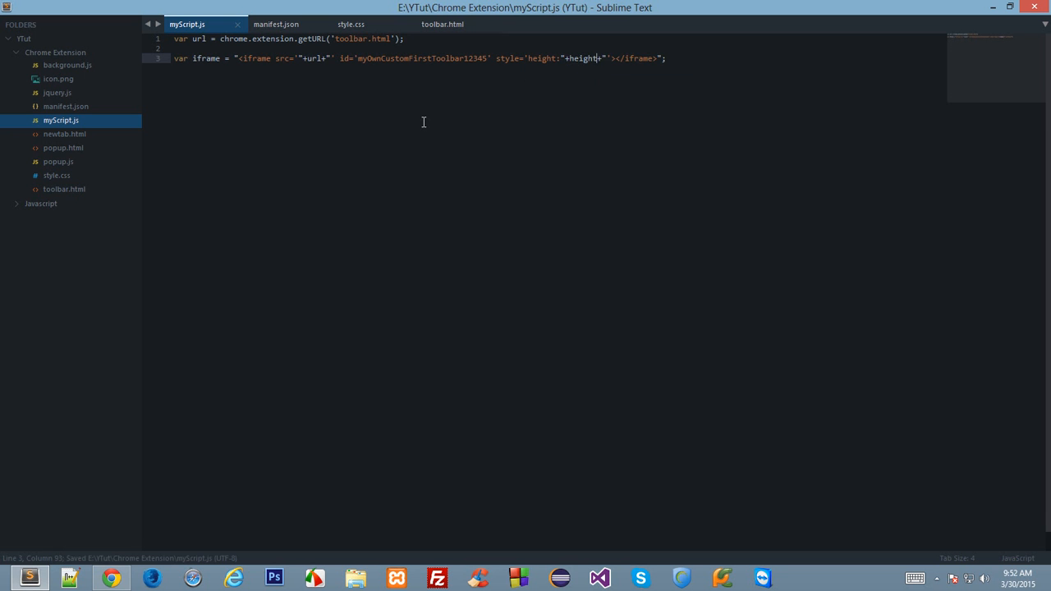
Step: Declare var height = '35px' above it, remove blank lines and save
{"action": "type", "text": "var height = '2'"}
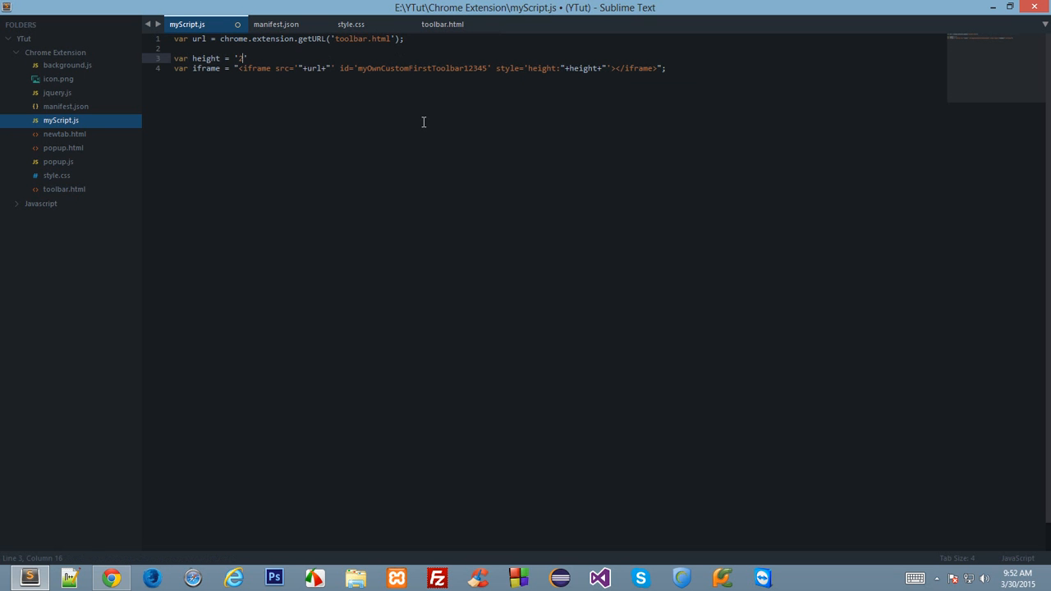
{"action": "type", "text": "5px"}
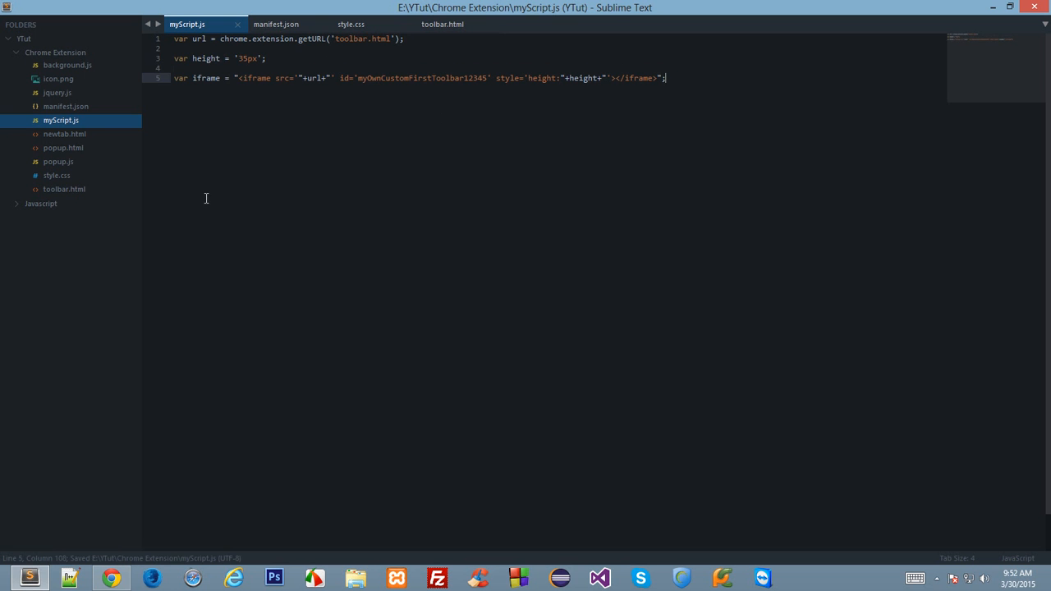
{"action": "left_click", "coordinate": [298, 78]}
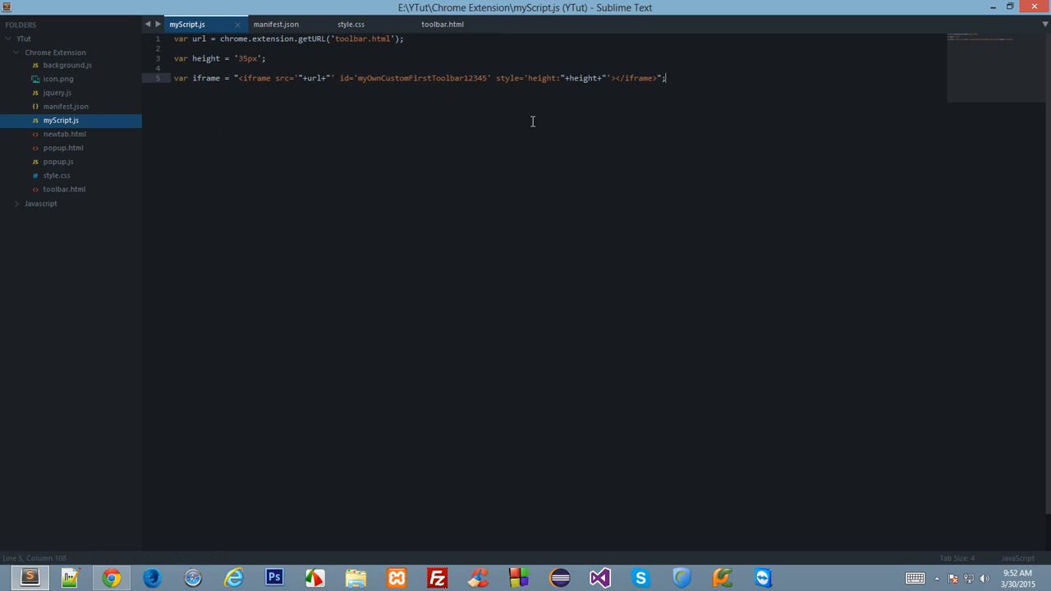
{"action": "key", "text": "enter"}
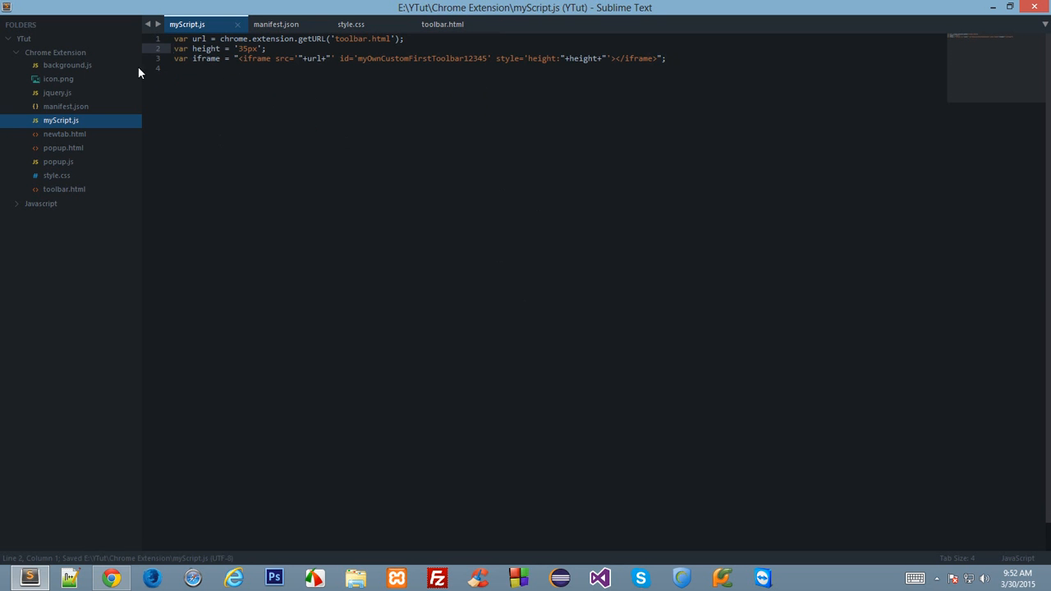
{"action": "left_click", "coordinate": [351, 24]}
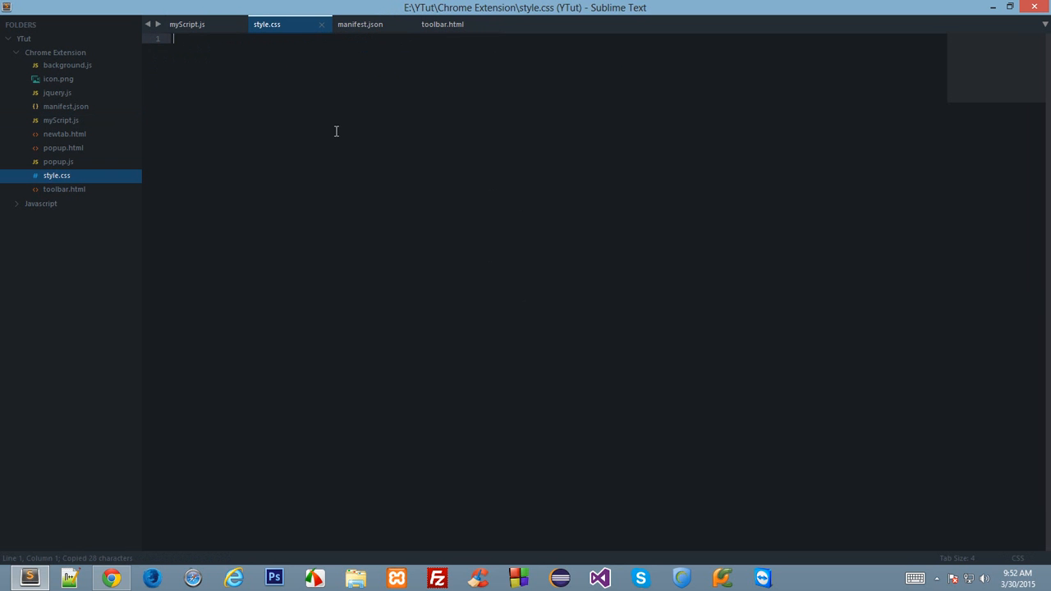
Step: Start a #myOwnCustomFirstToolbar12345 rule with position: absolute, checking the id against the script
{"action": "type", "text": "#myOwnCustomFirstToolbar12345 {"}
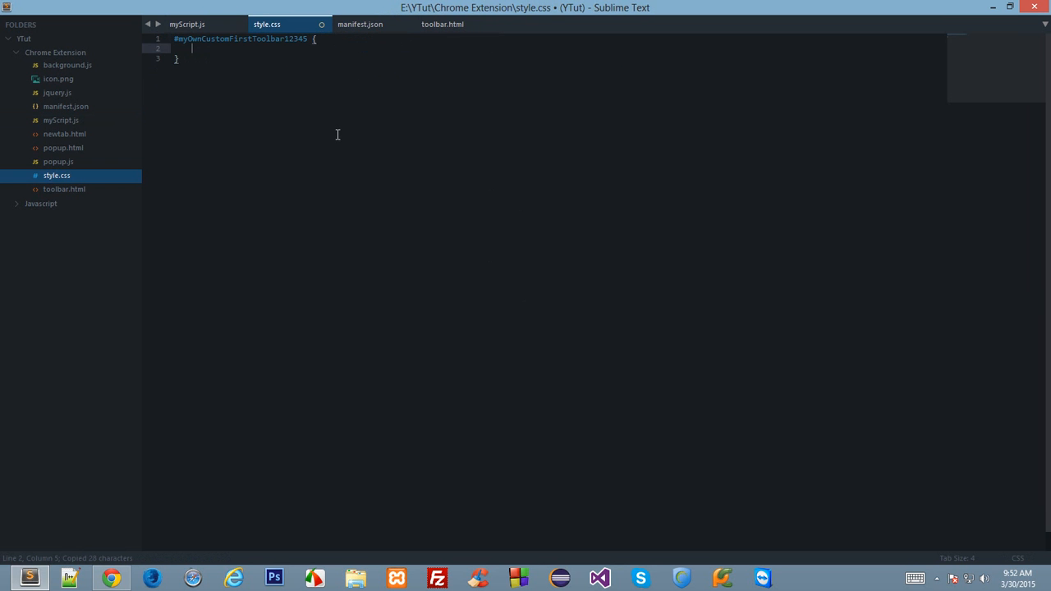
{"action": "type", "text": "position"}
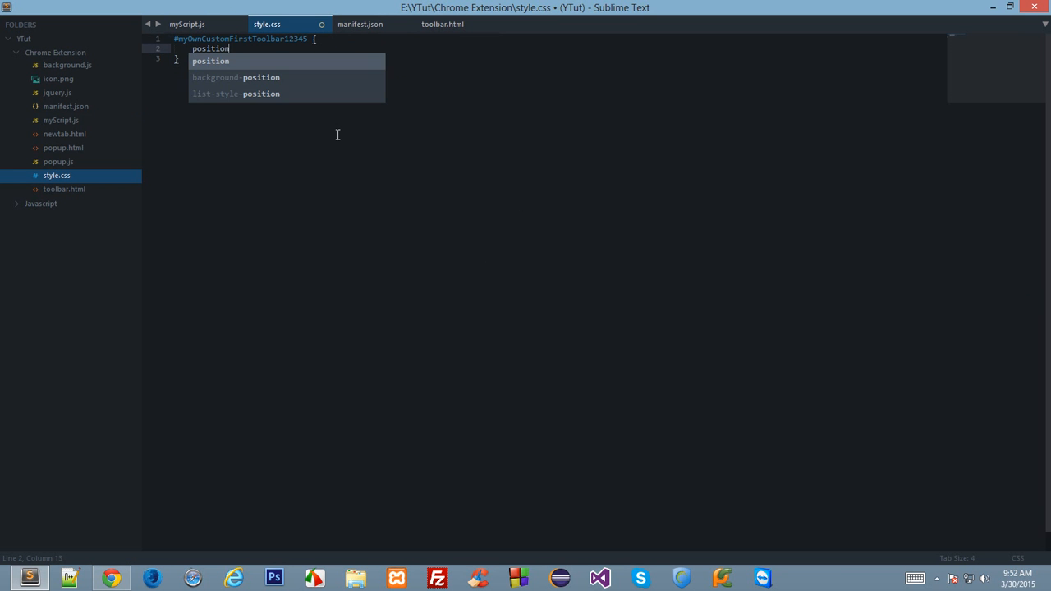
{"action": "type", "text": ": absolute;"}
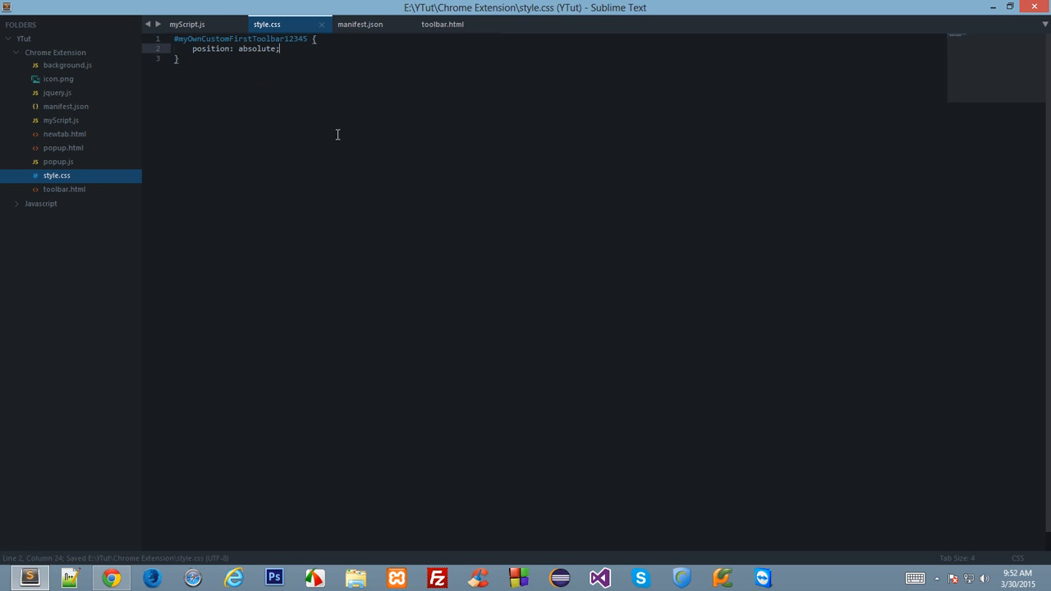
{"action": "left_click", "coordinate": [186, 24]}
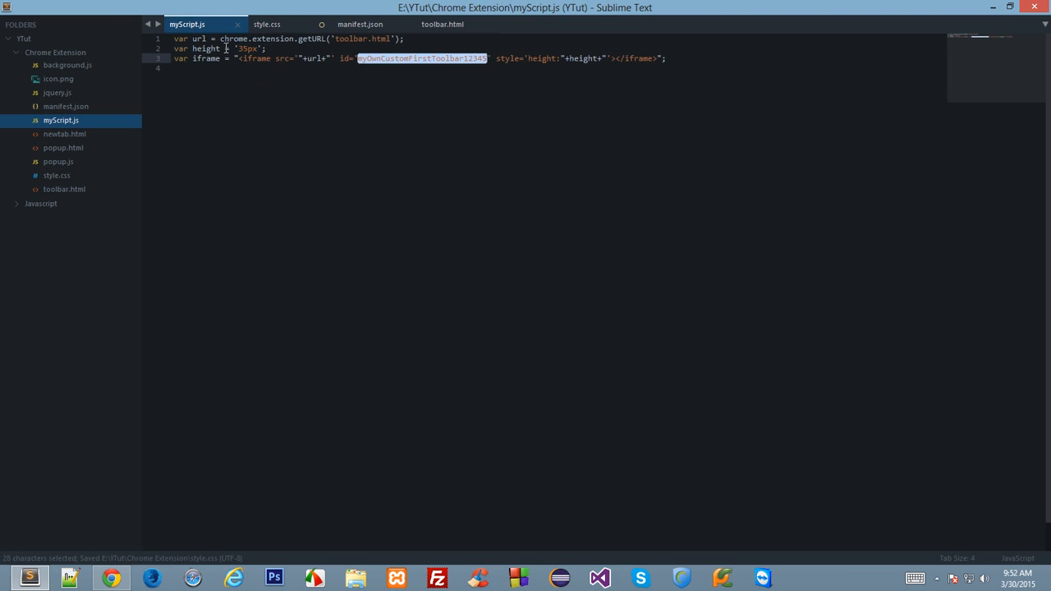
{"action": "left_click", "coordinate": [266, 24]}
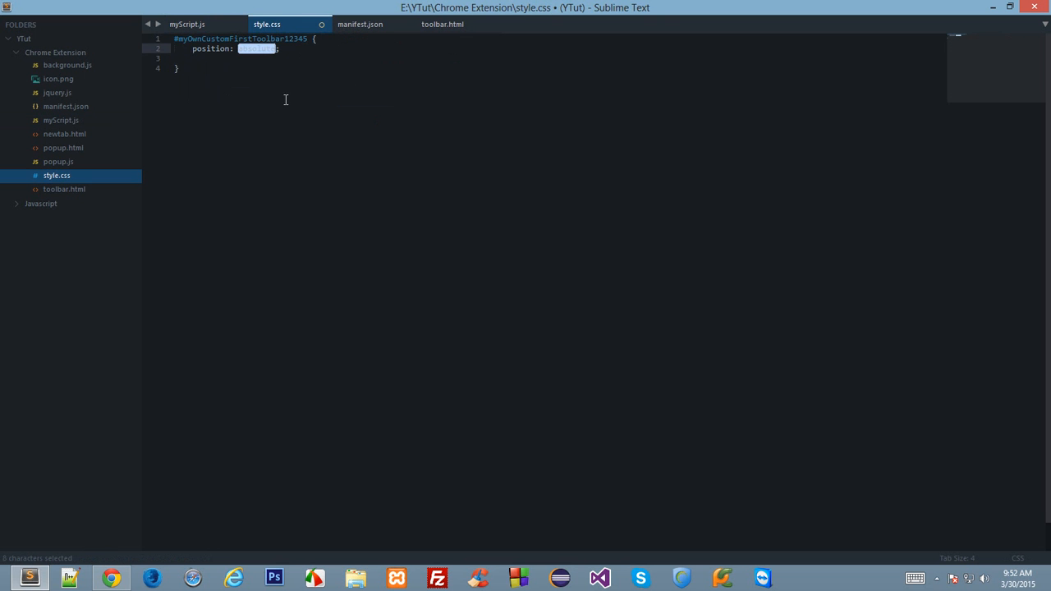
{"action": "left_click", "coordinate": [244, 48]}
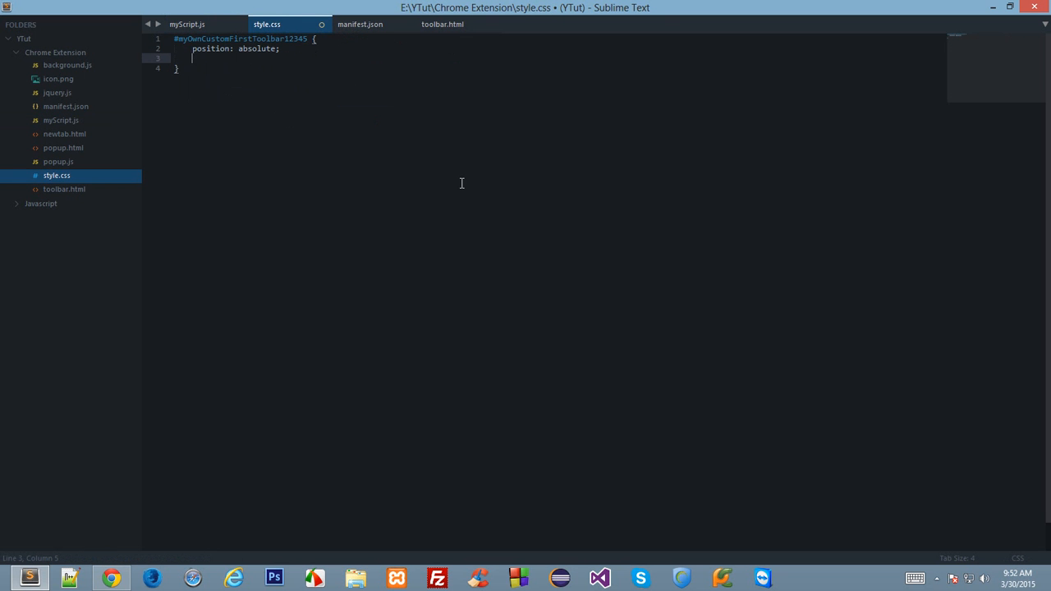
Step: Add top, left, full width, black background and white color to the rule and save
{"action": "type", "text": "top: 0;"}
{"action": "type", "text": "left:0;"}
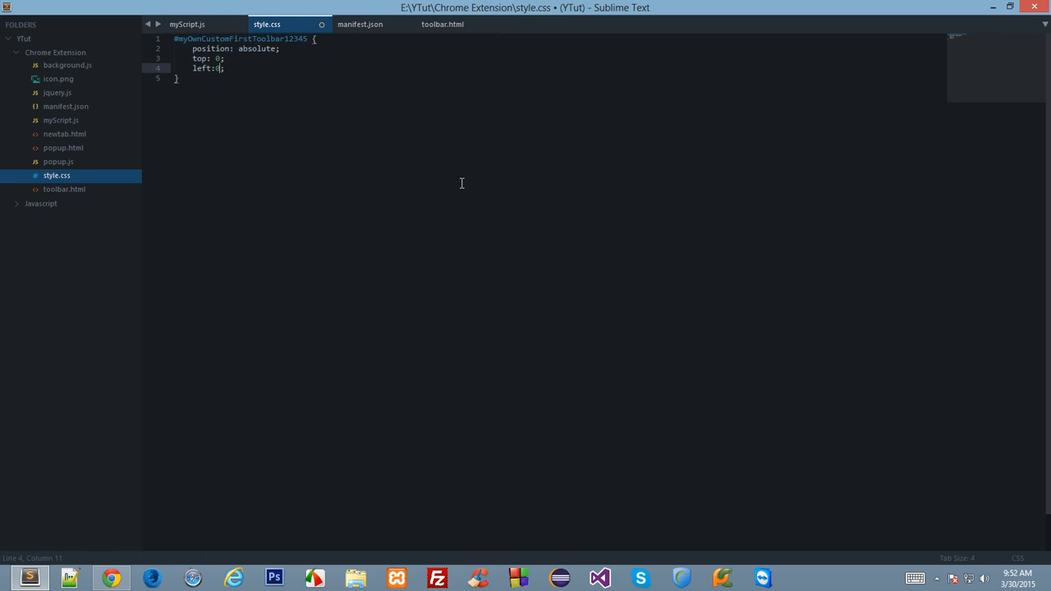
{"action": "type", "text": "width: 100%;"}
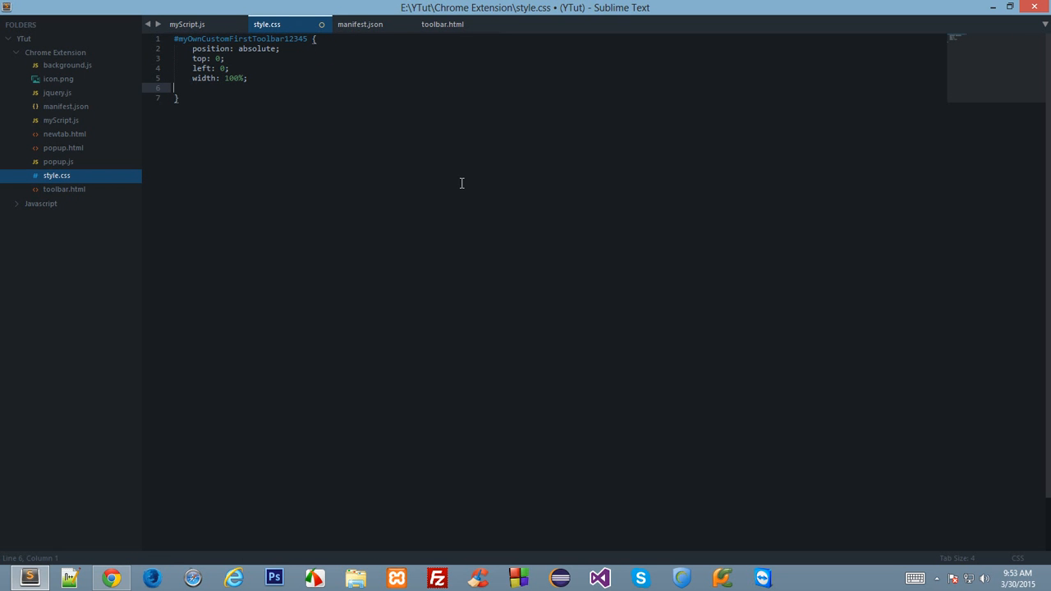
{"action": "key", "text": "ctrl+s"}
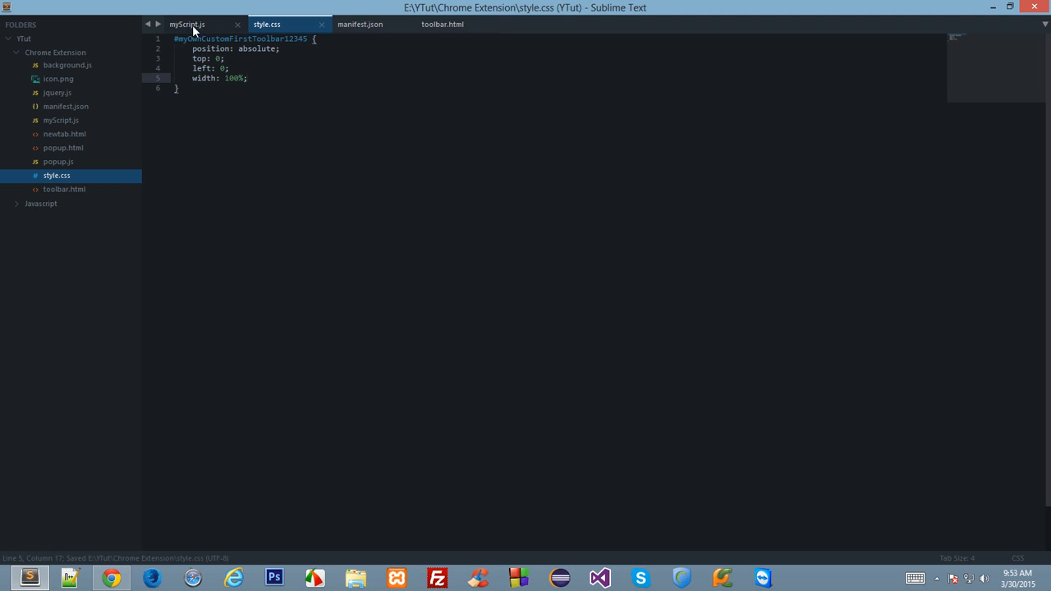
{"action": "type", "text": "backgrd"}
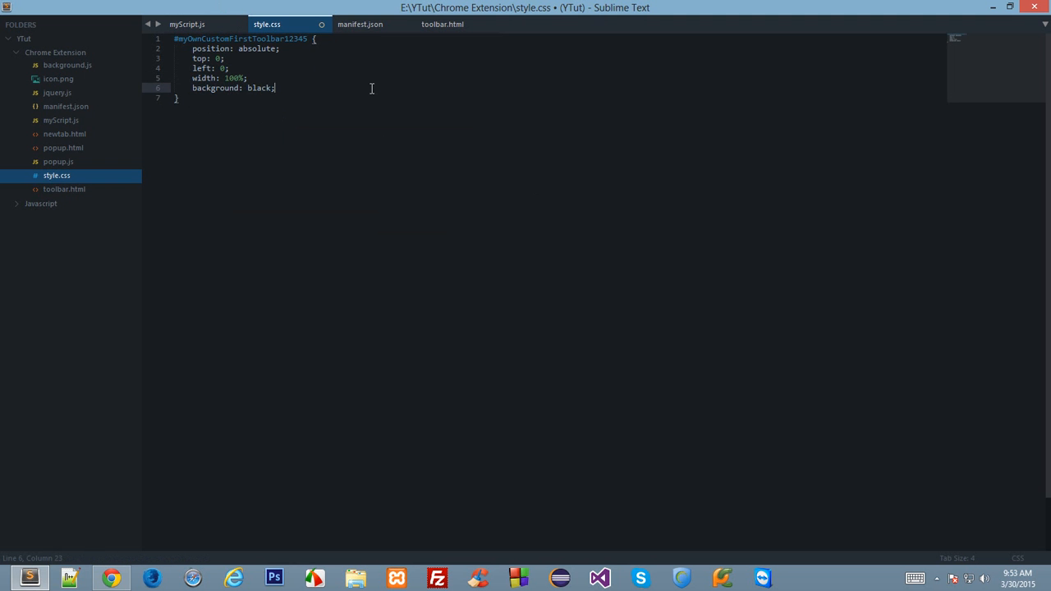
{"action": "type", "text": "color: white;"}
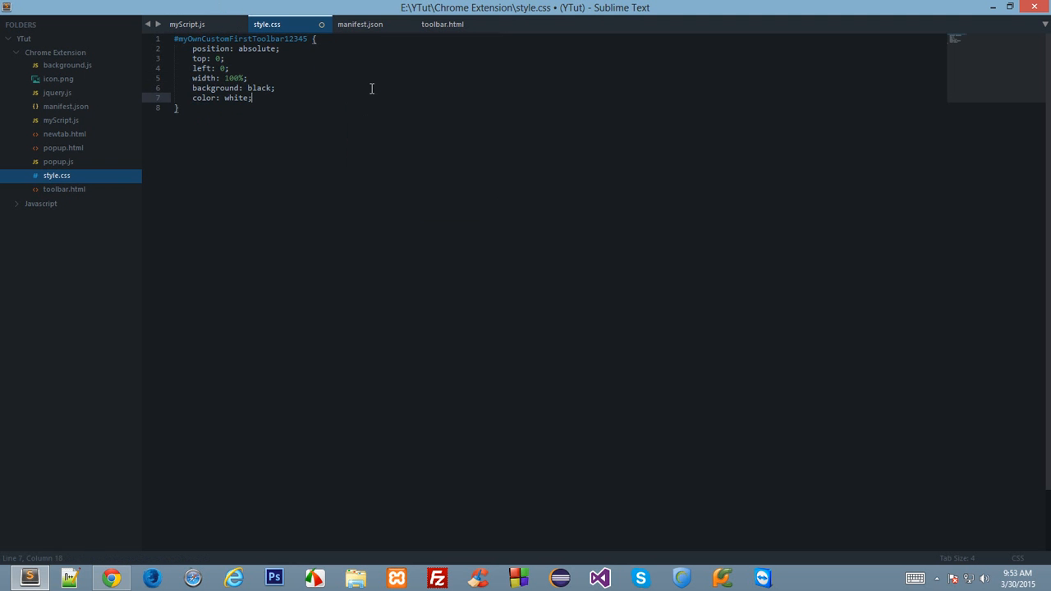
{"action": "left_click", "coordinate": [186, 24]}
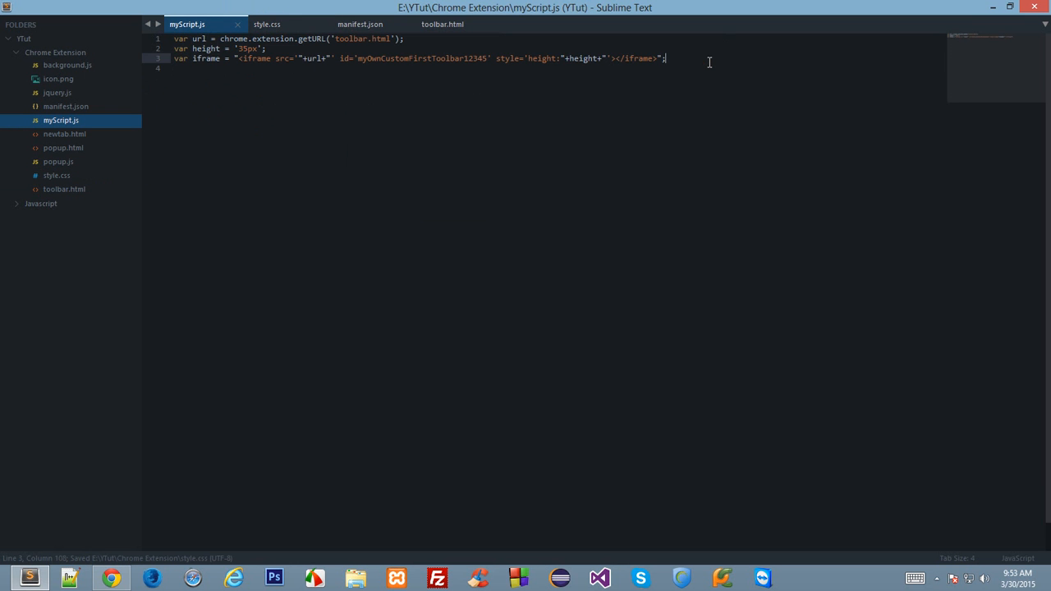
Step: Append the iframe to the page body with $(iframe).append('body'); and save
{"action": "type", "text": "$(iframe).append('body"}
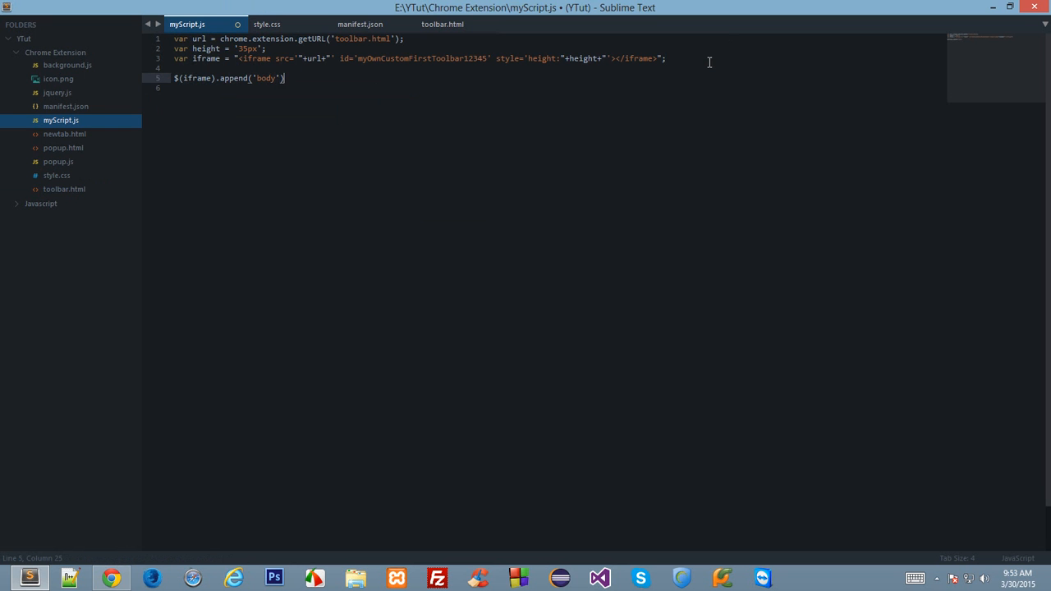
{"action": "key", "text": "ctrl+s"}
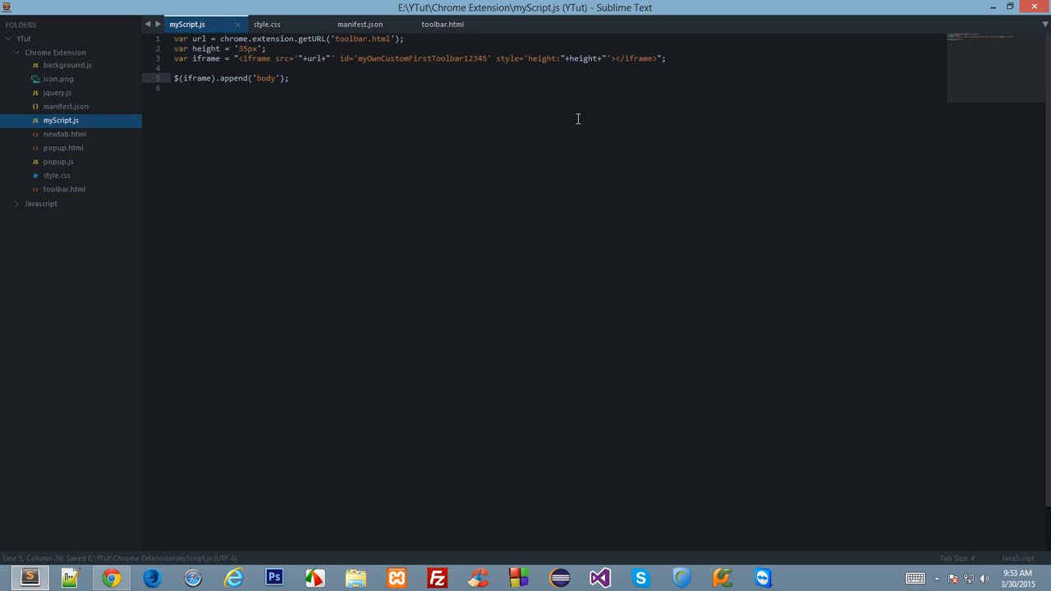
{"action": "key", "text": "ctrl+s"}
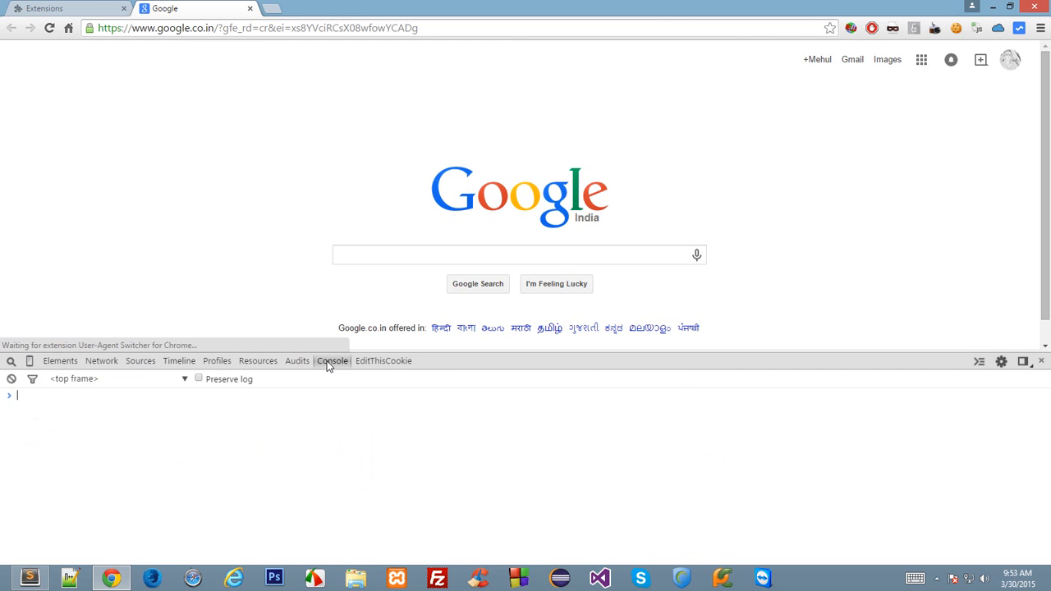
Step: Show the developer console on the reloaded Google page
{"action": "left_click", "coordinate": [60, 360]}
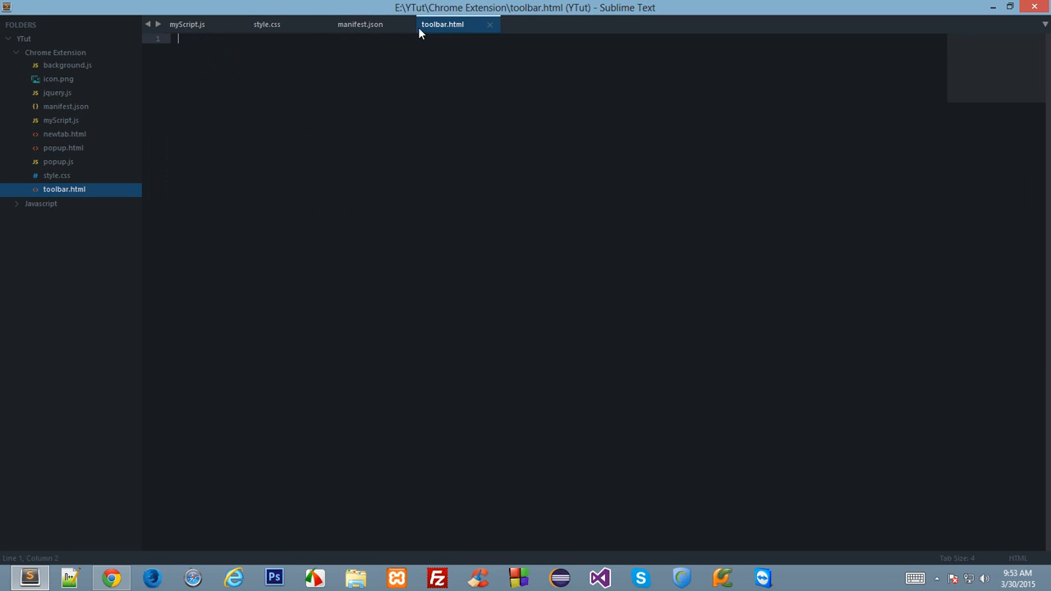
Step: Change the append call so $('body') appends the iframe variable
{"action": "left_click", "coordinate": [187, 24]}
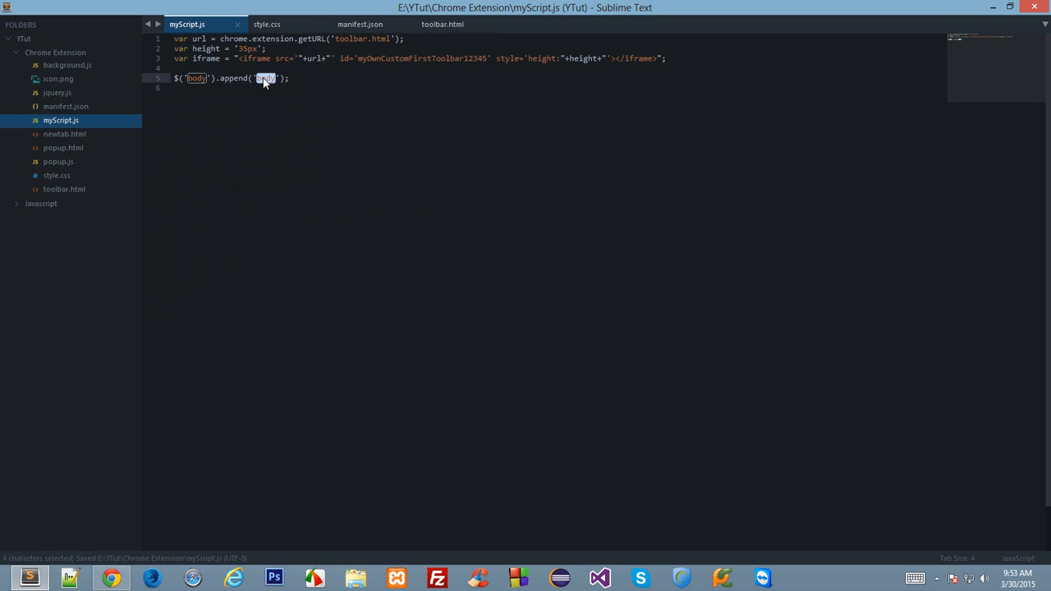
{"action": "type", "text": "i"}
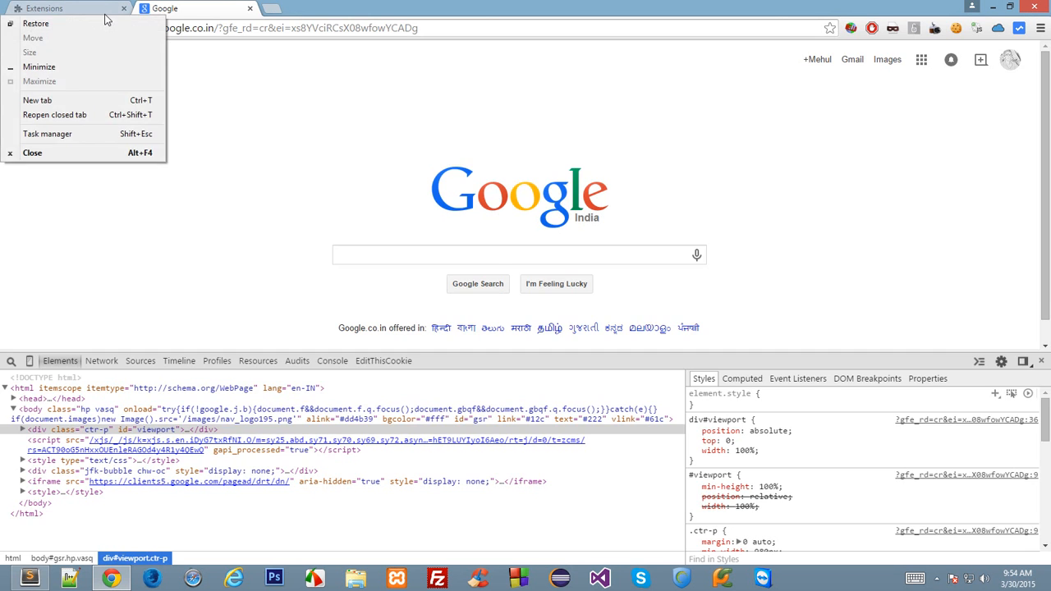
Step: Reload the Google tab, inspect the injected strip in DevTools Elements, then return to the editor
{"action": "left_click", "coordinate": [66, 9]}
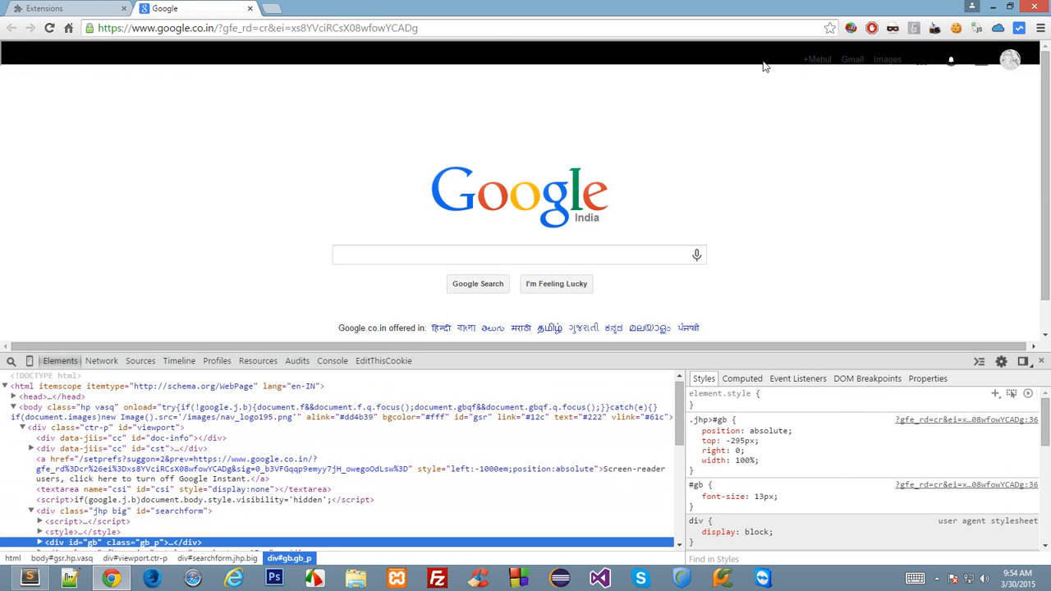
{"action": "left_click", "coordinate": [852, 58]}
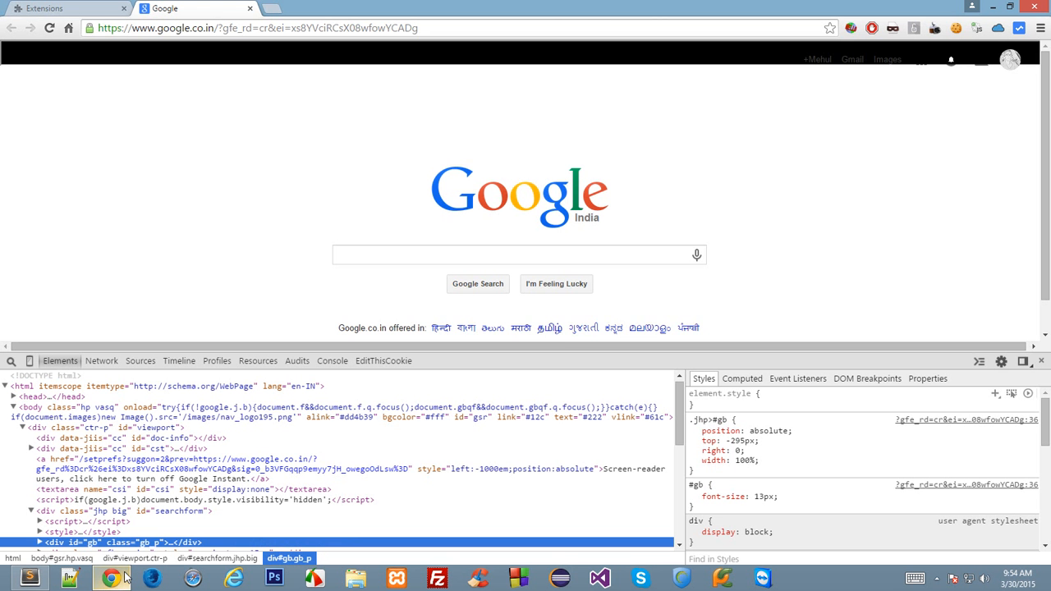
{"action": "mouse_move", "coordinate": [57, 406]}
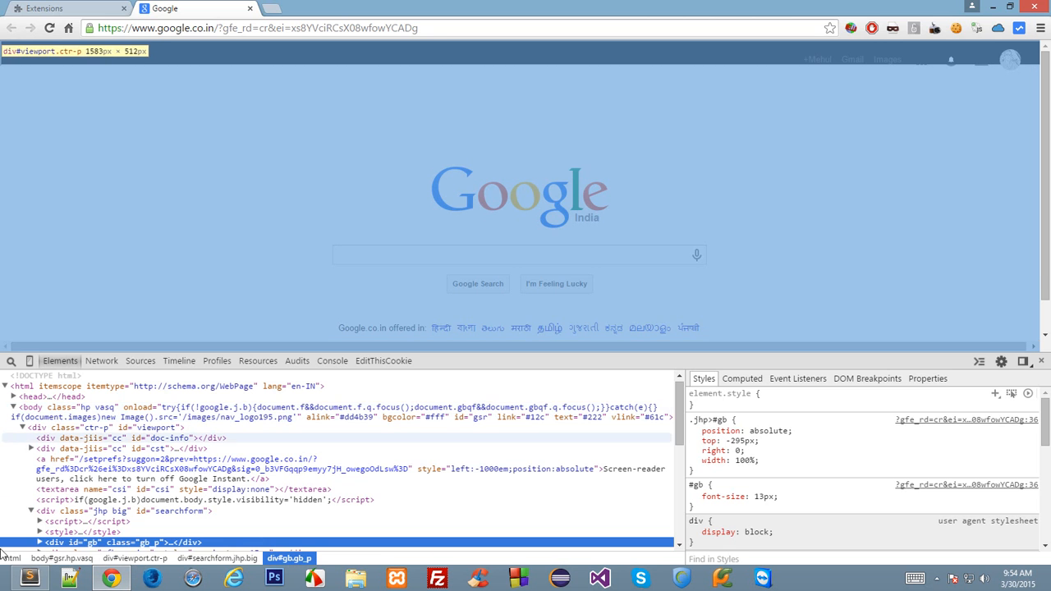
{"action": "left_click", "coordinate": [30, 578]}
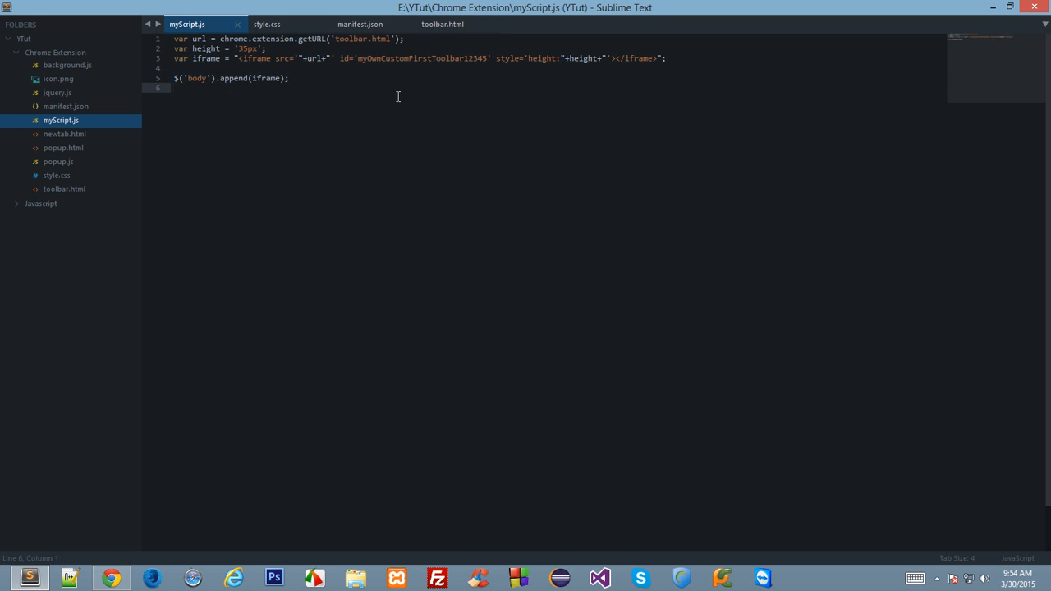
Step: Append the iframe to the html element instead of body in myScript.js
{"action": "double_click", "coordinate": [196, 77]}
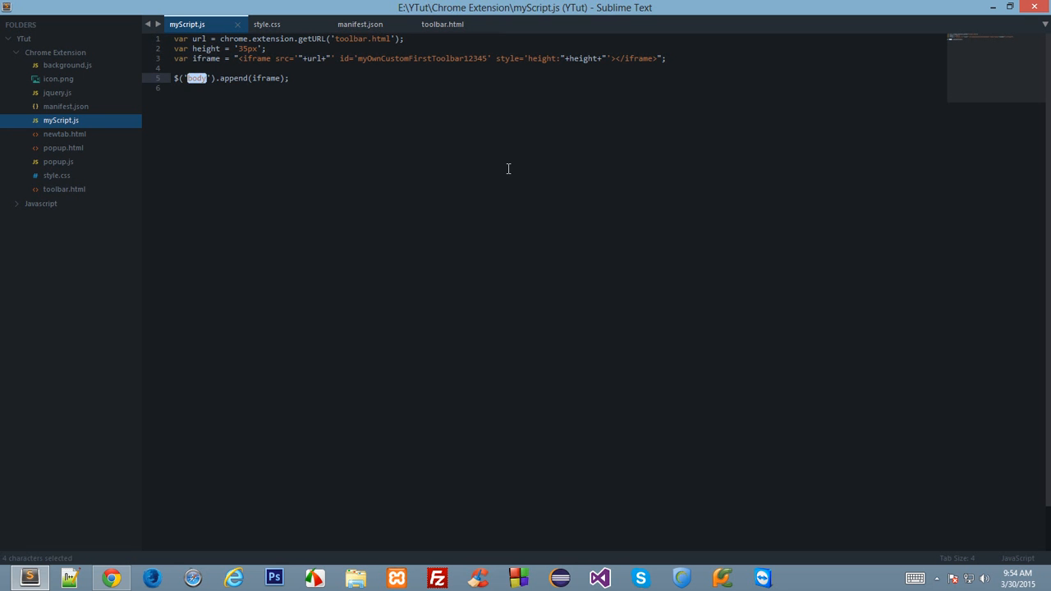
{"action": "type", "text": "html"}
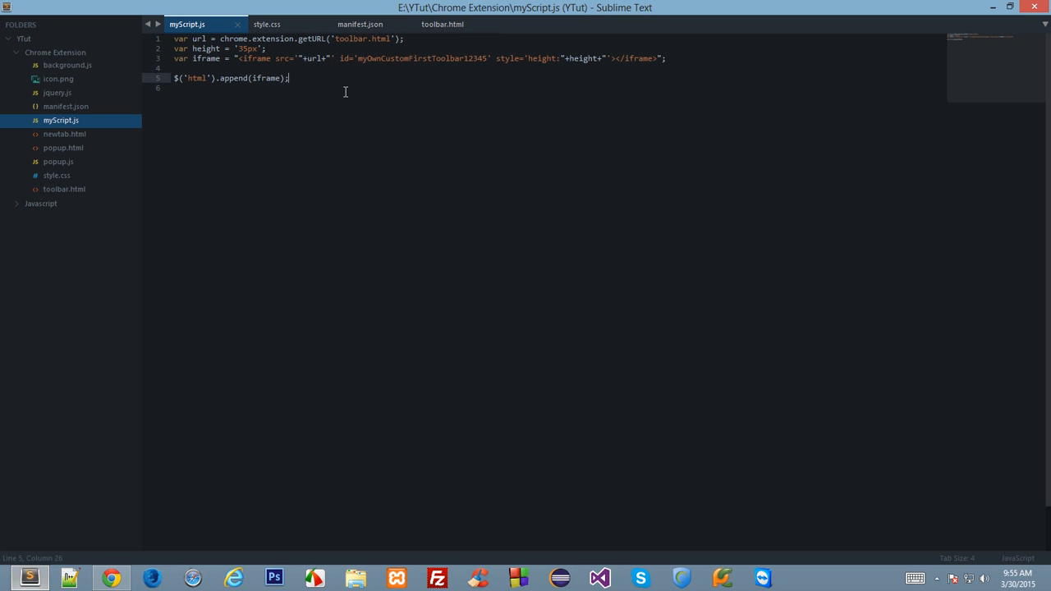
Step: Add $('body').css({'transform': 'translateY('+height+')'}) to shift the body down, and save
{"action": "type", "text": "$()"}
{"action": "type", "text": "'tran"}
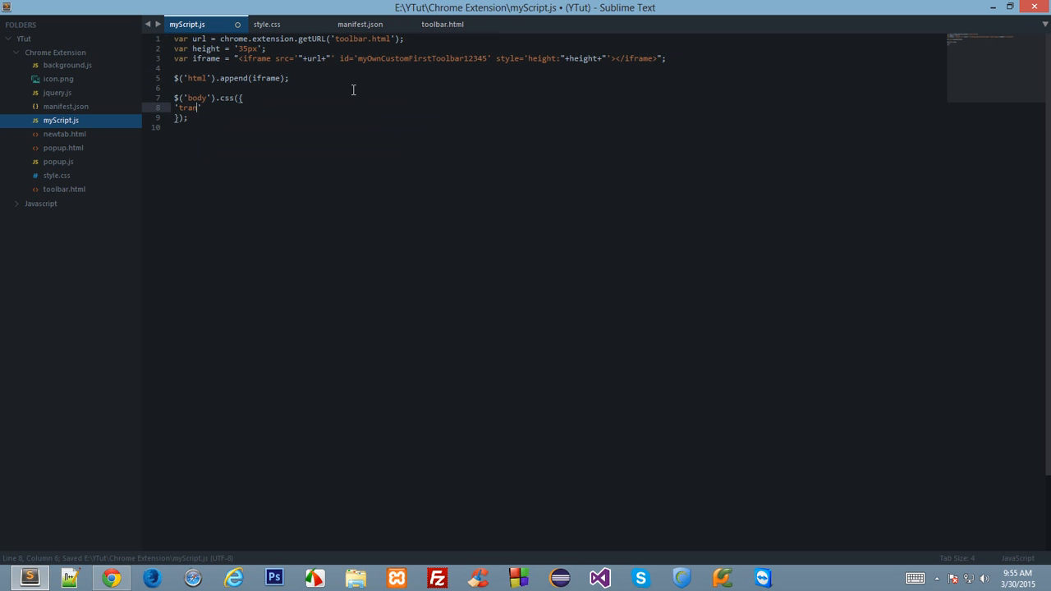
{"action": "type", "text": "sfo"}
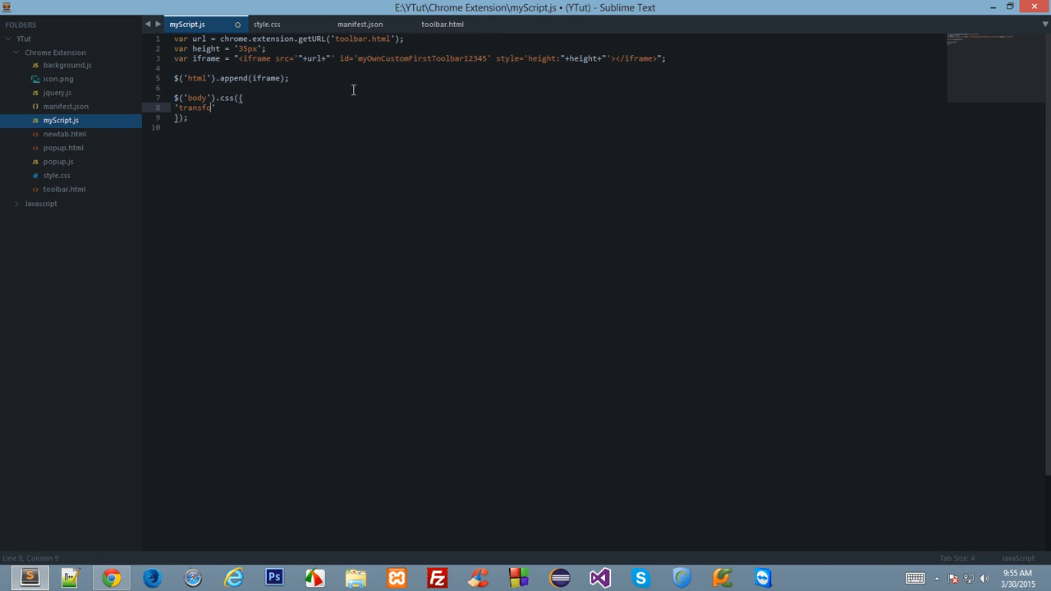
{"action": "type", "text": "rm': ''"}
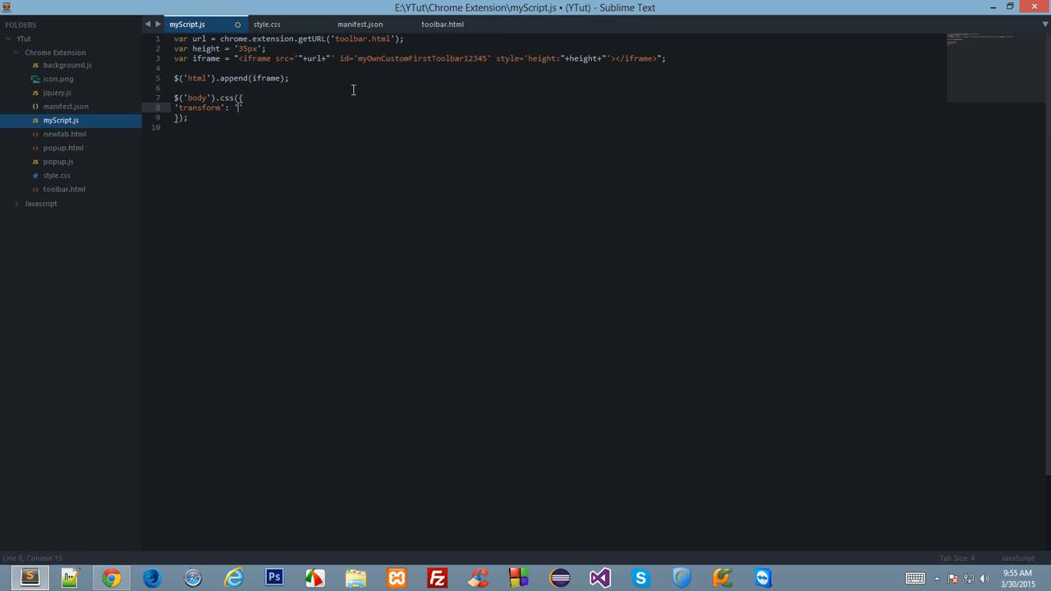
{"action": "type", "text": "translate"}
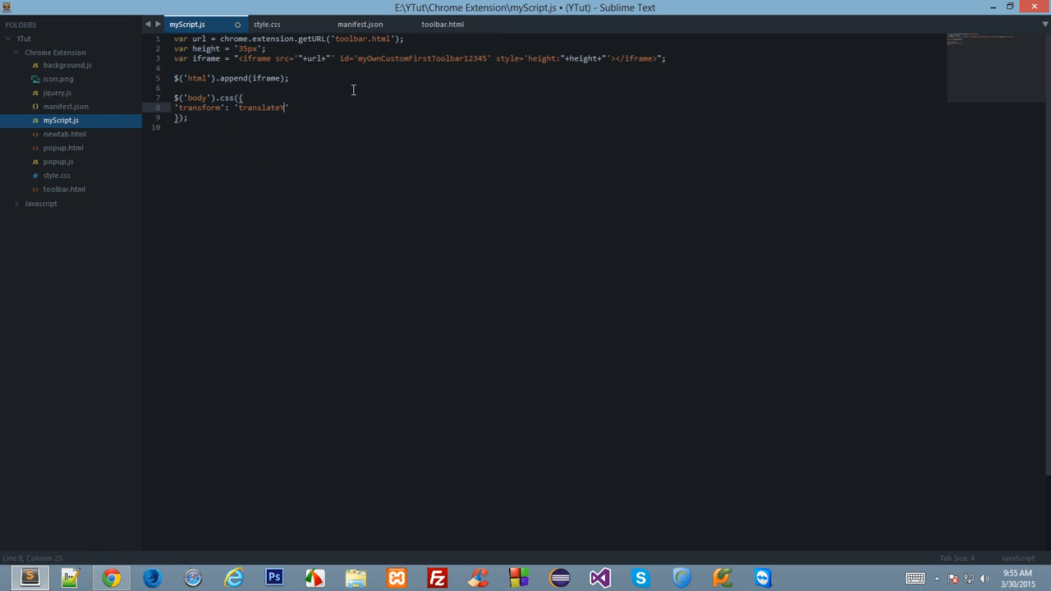
{"action": "type", "text": "Y()"}
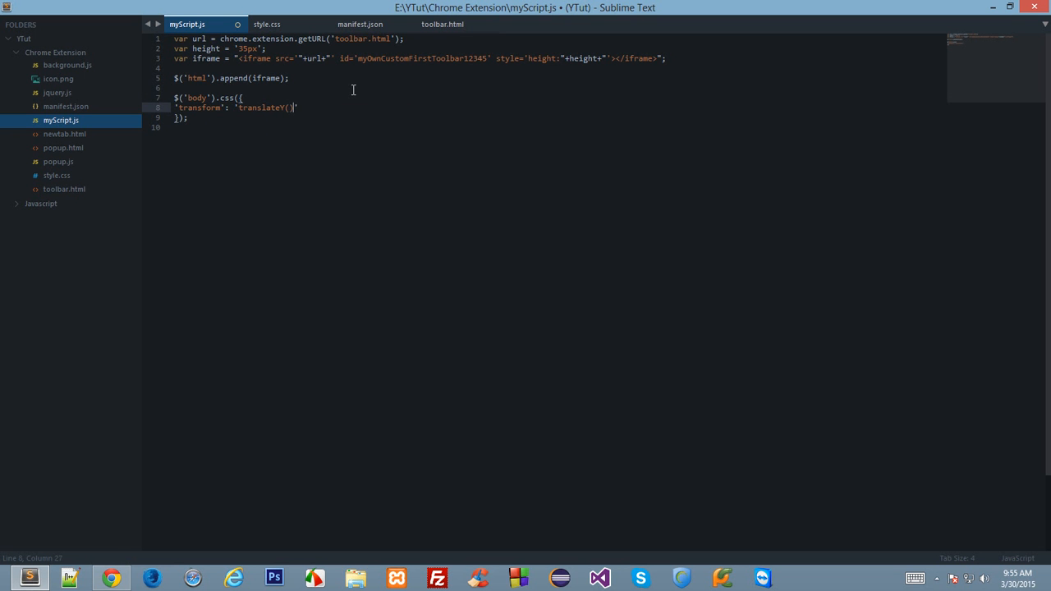
{"action": "type", "text": "''"}
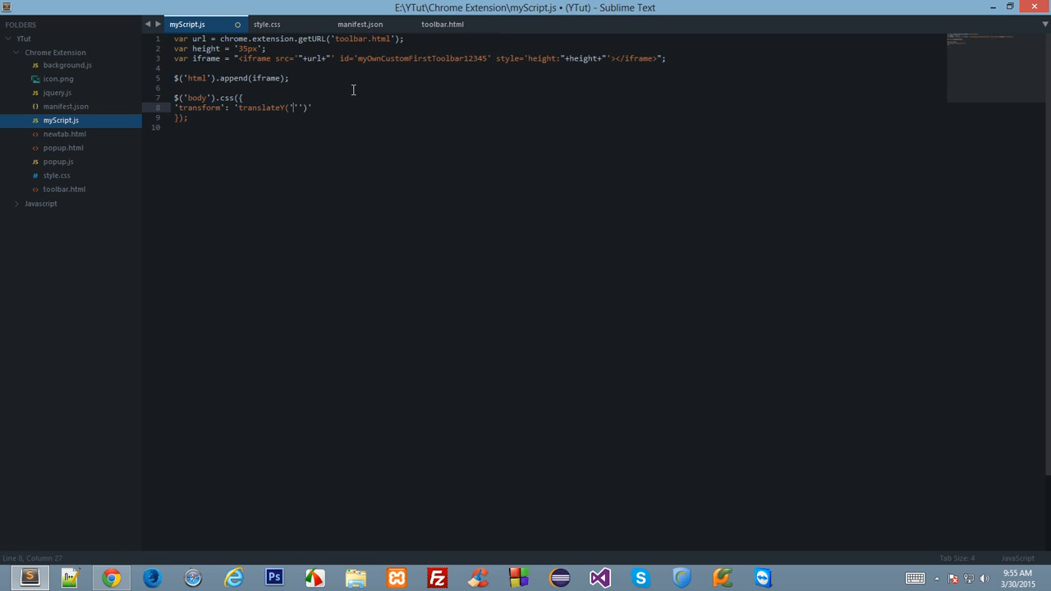
{"action": "type", "text": "+h+"}
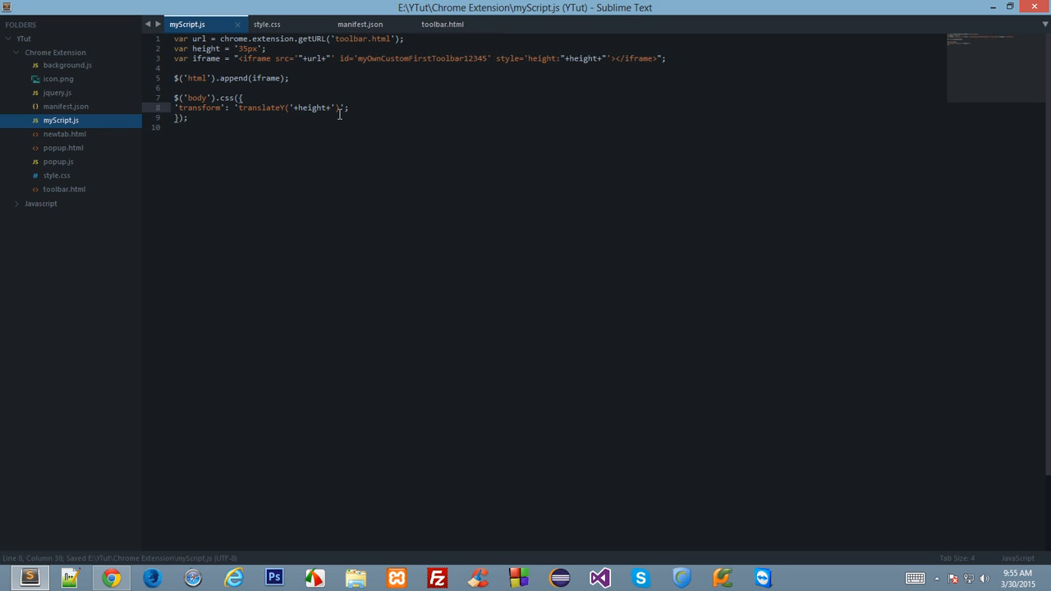
Step: Rename the body css property to -webkit-transform and indent its line
{"action": "double_click", "coordinate": [195, 97]}
{"action": "type", "text": "-webkit-"}
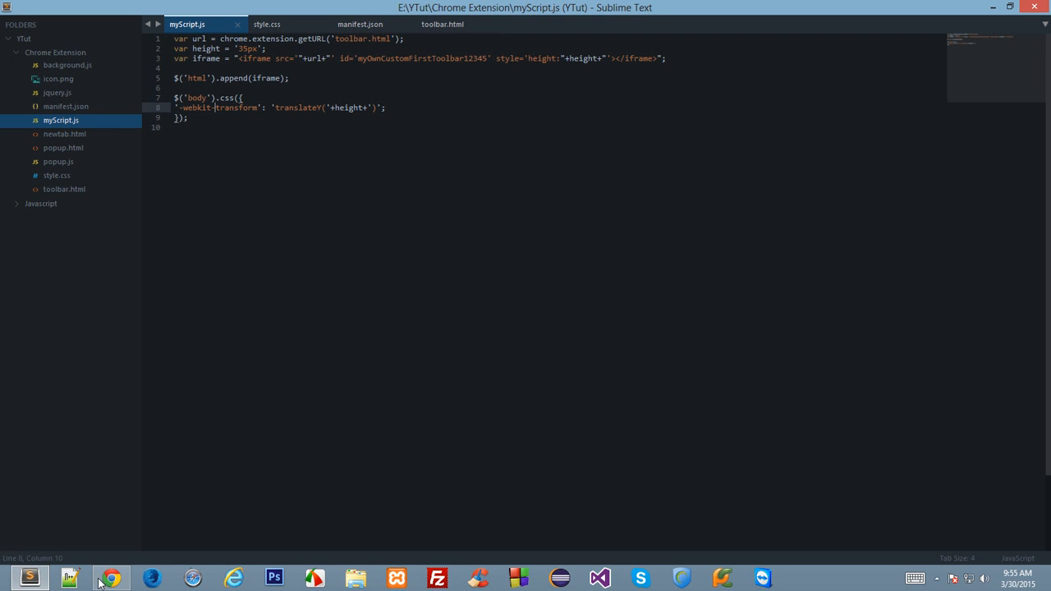
{"action": "mouse_move", "coordinate": [611, 31]}
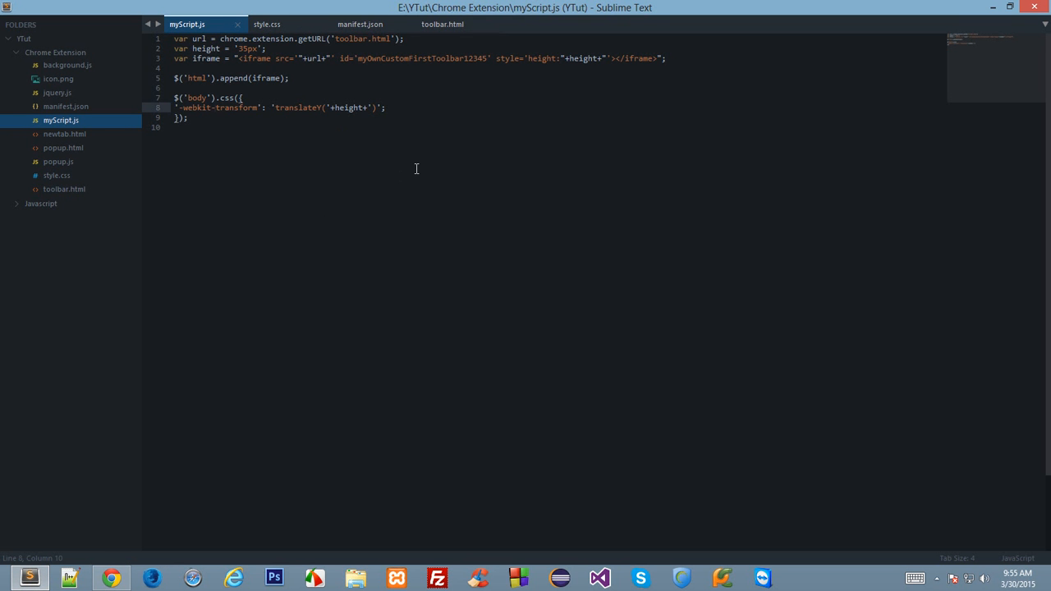
{"action": "left_click", "coordinate": [111, 578]}
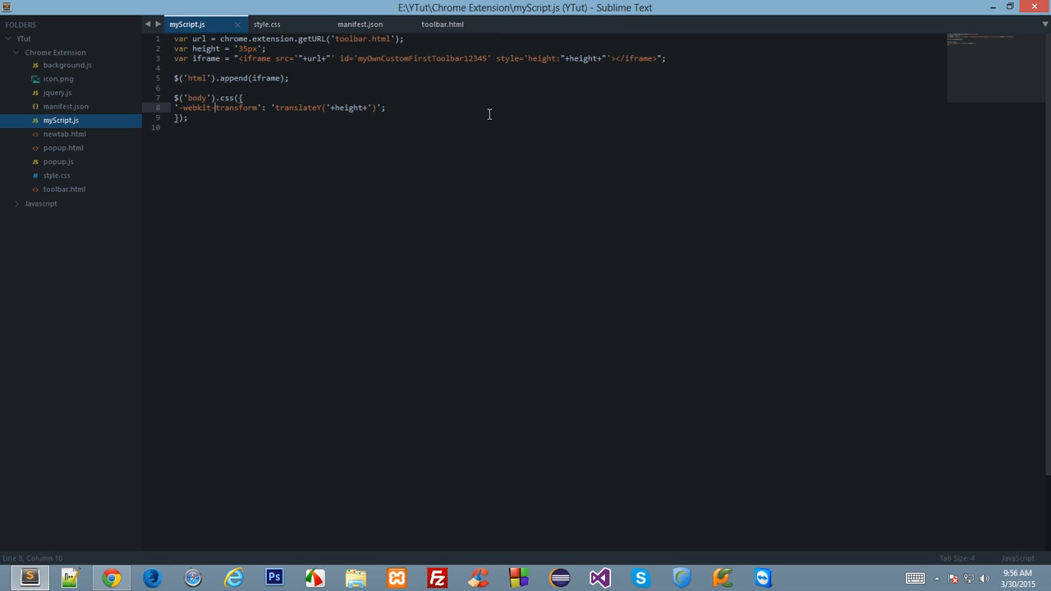
{"action": "key", "text": "Tab"}
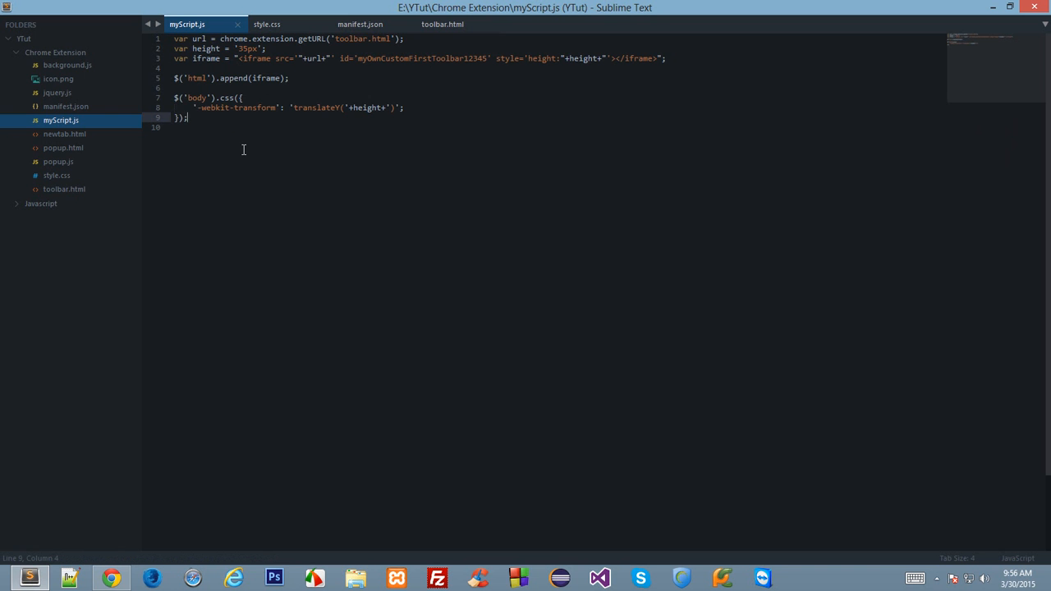
{"action": "mouse_move", "coordinate": [336, 218]}
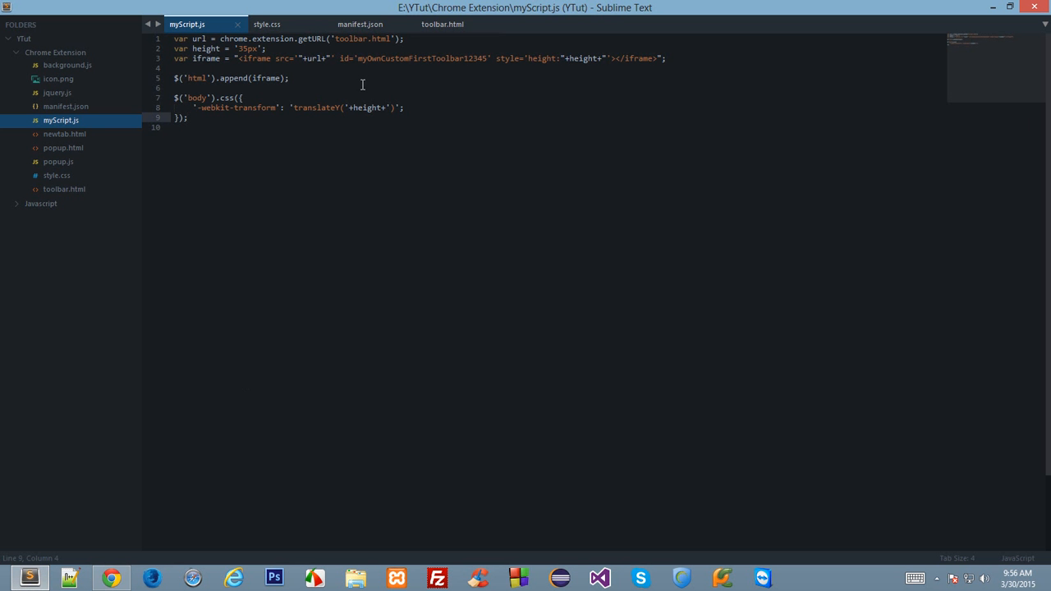
{"action": "mouse_move", "coordinate": [390, 105]}
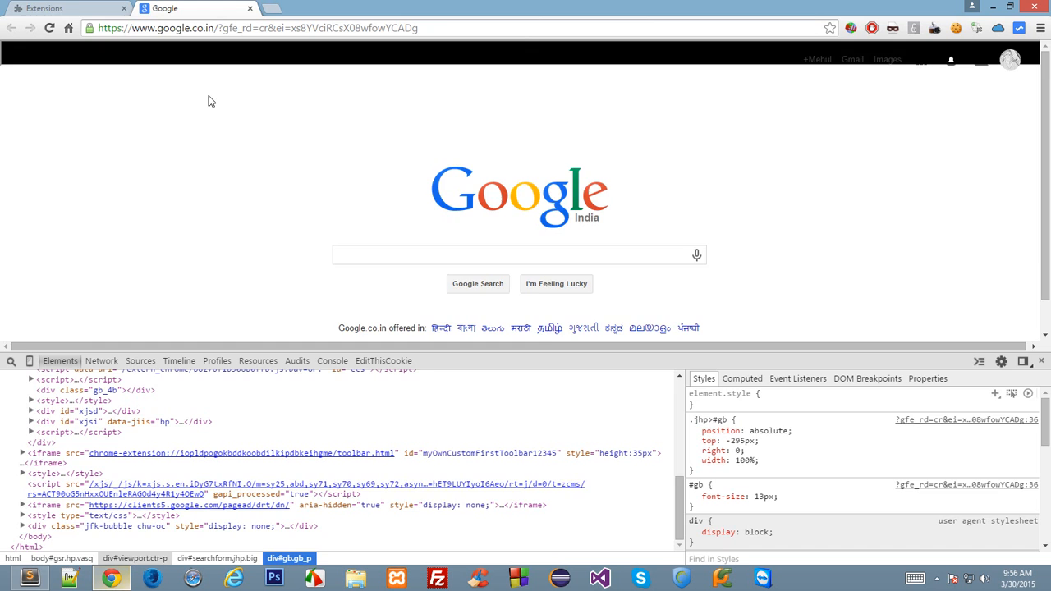
Step: Reload the Hello World extension, refresh Google and check the console's syntax error
{"action": "left_click", "coordinate": [66, 9]}
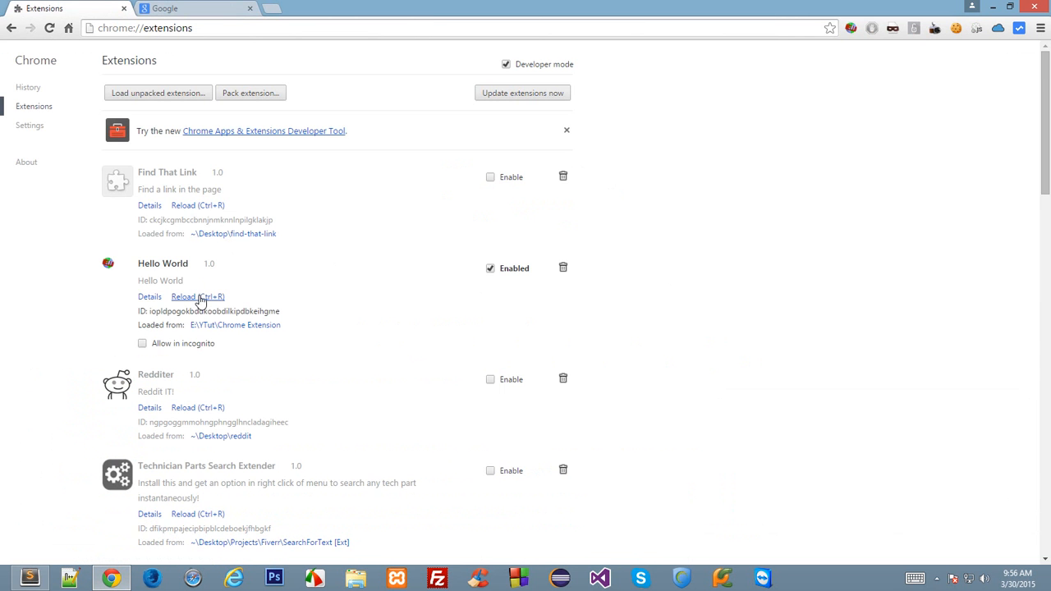
{"action": "left_click", "coordinate": [197, 8]}
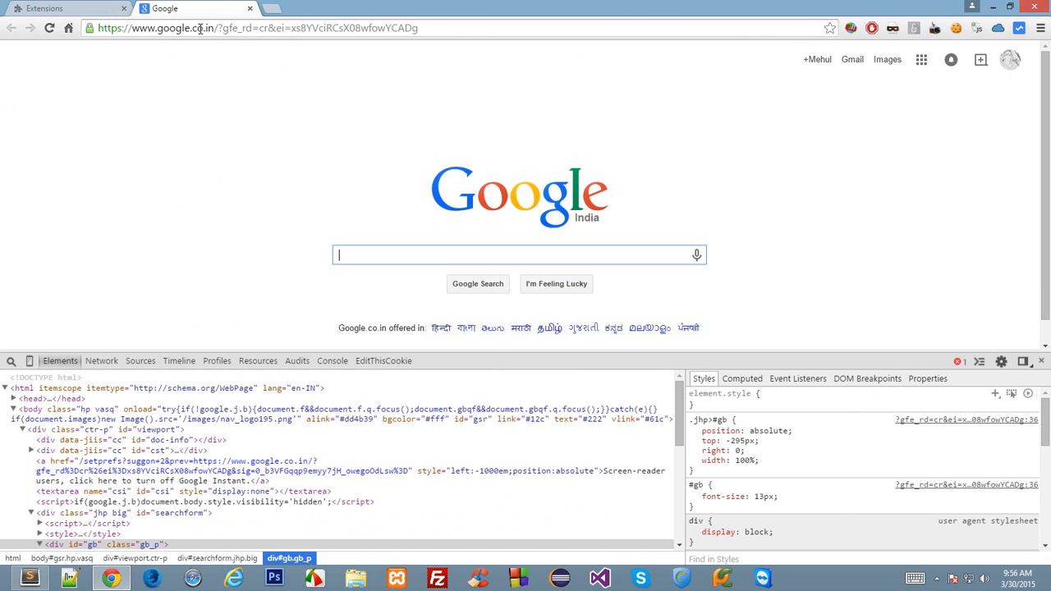
{"action": "left_click", "coordinate": [332, 361]}
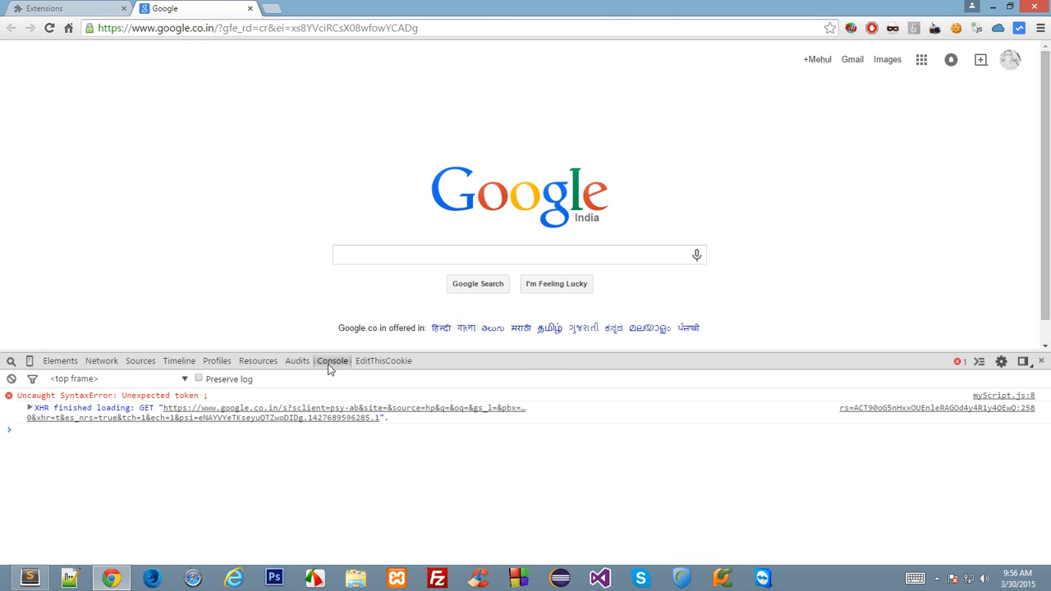
{"action": "left_click", "coordinate": [29, 578]}
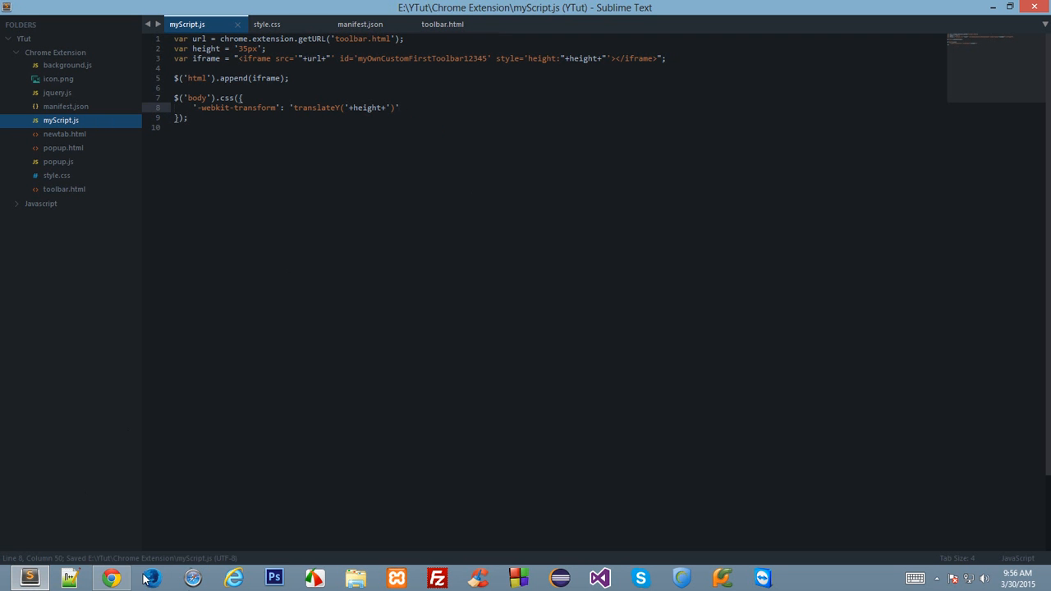
Step: Remove the stray semicolon, save, and reload Google so the page sits error-free below the strip
{"action": "left_click", "coordinate": [111, 578]}
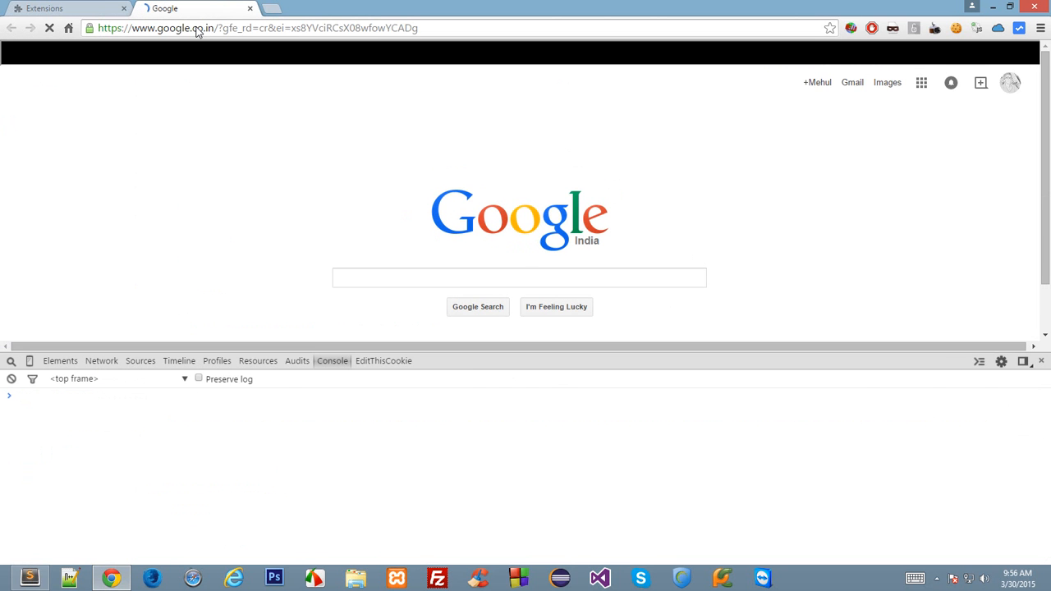
{"action": "left_click", "coordinate": [519, 278]}
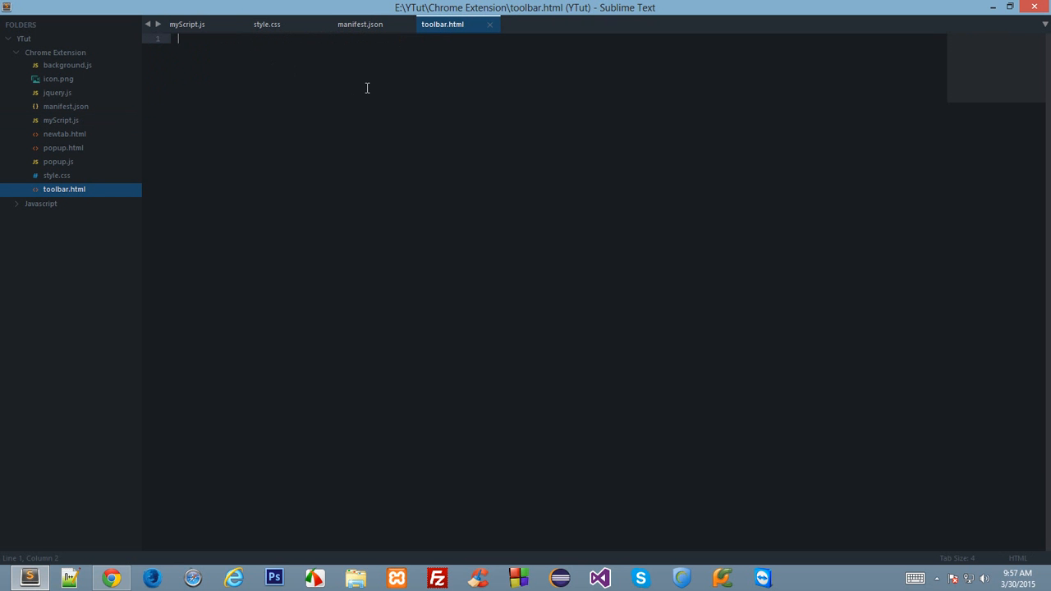
Step: Expand the html snippet in toolbar.html into a full page skeleton, glancing at style.css
{"action": "type", "text": "html"}
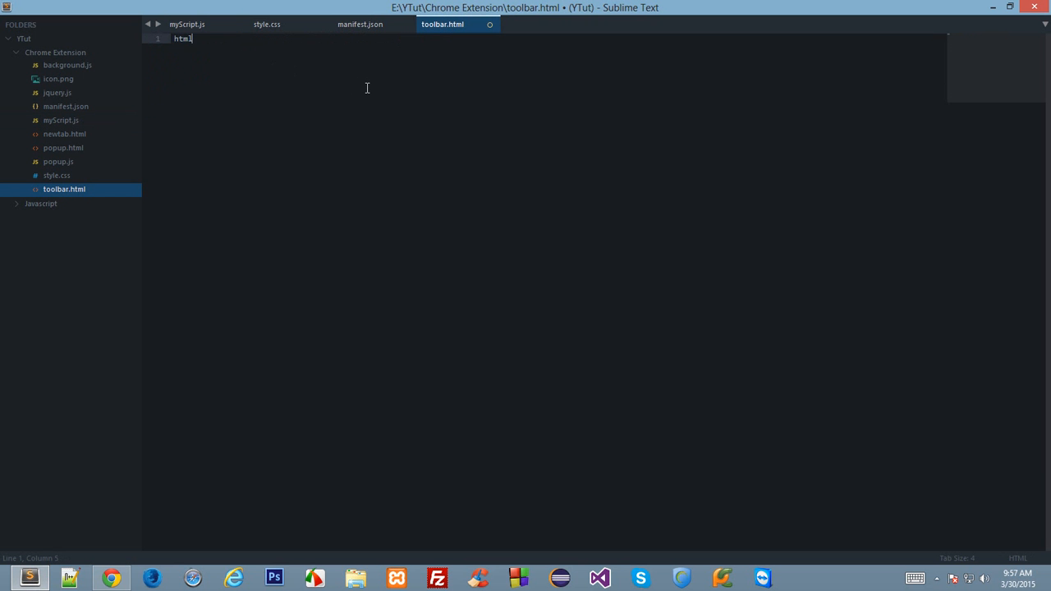
{"action": "key", "text": "Tab"}
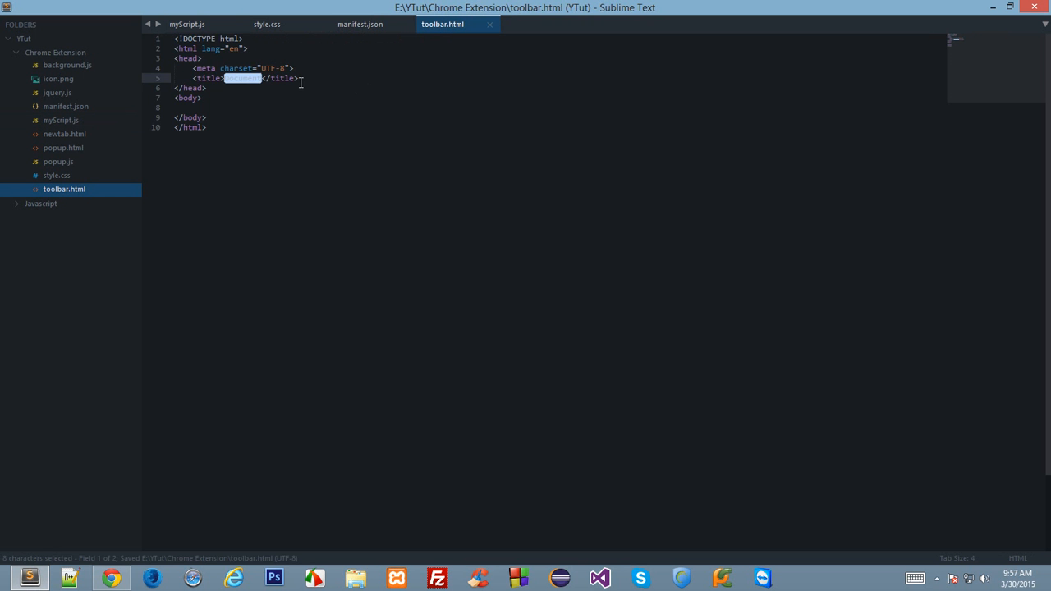
{"action": "left_click", "coordinate": [266, 24]}
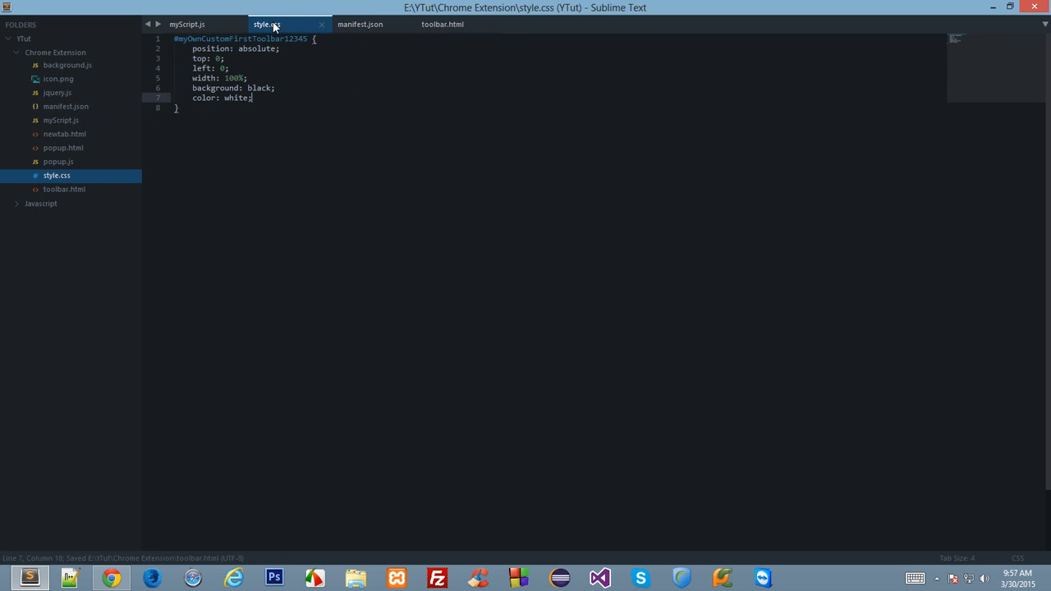
{"action": "left_click", "coordinate": [442, 24]}
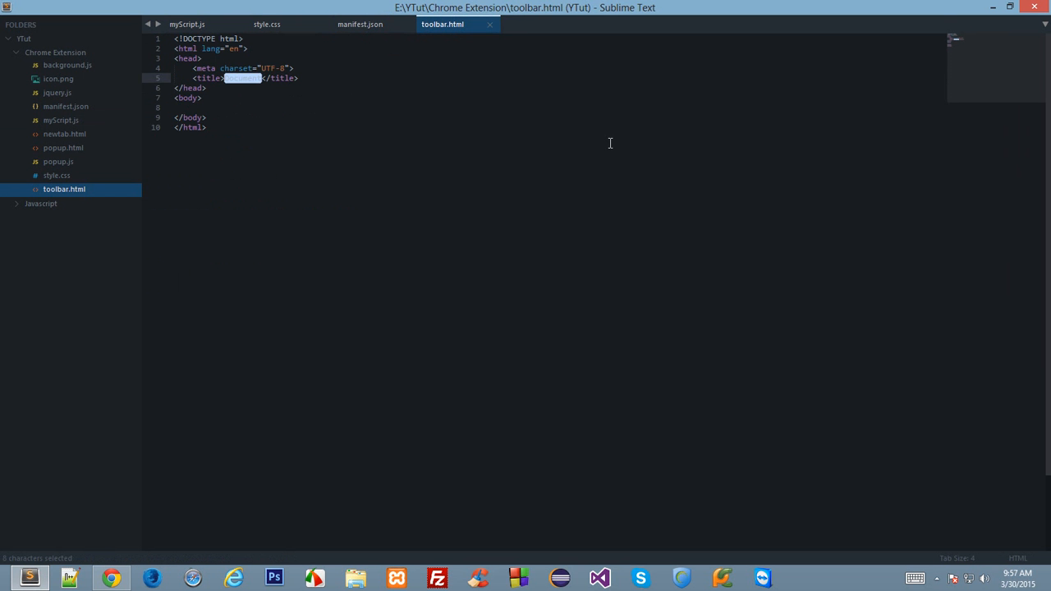
Step: Write Hello World inside the page body, save, and check the toolbar in Chrome
{"action": "left_click", "coordinate": [192, 108]}
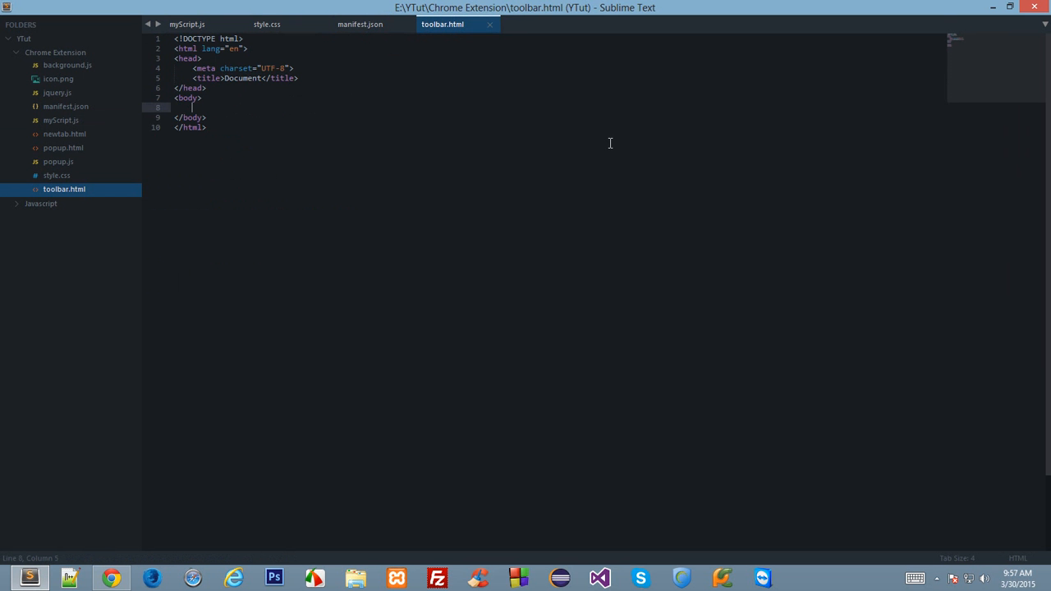
{"action": "type", "text": "Hello Worl"}
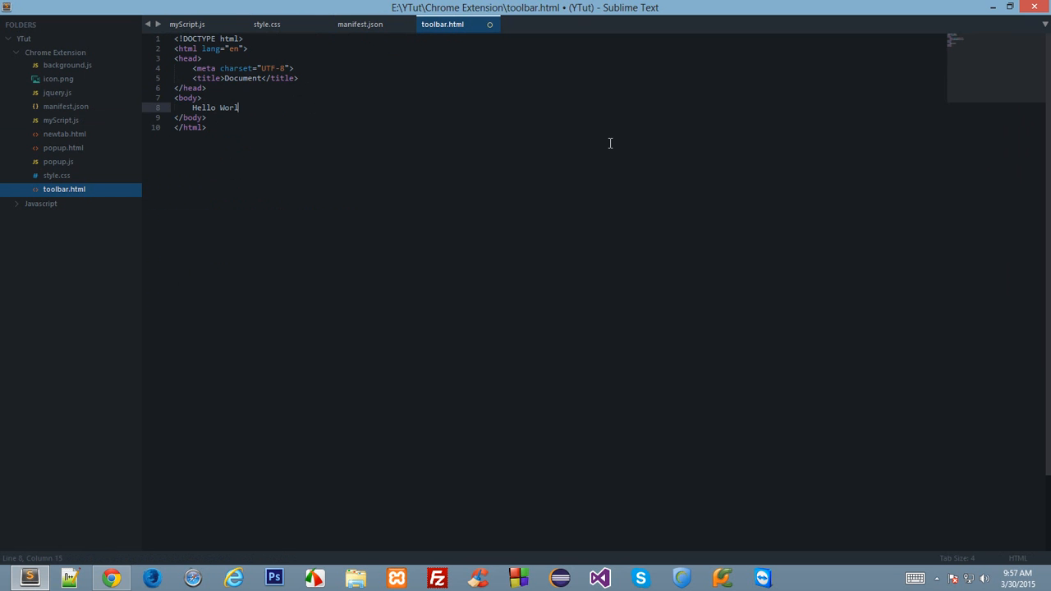
{"action": "left_click", "coordinate": [111, 579]}
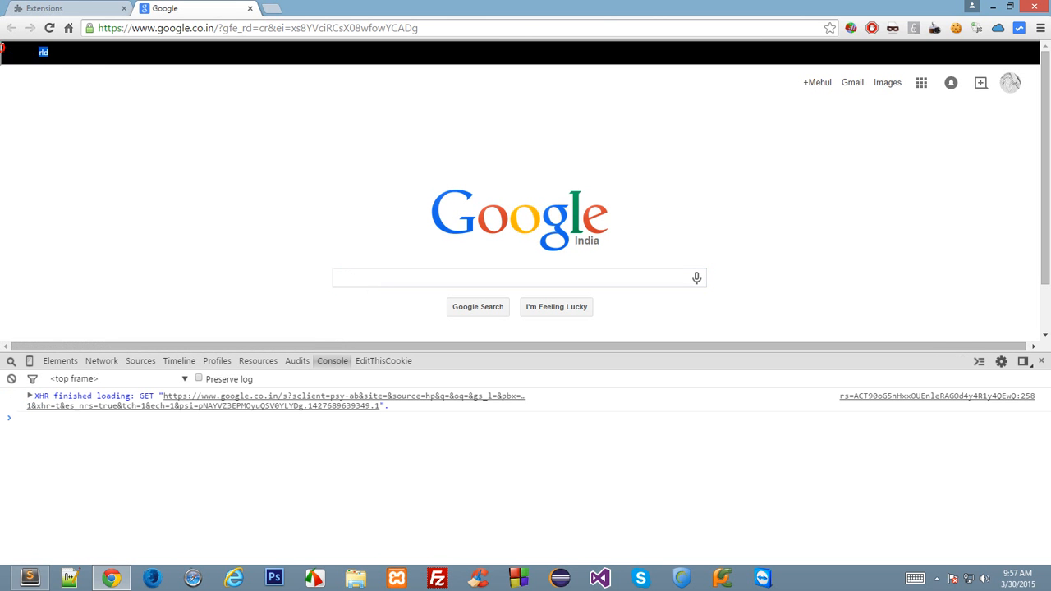
Step: Add a <style> block to toolbar.html's head making body text white
{"action": "left_click", "coordinate": [60, 361]}
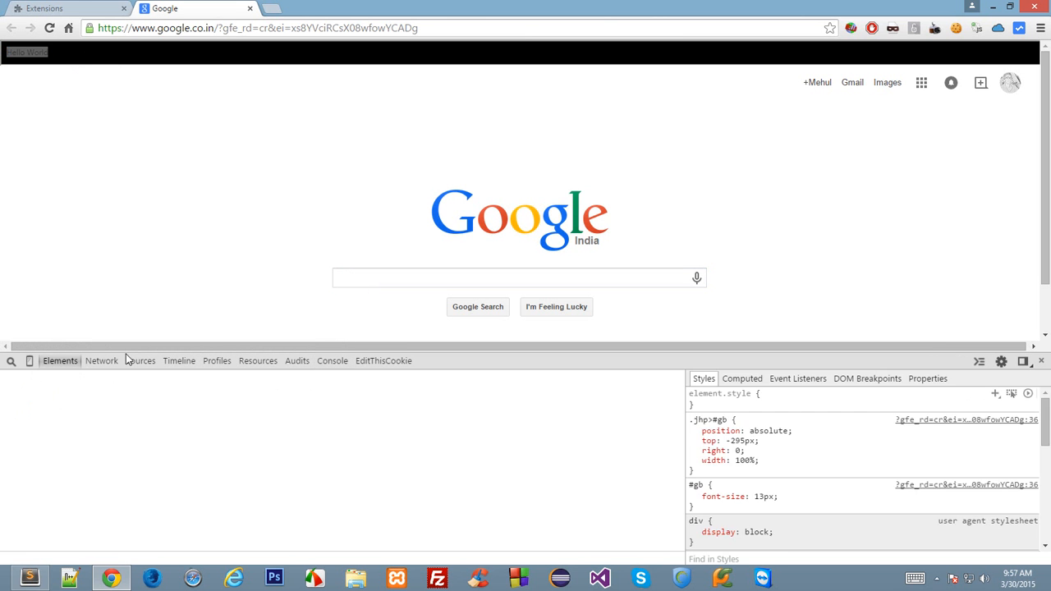
{"action": "left_click", "coordinate": [100, 360]}
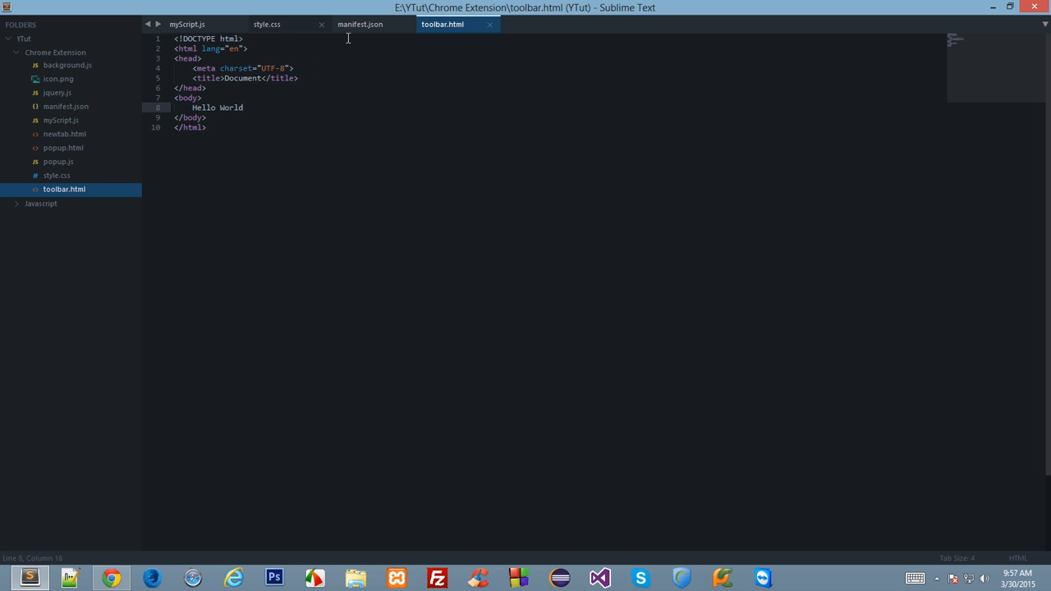
{"action": "key", "text": "enter"}
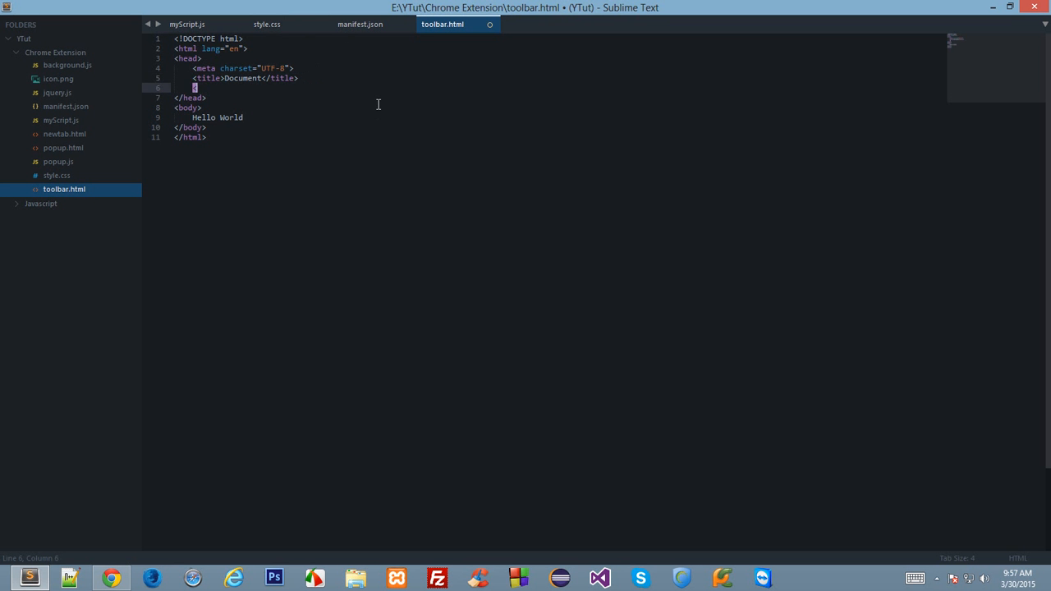
{"action": "type", "text": "link re"}
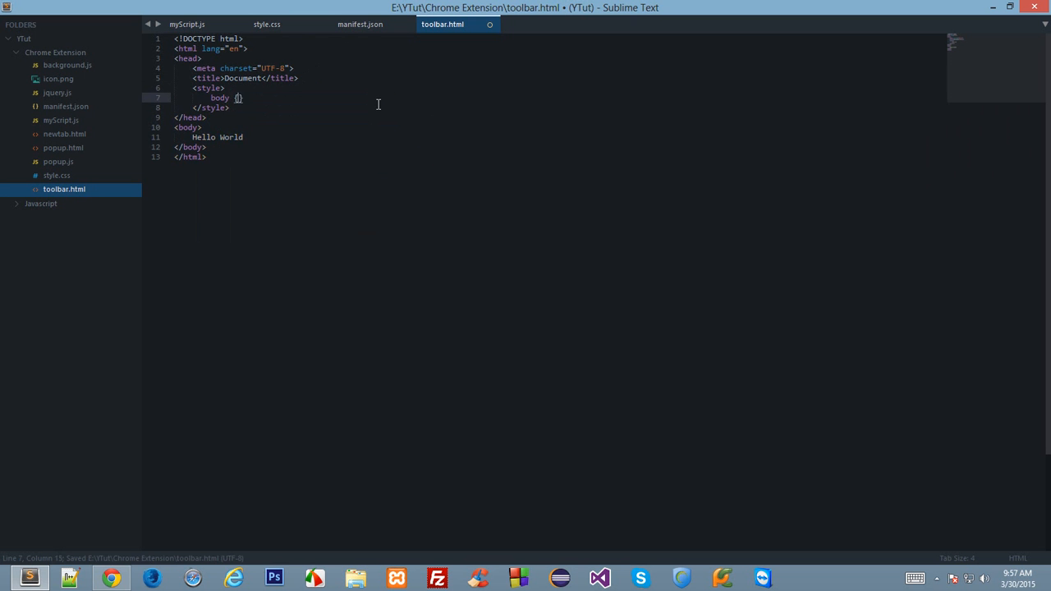
{"action": "type", "text": "color: white;"}
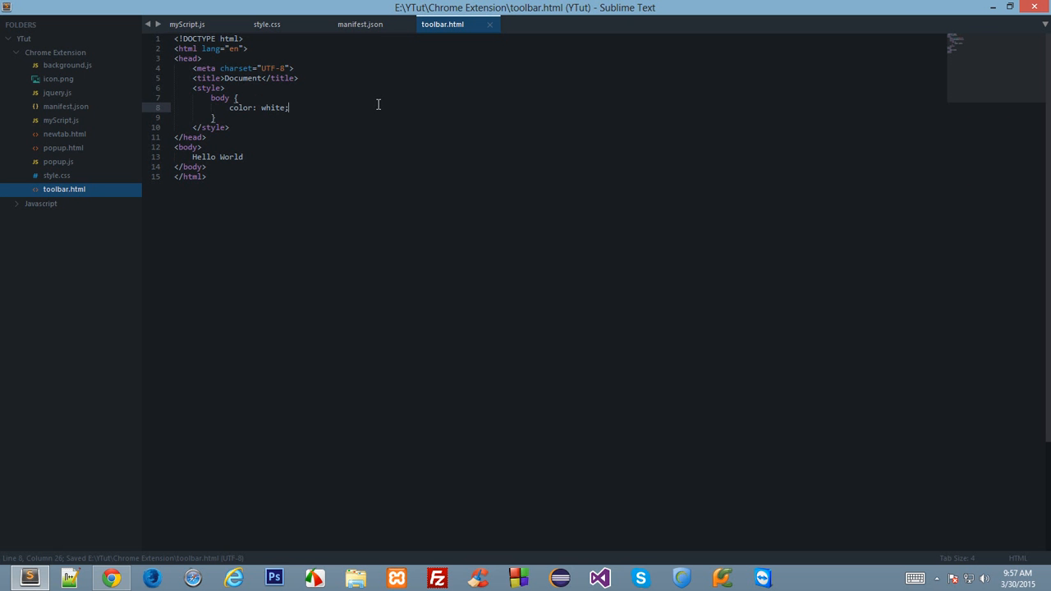
Step: After checking the manifest, drop style.css's color line and give the toolbar border: 0
{"action": "left_click", "coordinate": [360, 24]}
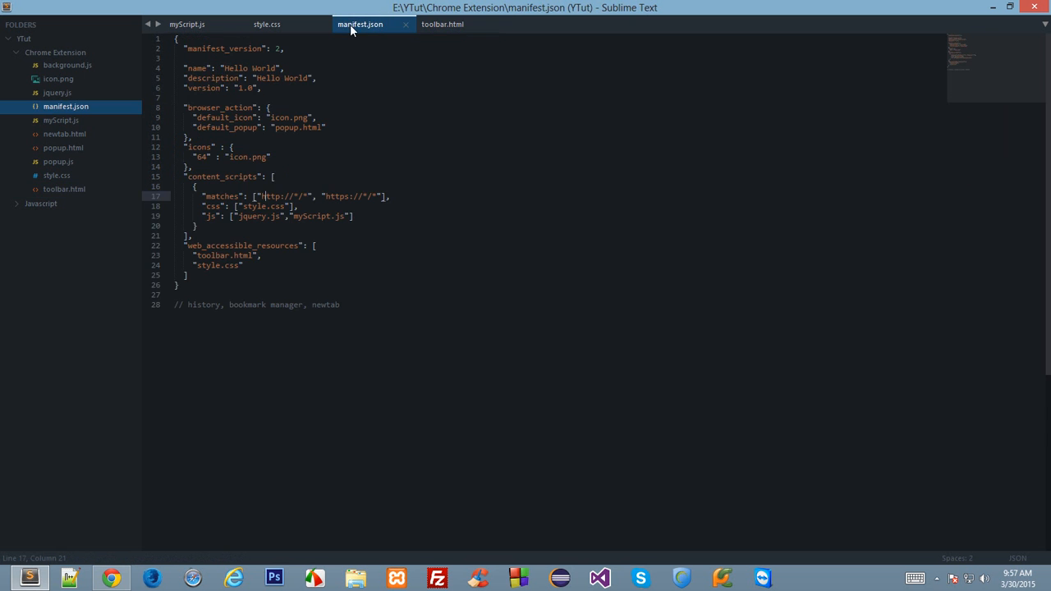
{"action": "left_click", "coordinate": [442, 24]}
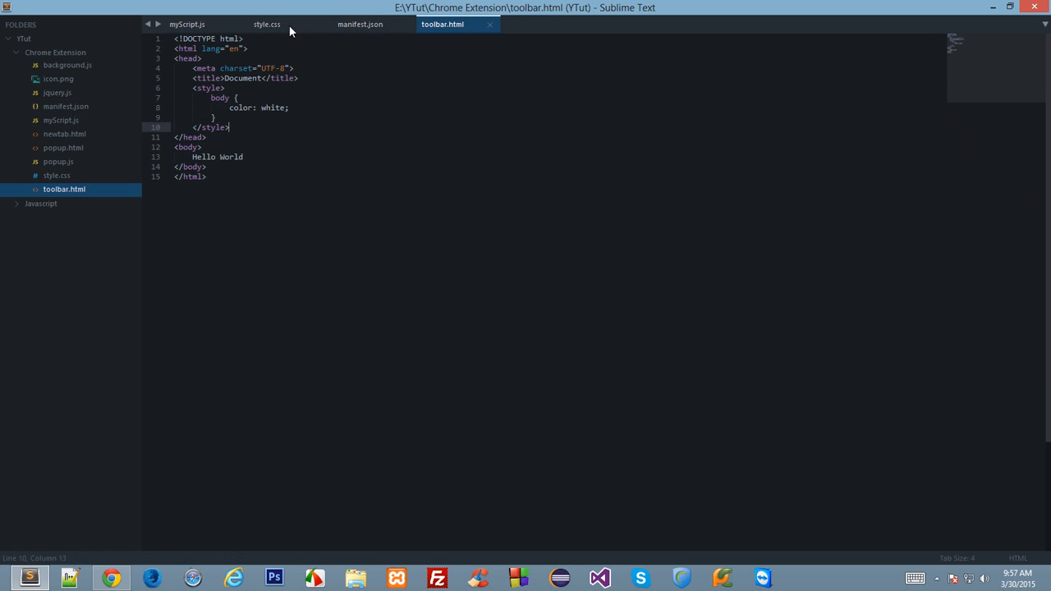
{"action": "left_click", "coordinate": [266, 24]}
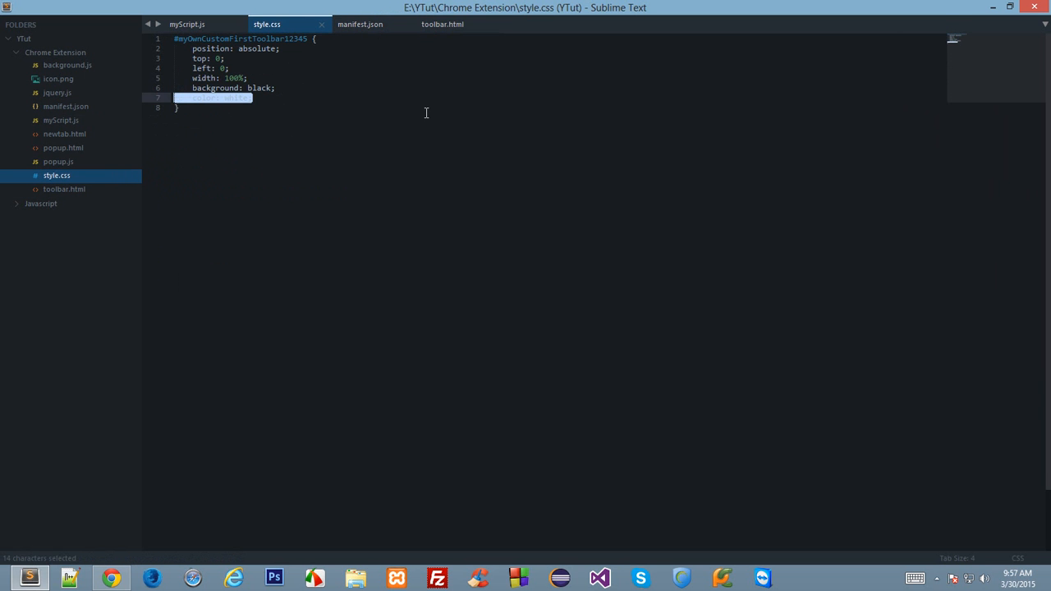
{"action": "key", "text": "Delete"}
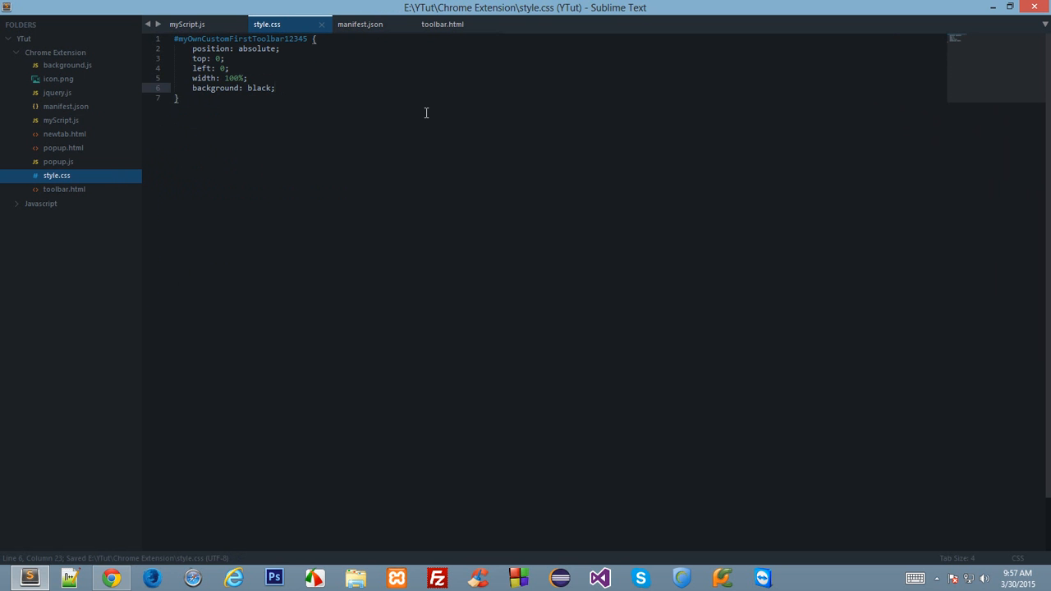
{"action": "type", "text": "border: 0;"}
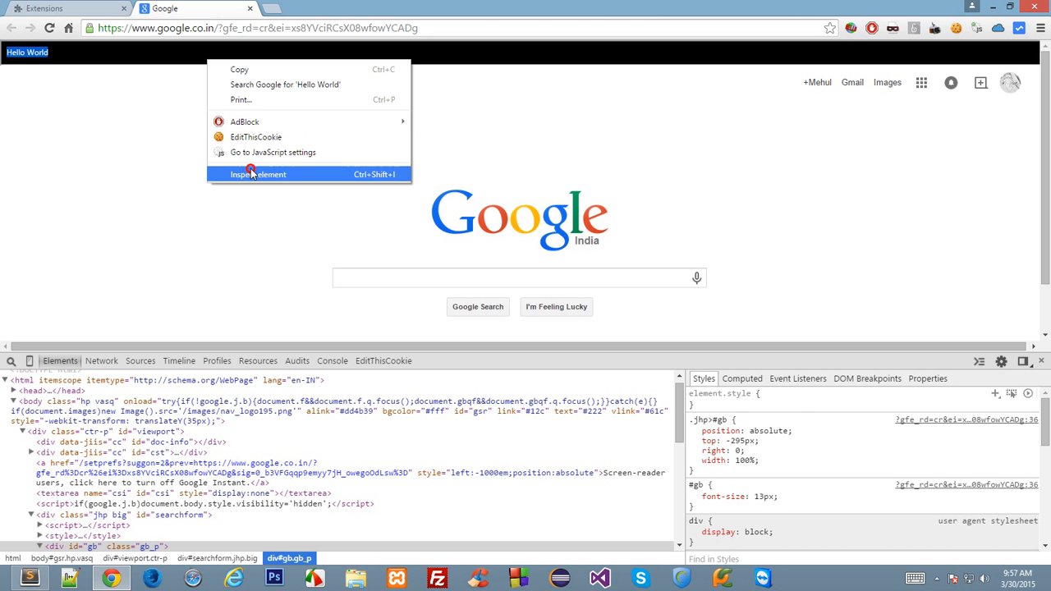
Step: Inspect the toolbar iframe and test a grey #949494 background in its inline styles
{"action": "left_click", "coordinate": [258, 174]}
{"action": "type", "text": "color: black;"}
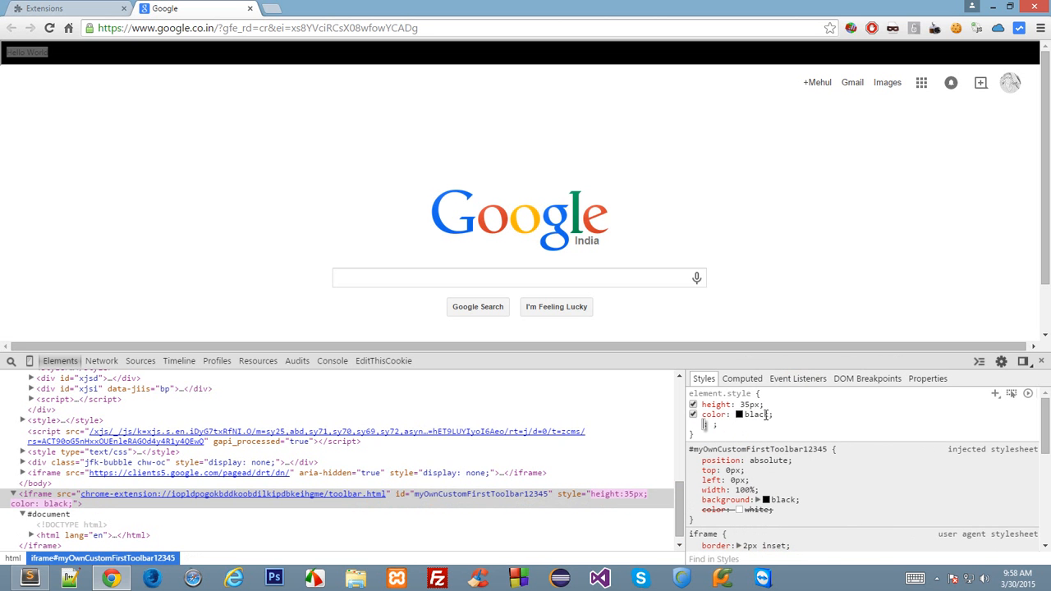
{"action": "left_click", "coordinate": [738, 415]}
{"action": "type", "text": "background: rgb(158, 158, 158);"}
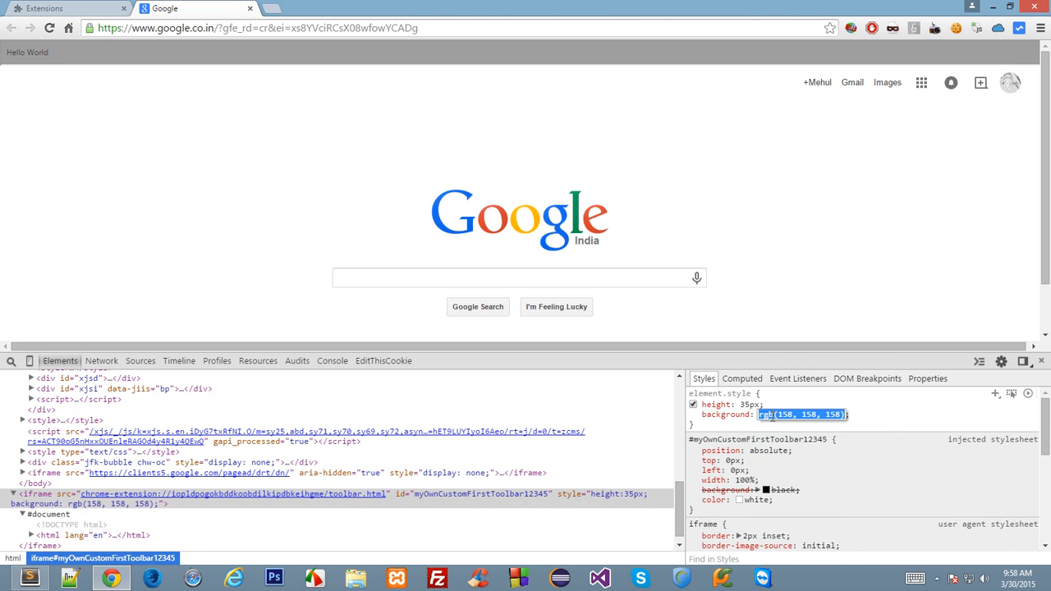
{"action": "left_click", "coordinate": [762, 415]}
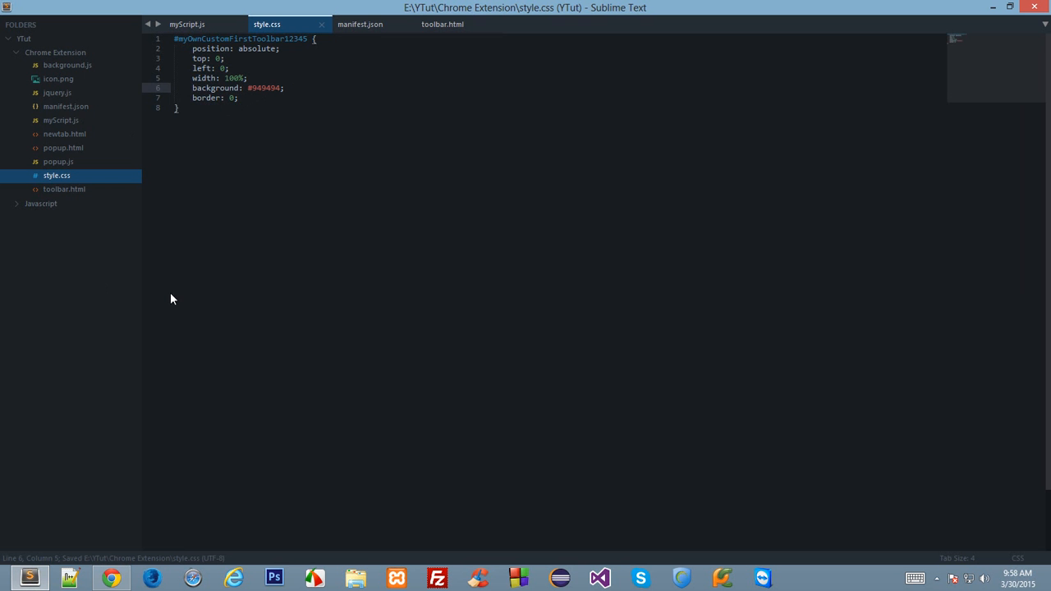
Step: Reload the Hello World extension, review toolbar.html, and view the grey toolbar over Google
{"action": "left_click", "coordinate": [111, 578]}
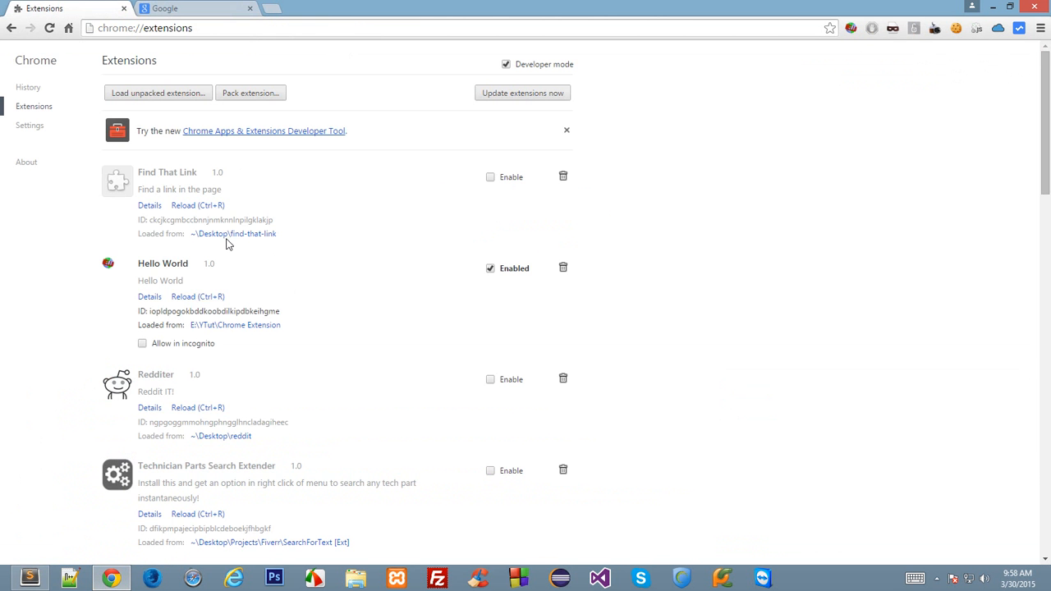
{"action": "left_click", "coordinate": [197, 8]}
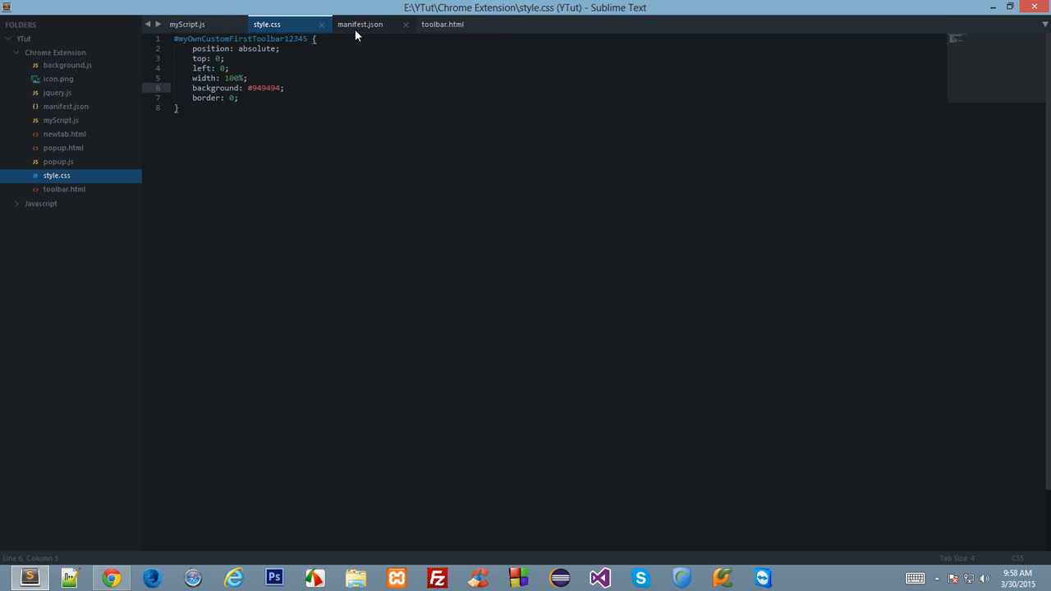
{"action": "left_click", "coordinate": [442, 24]}
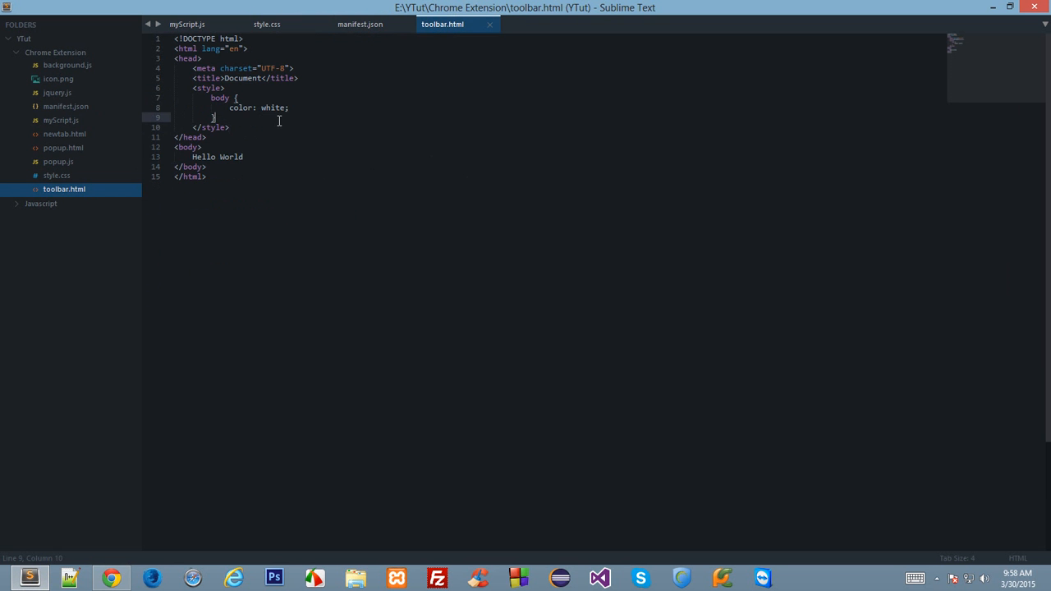
{"action": "mouse_move", "coordinate": [303, 129]}
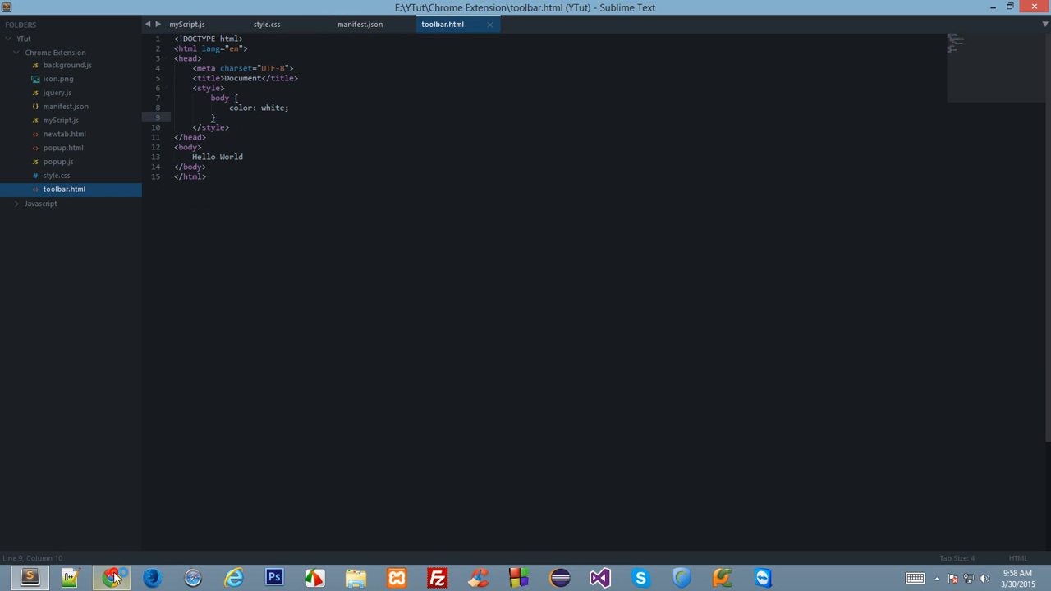
{"action": "left_click", "coordinate": [113, 578]}
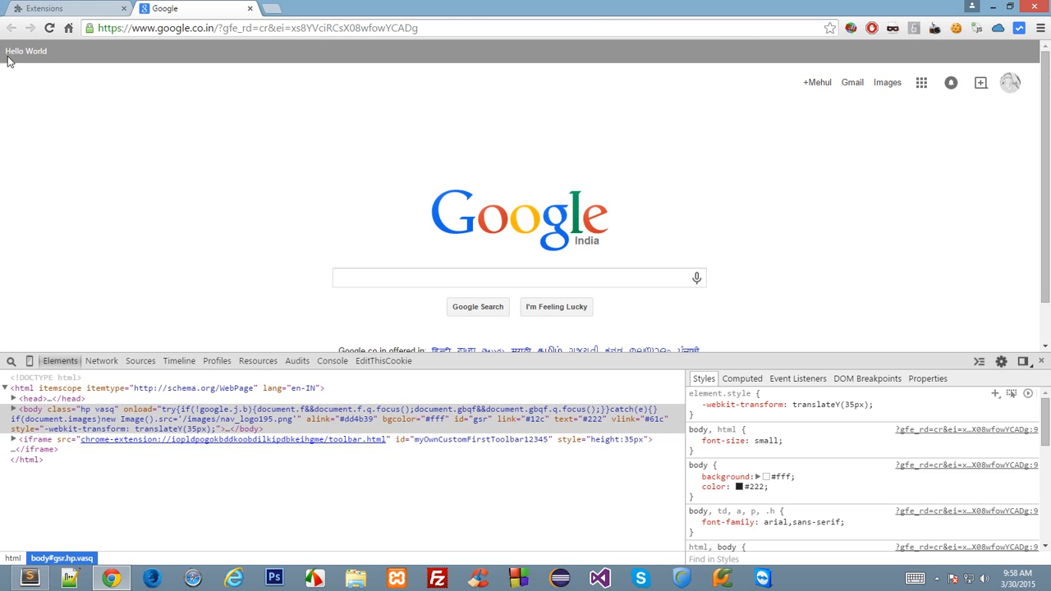
{"action": "mouse_move", "coordinate": [49, 75]}
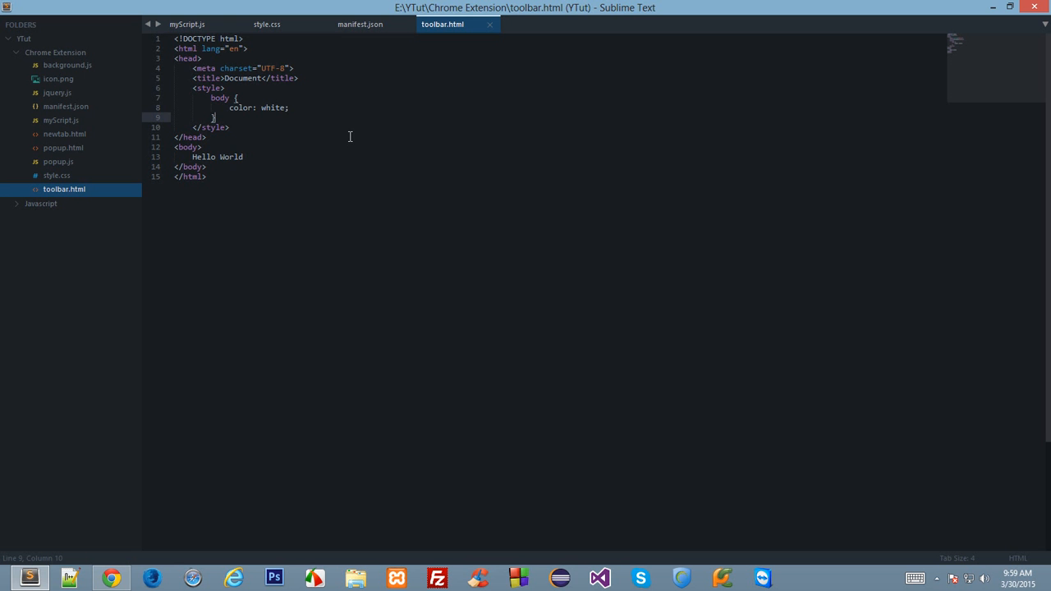
{"action": "mouse_move", "coordinate": [114, 564]}
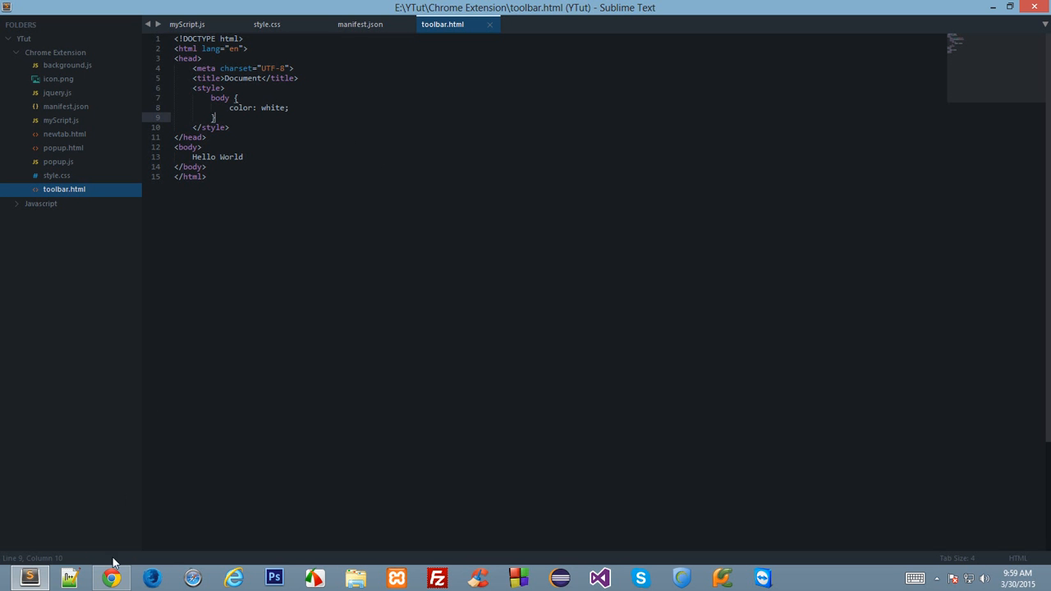
{"action": "left_click", "coordinate": [111, 578]}
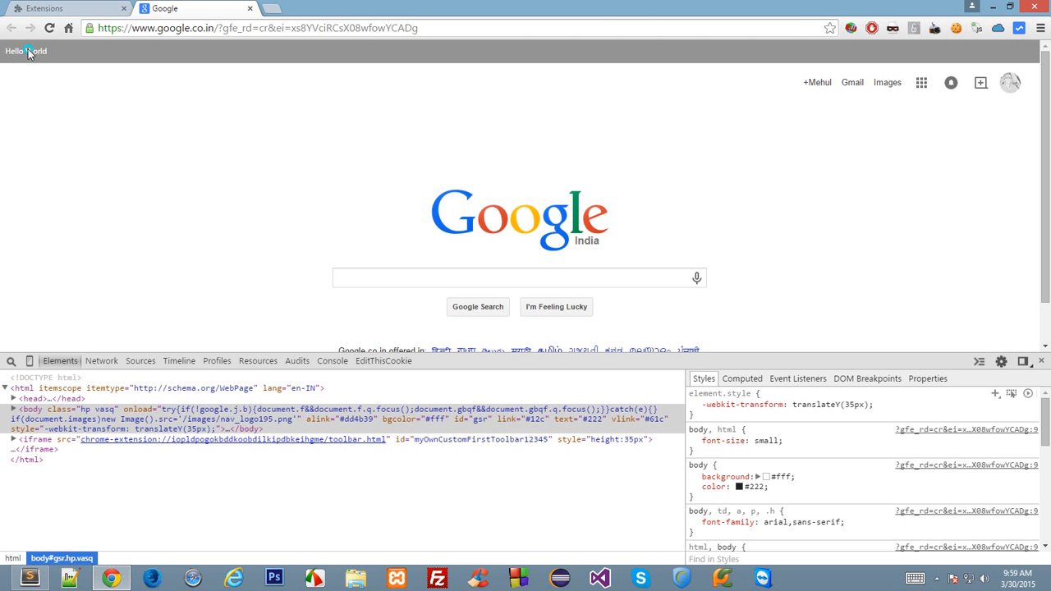